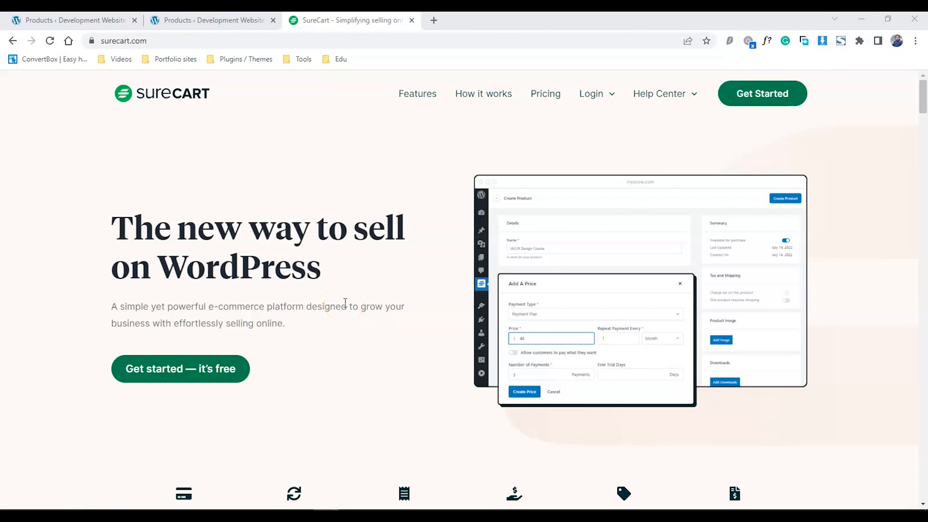
# Bring up the empty SureCart Products list and the LearnDash Courses list, then begin a new product.
pyautogui.scroll(-3)
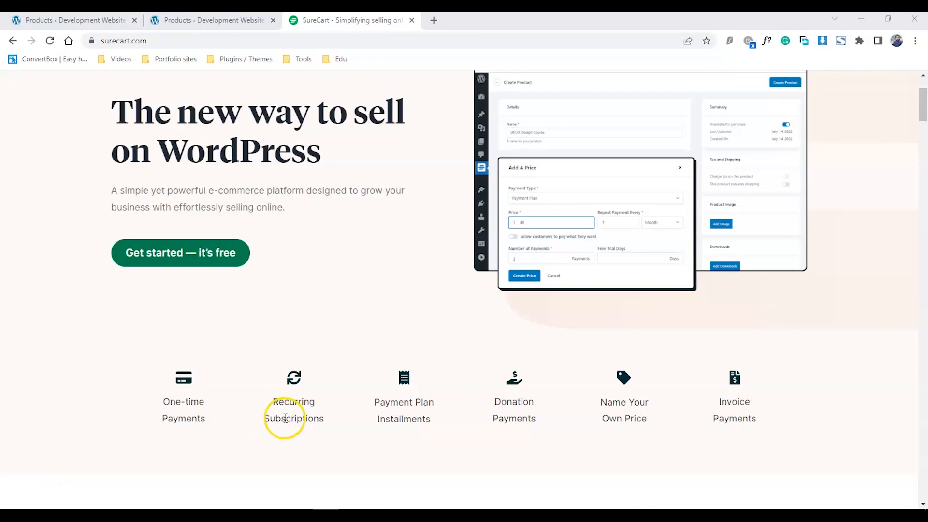
pyautogui.scroll(3)
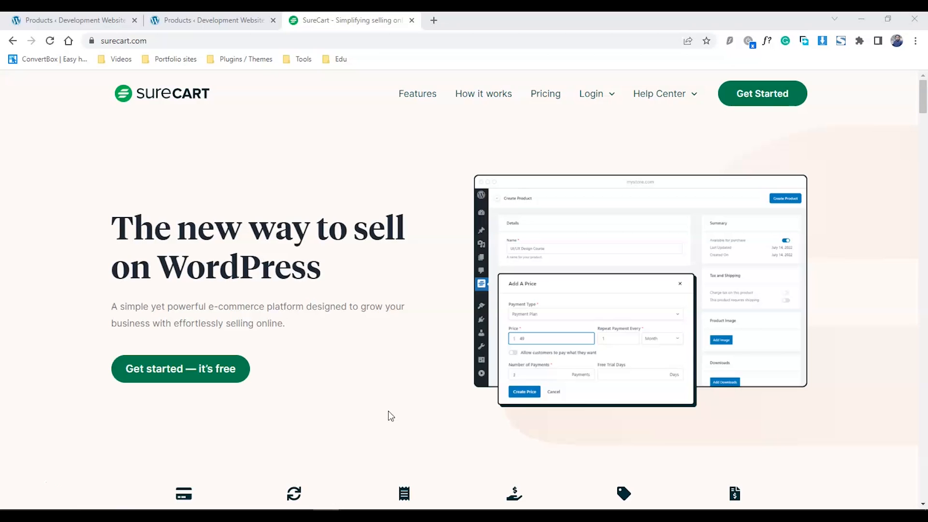
pyautogui.moveTo(368, 338)
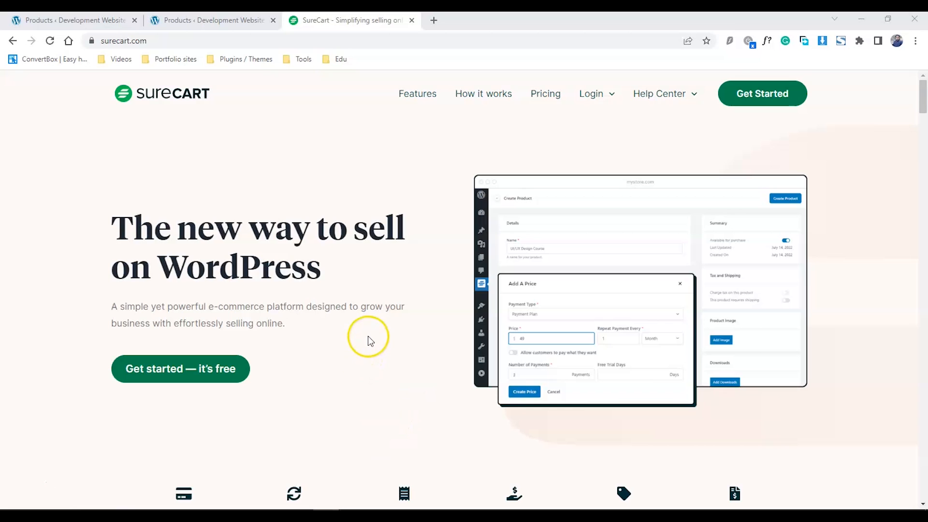
pyautogui.moveTo(383, 333)
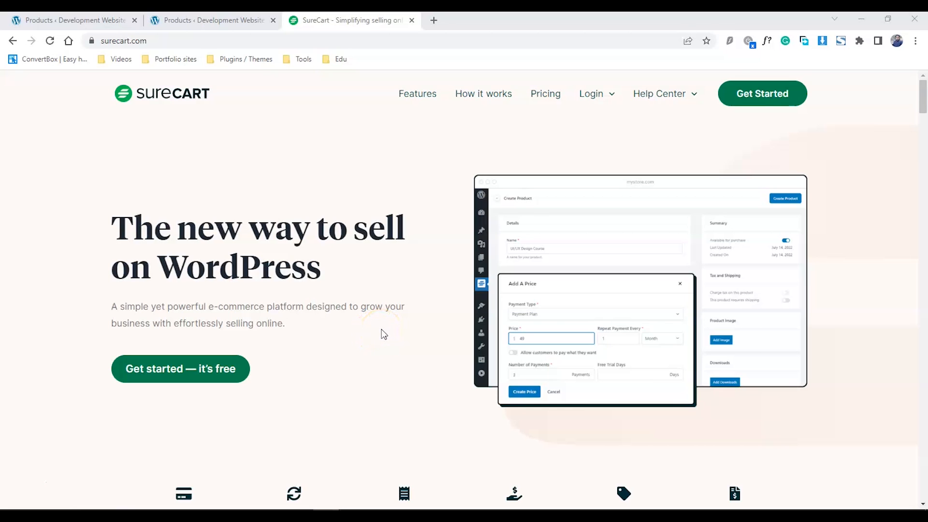
pyautogui.scroll(-3)
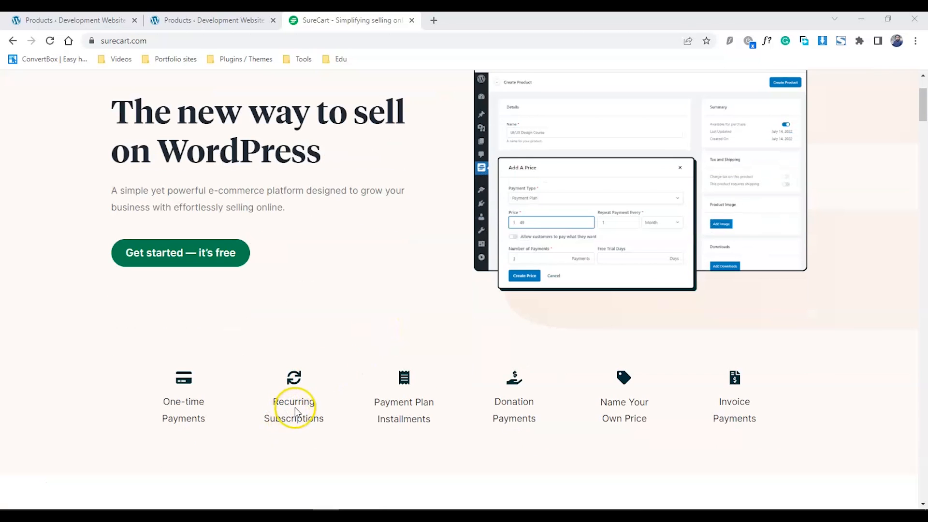
pyautogui.moveTo(499, 321)
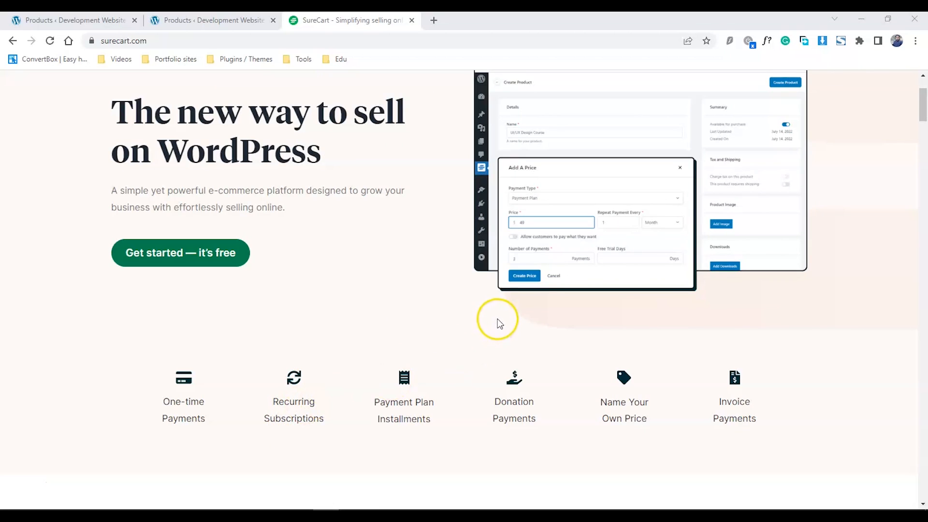
pyautogui.scroll(3)
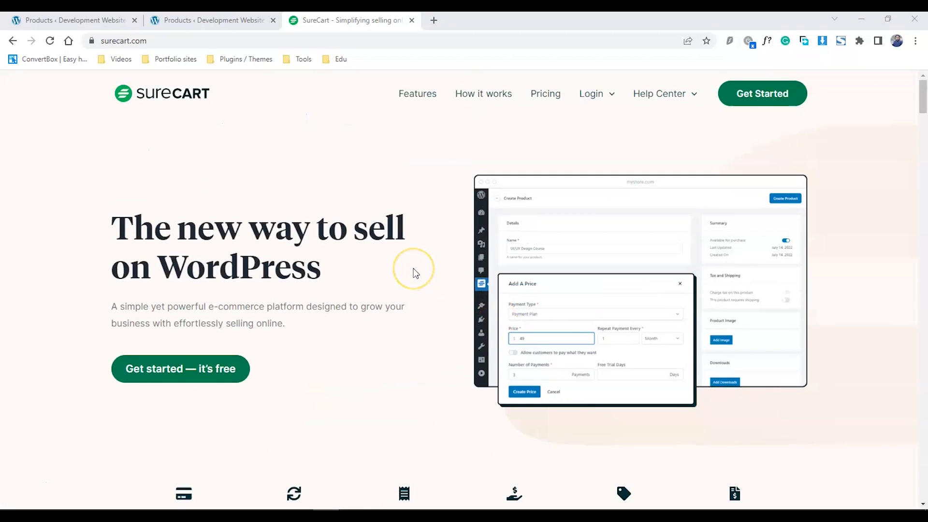
pyautogui.moveTo(415, 273)
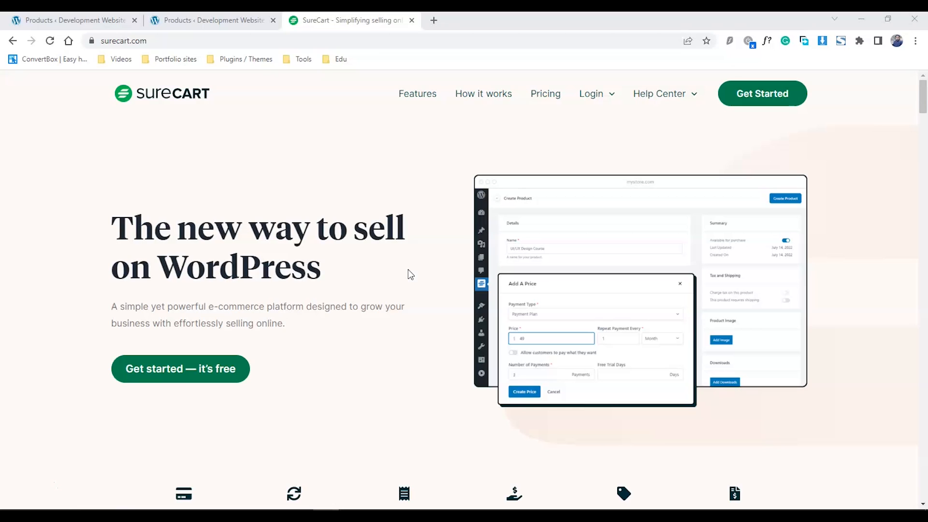
pyautogui.moveTo(231, 184)
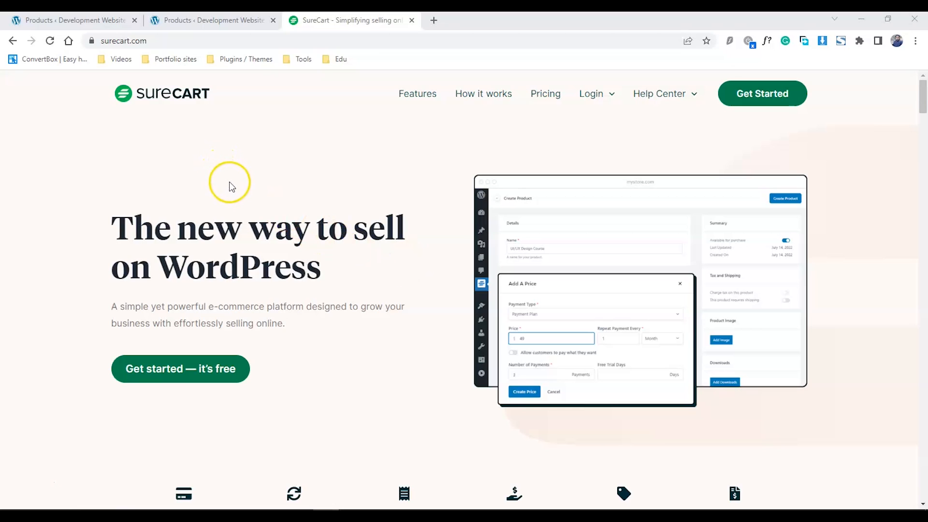
pyautogui.click(70, 21)
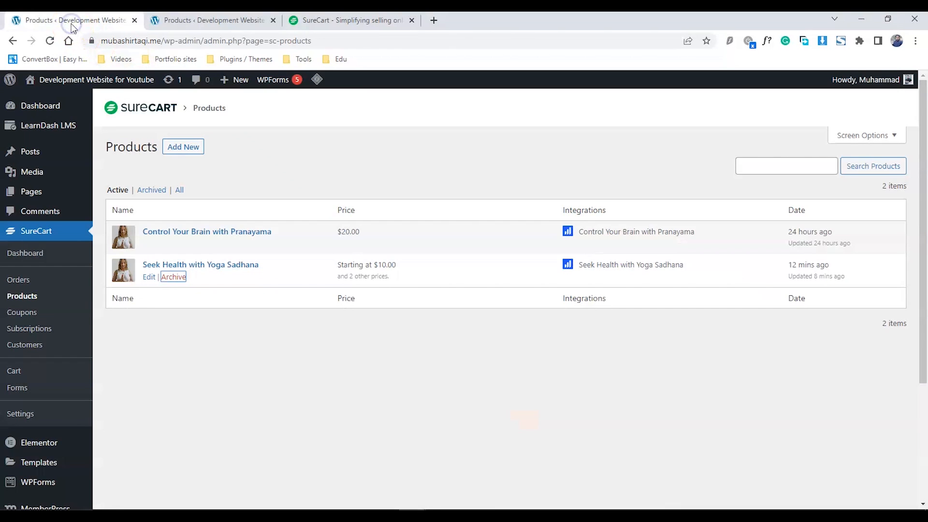
pyautogui.click(173, 276)
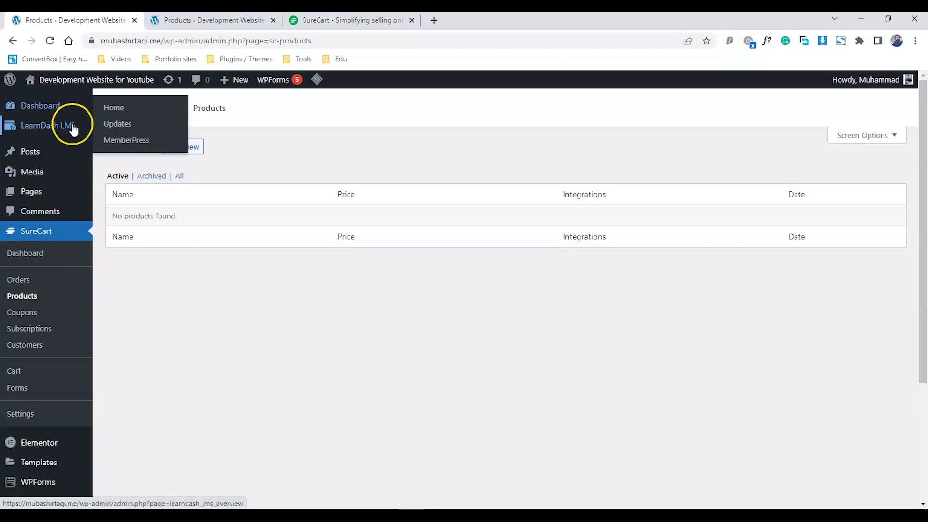
pyautogui.moveTo(290, 146)
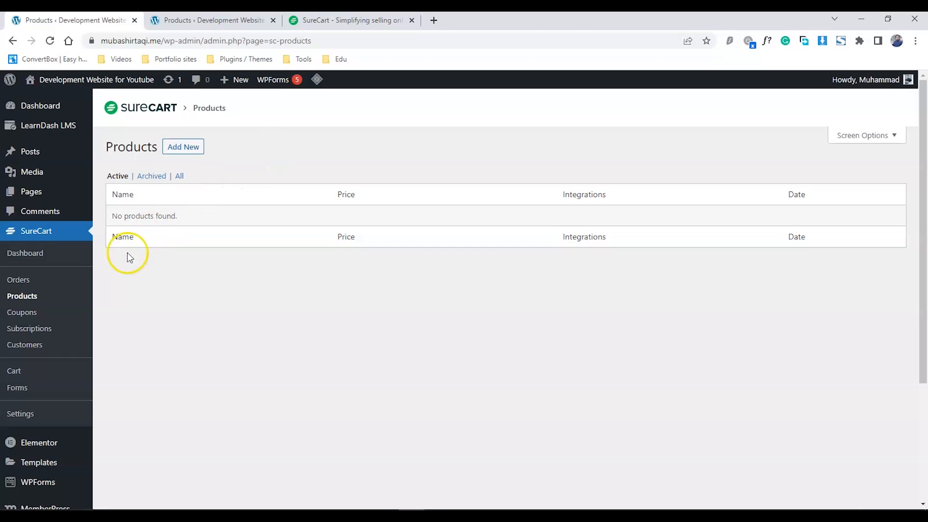
pyautogui.moveTo(180, 186)
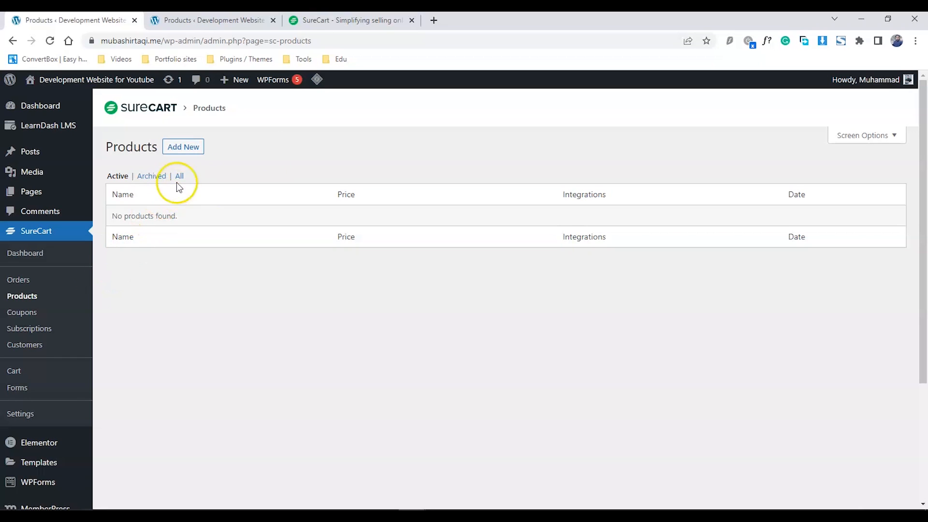
pyautogui.click(183, 147)
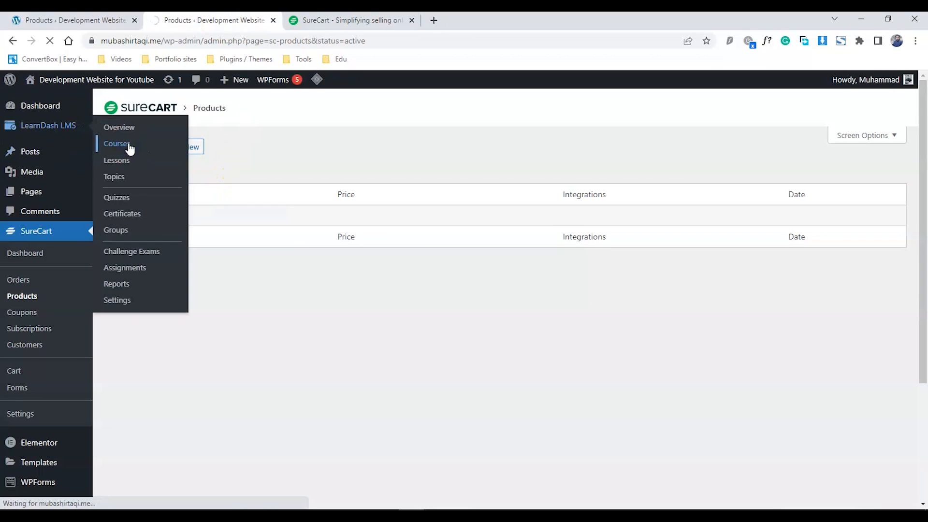
pyautogui.click(116, 143)
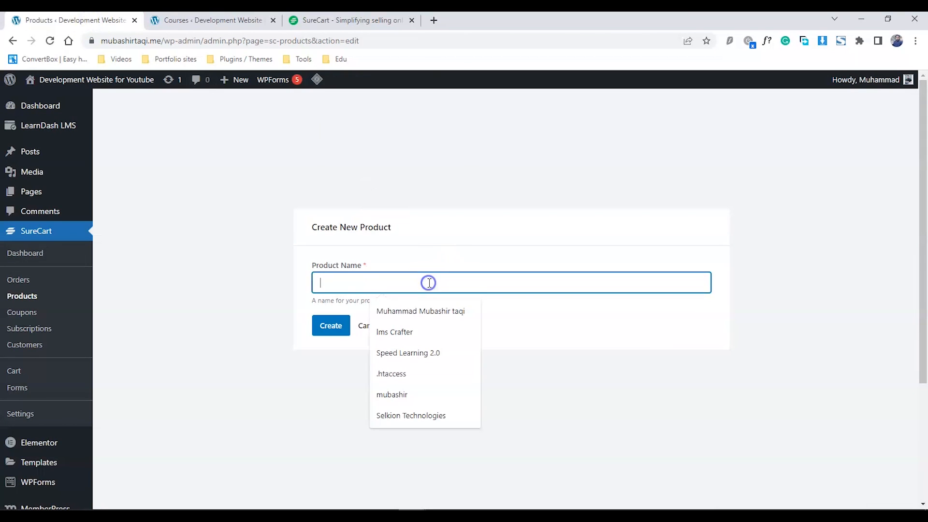
# Name the new product 'Seek Health with Yoga Sadhana' and create it for editing.
pyautogui.write('Seek Health with Yoga Sadhana')
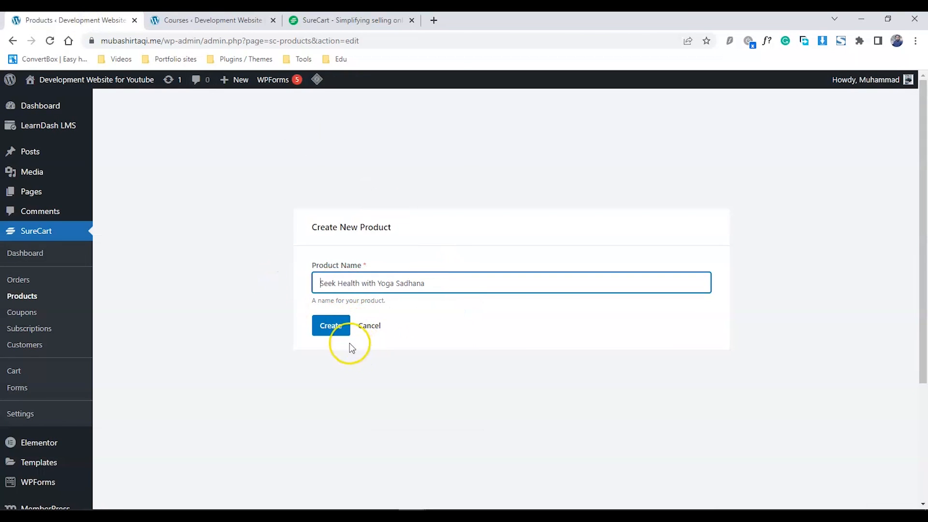
pyautogui.click(330, 326)
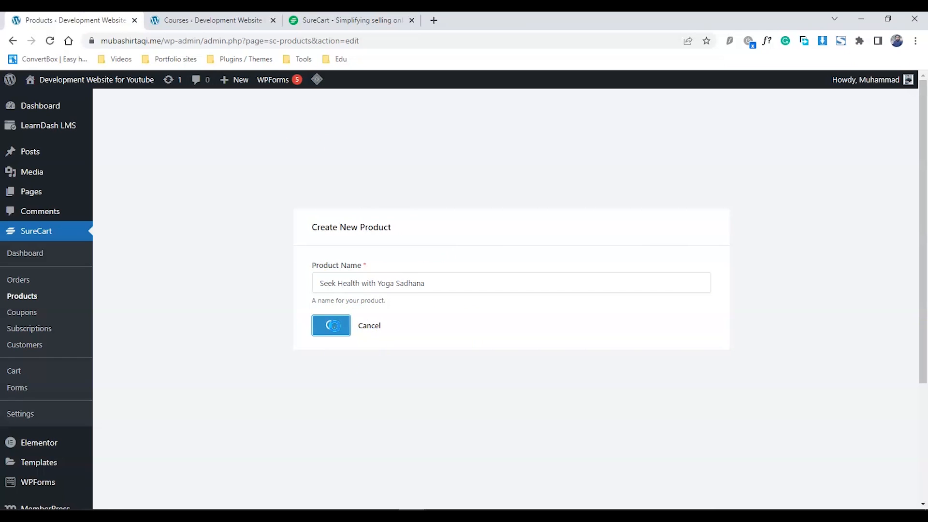
pyautogui.click(331, 324)
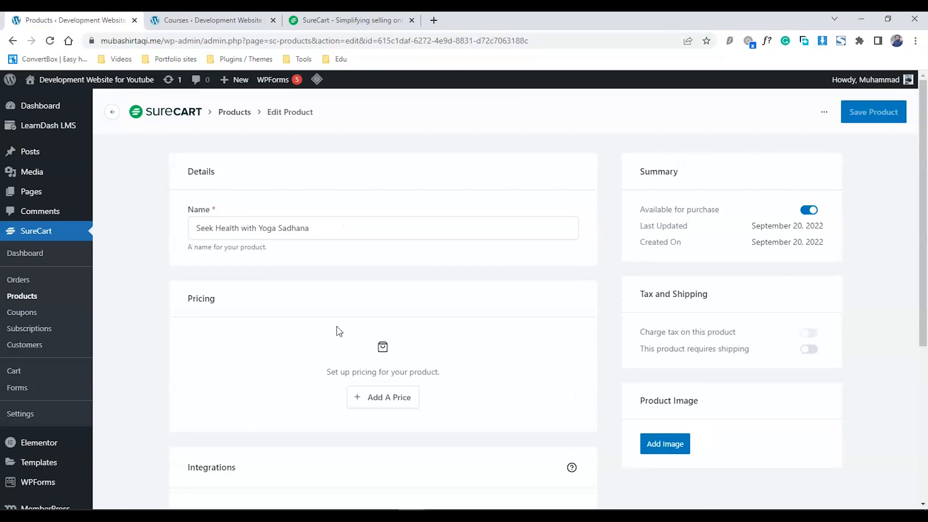
pyautogui.moveTo(337, 336)
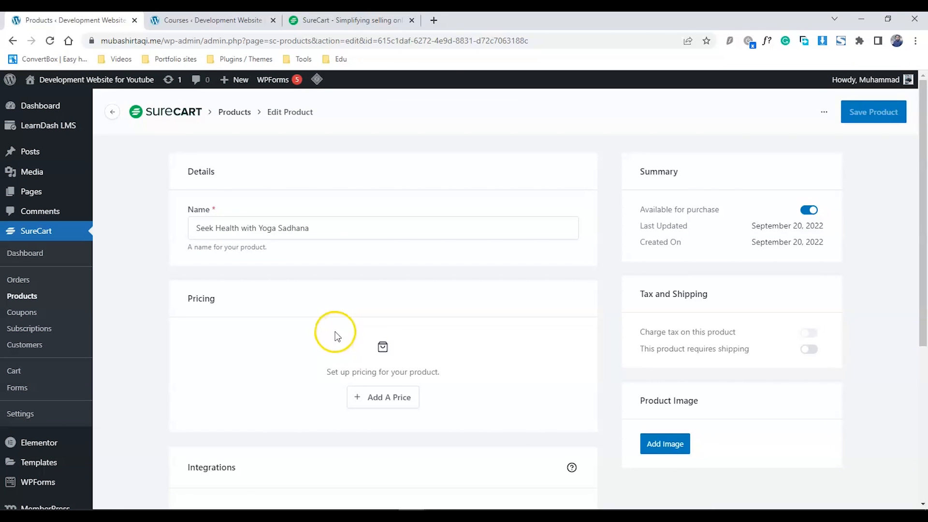
pyautogui.scroll(-3)
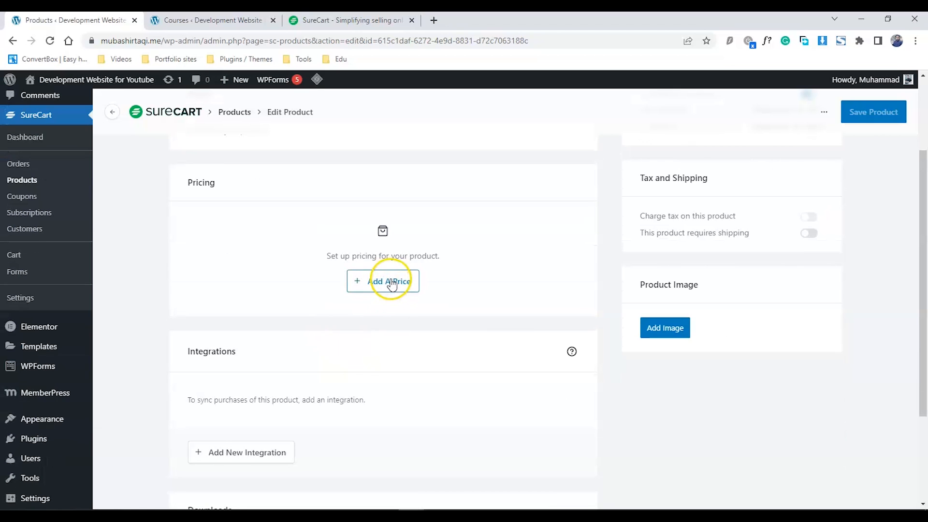
# Add a One Time price of 60 to the product and create it.
pyautogui.click(383, 280)
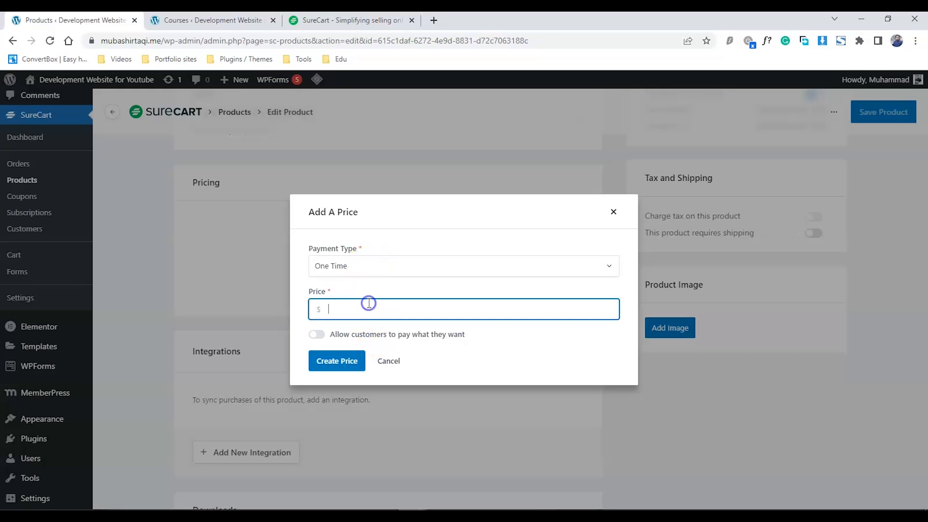
pyautogui.write('60')
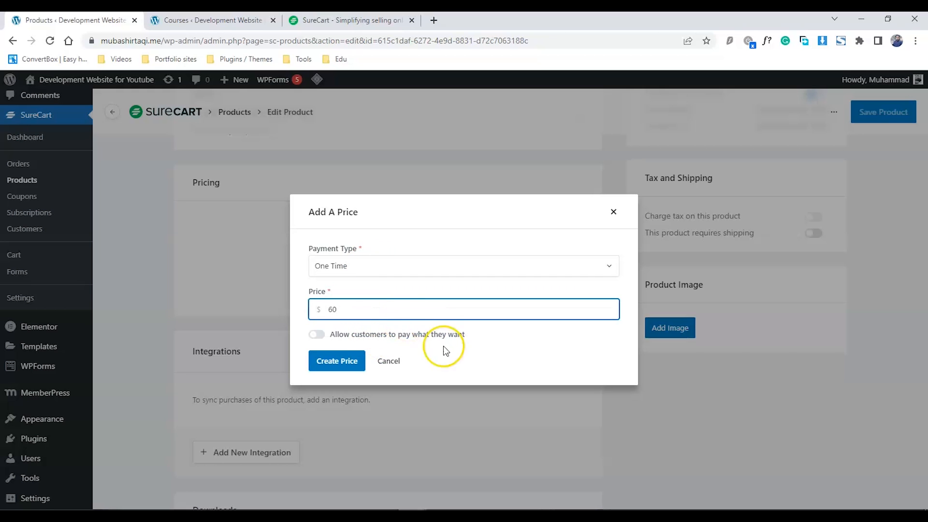
pyautogui.click(336, 360)
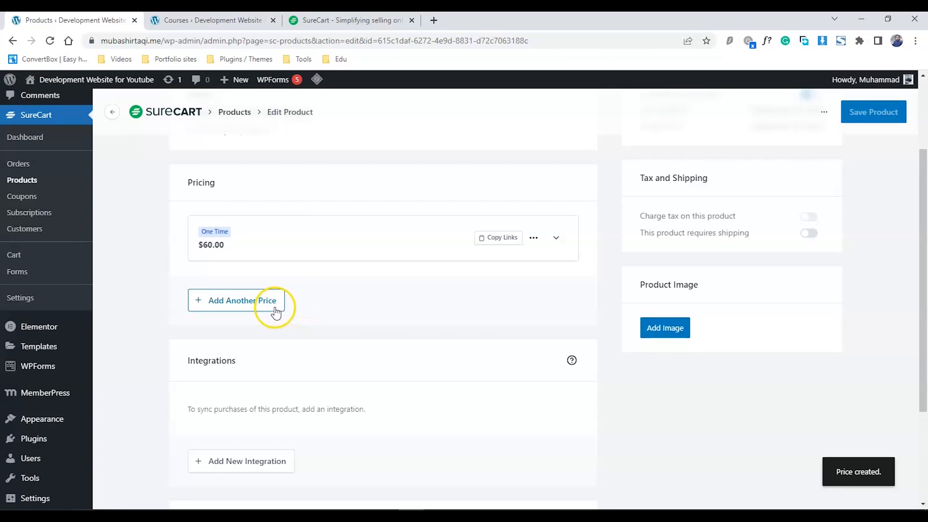
# Add a Payment Plan price of 20 every 1 Month for 3 payments.
pyautogui.click(240, 300)
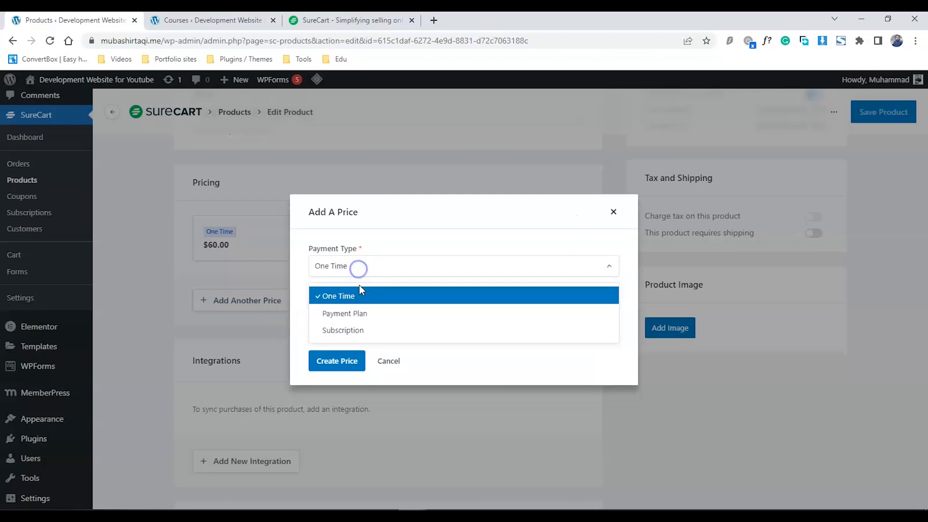
pyautogui.click(344, 313)
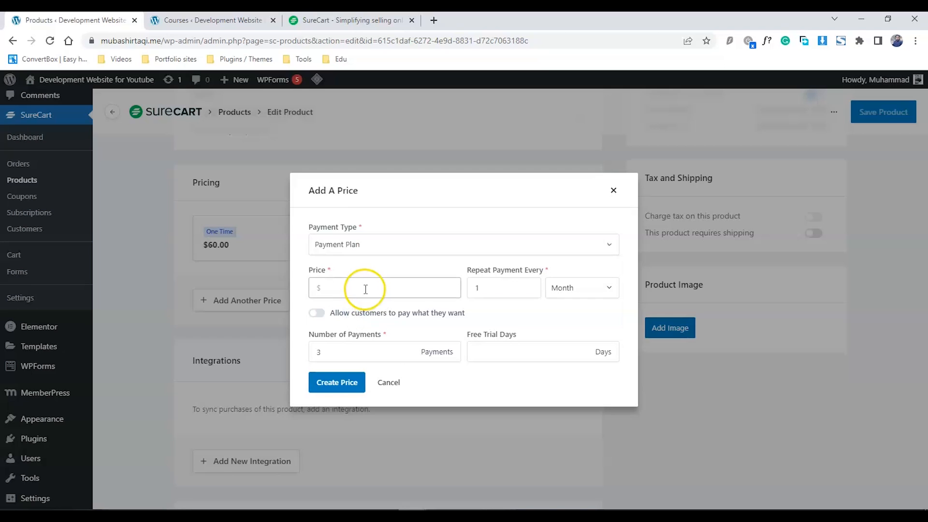
pyautogui.write('20')
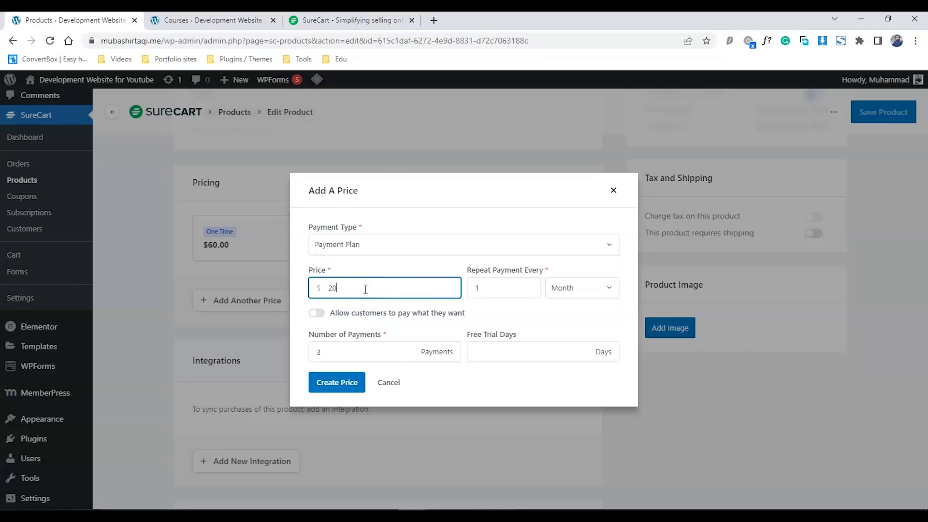
pyautogui.moveTo(395, 360)
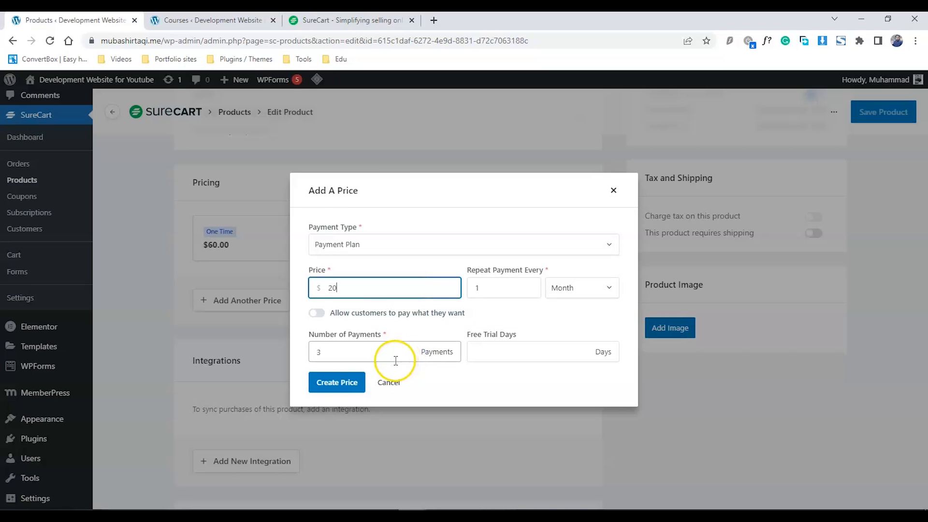
pyautogui.click(336, 383)
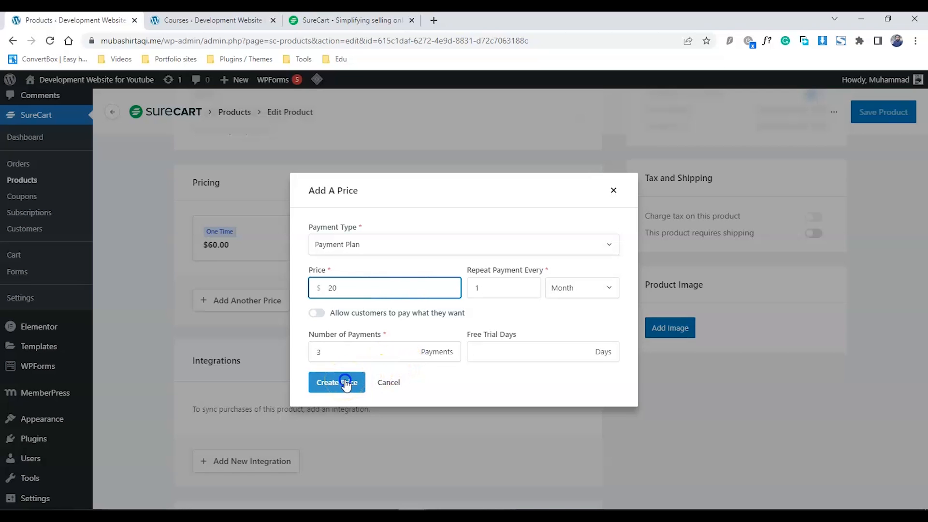
pyautogui.click(337, 383)
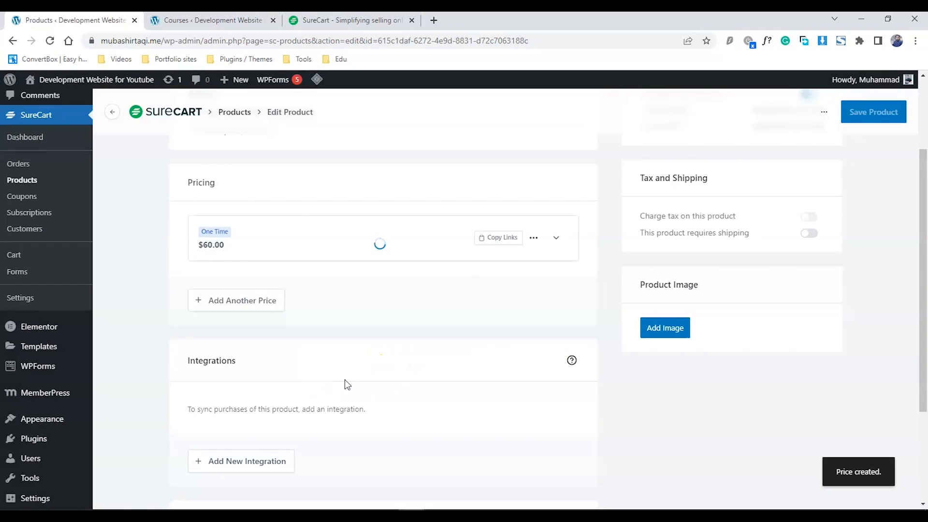
# Add a Subscription price of 10 repeating every 1 Month as the third price.
pyautogui.click(236, 300)
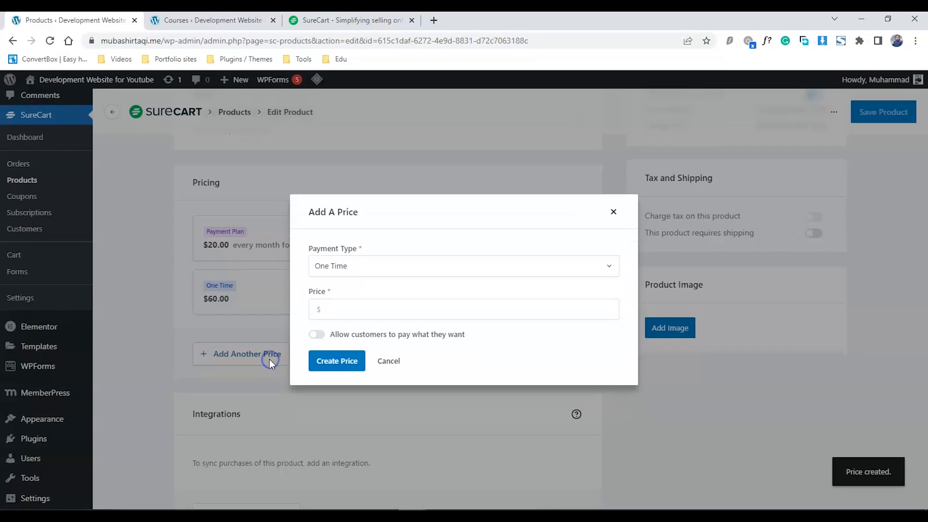
pyautogui.click(463, 265)
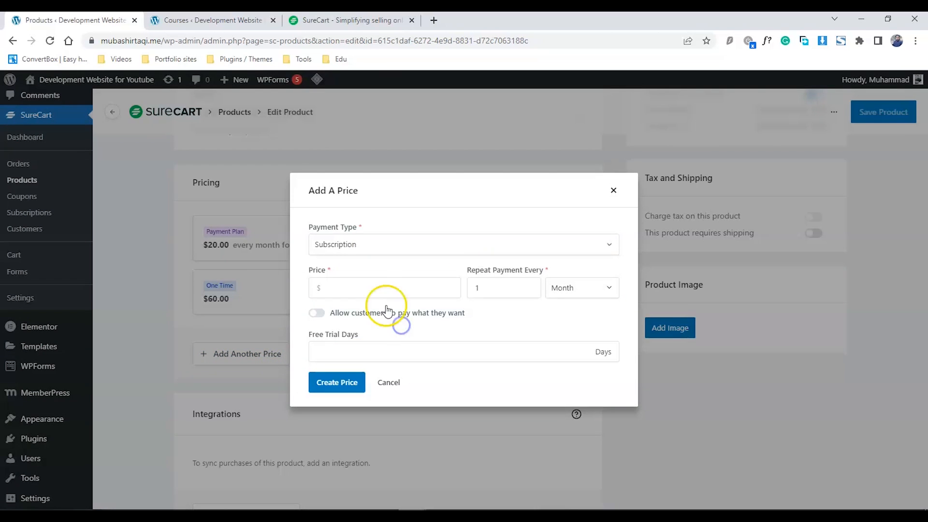
pyautogui.write('1')
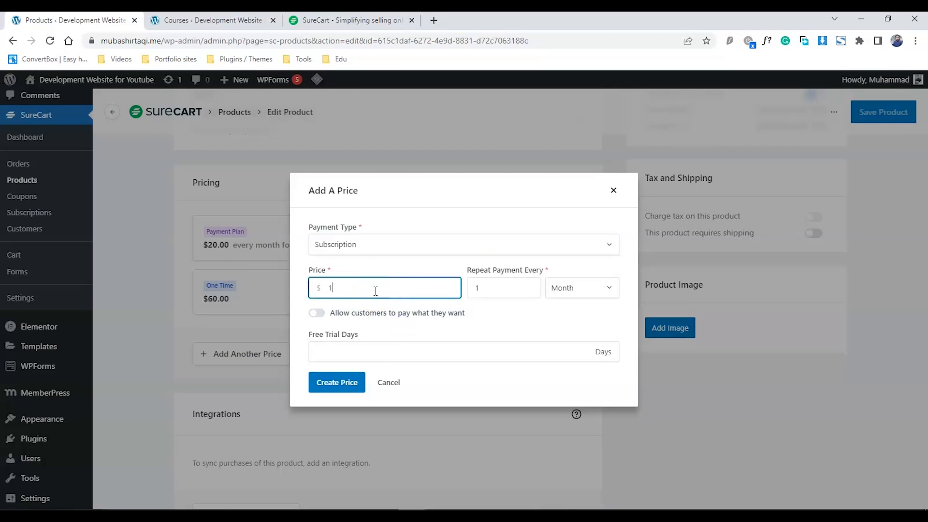
pyautogui.write('0')
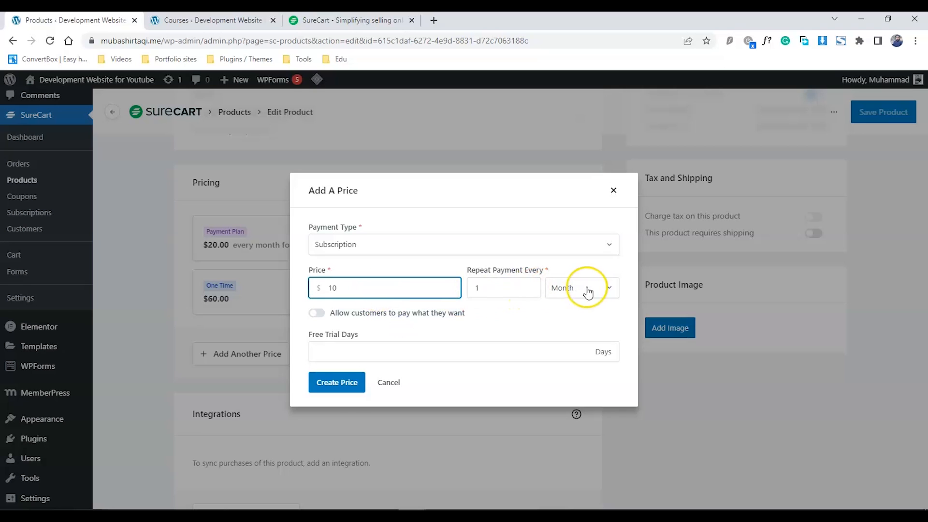
pyautogui.moveTo(400, 346)
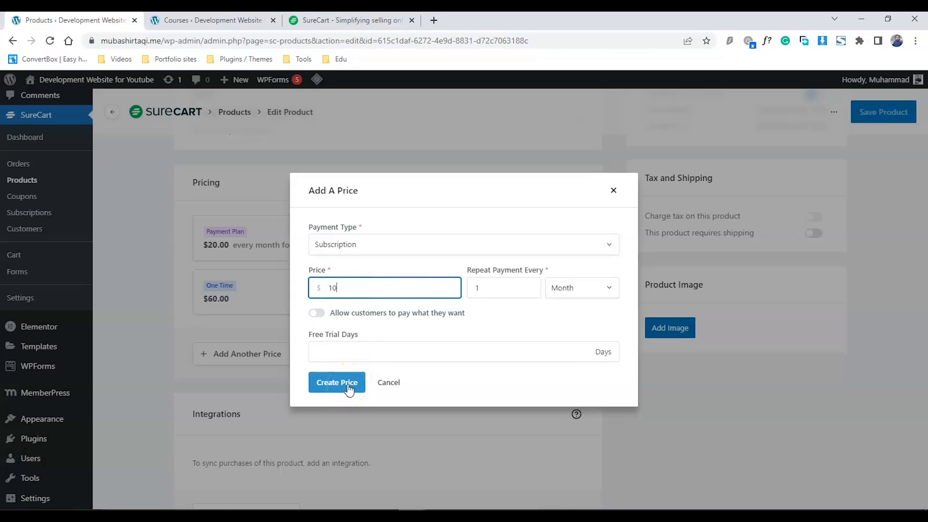
pyautogui.click(336, 381)
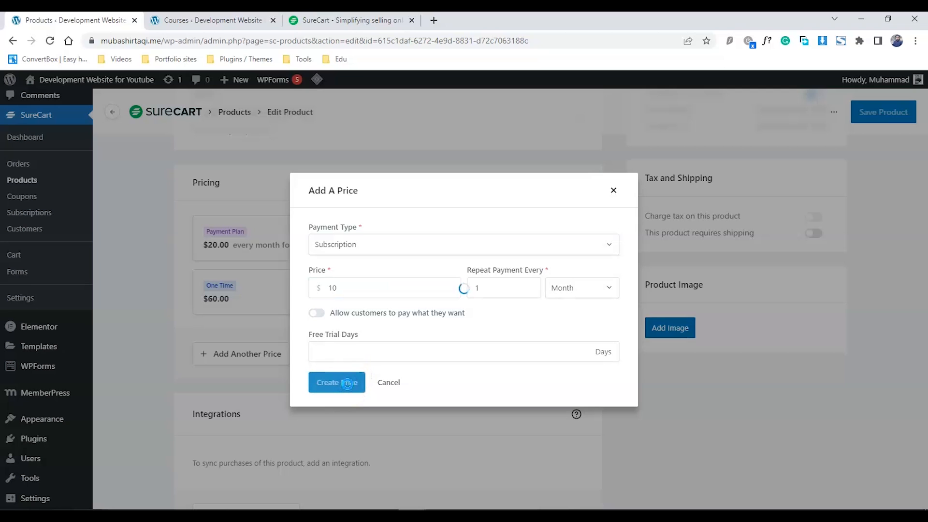
pyautogui.click(336, 382)
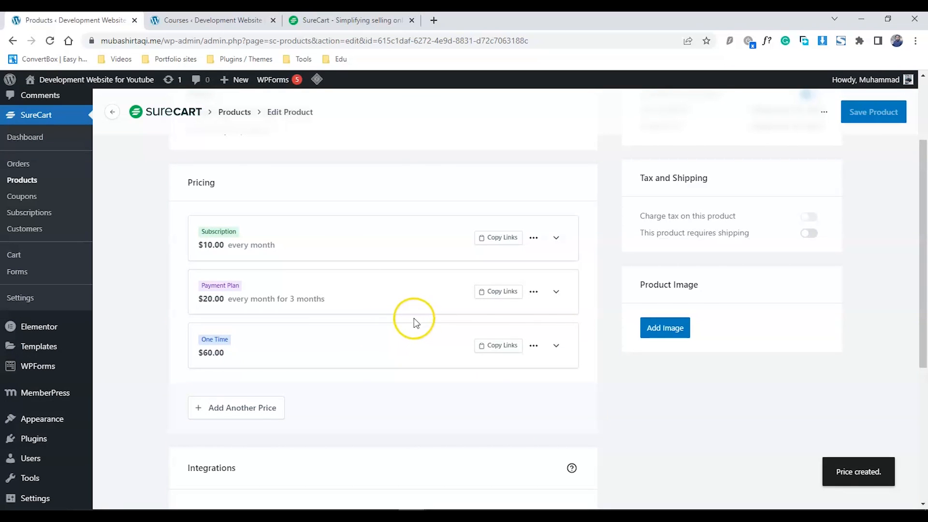
pyautogui.moveTo(593, 320)
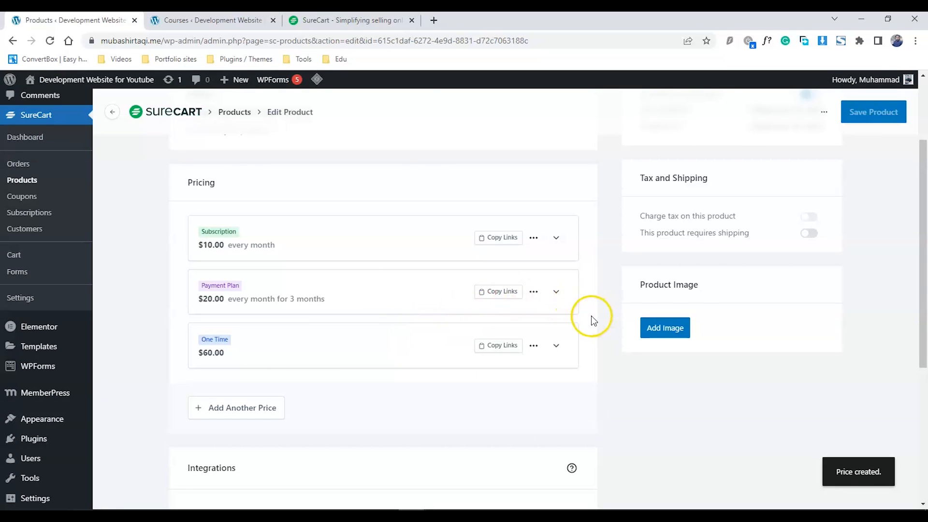
pyautogui.moveTo(593, 318)
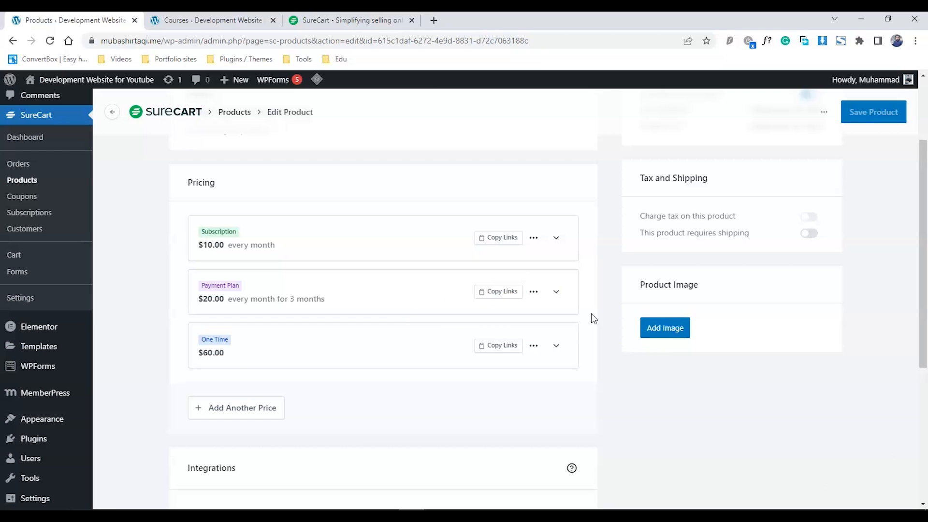
# Add a LearnDash Course integration granting access to Seek Health with Yoga Sadhana and save it.
pyautogui.scroll(-3)
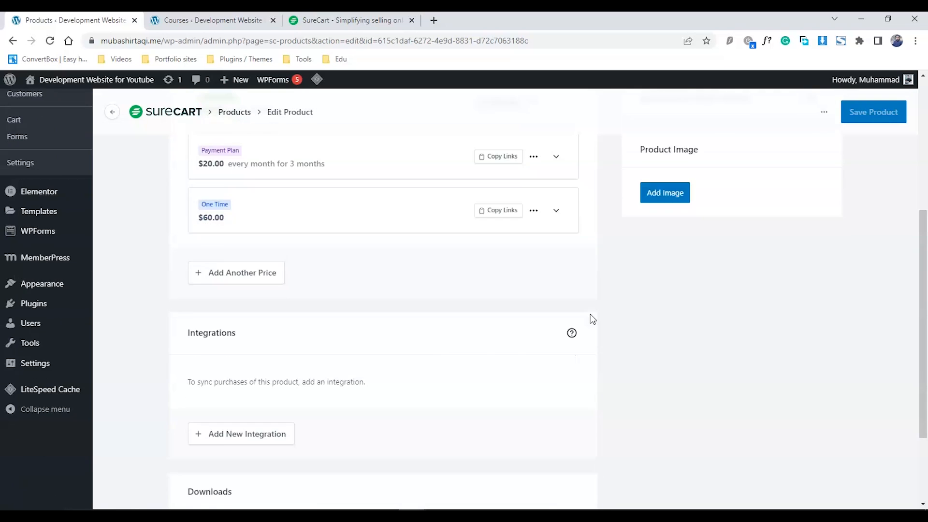
pyautogui.scroll(-3)
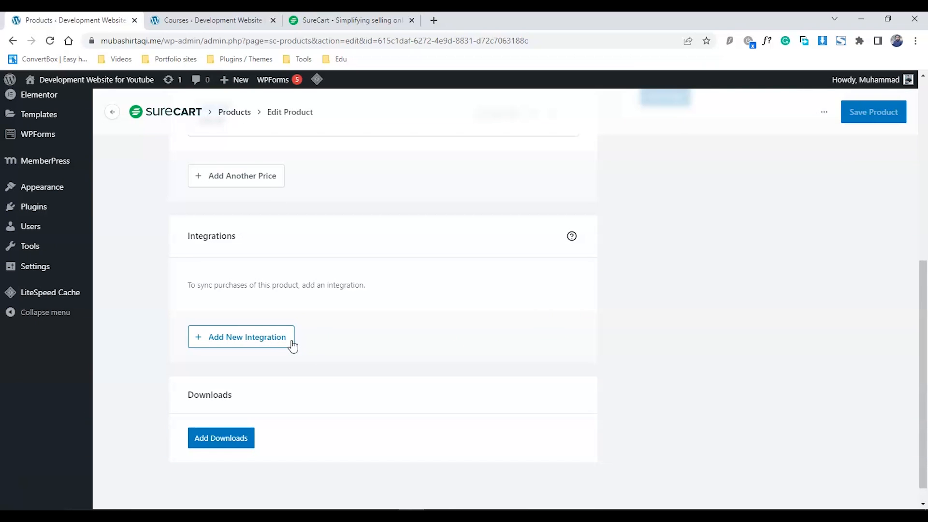
pyautogui.click(241, 337)
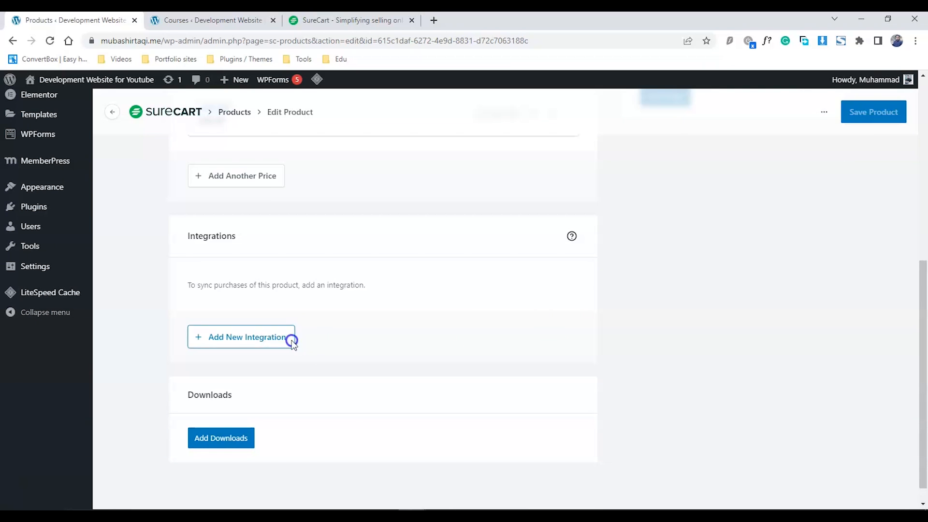
pyautogui.click(241, 336)
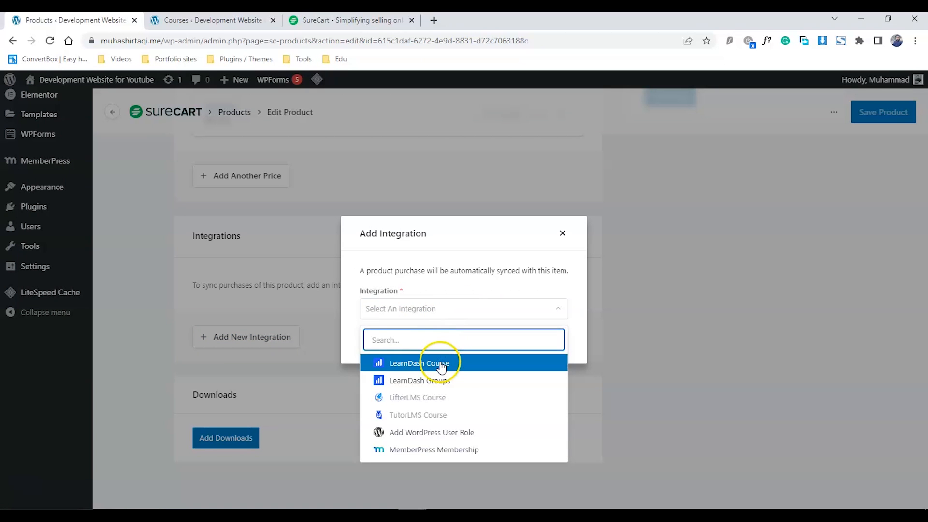
pyautogui.click(419, 363)
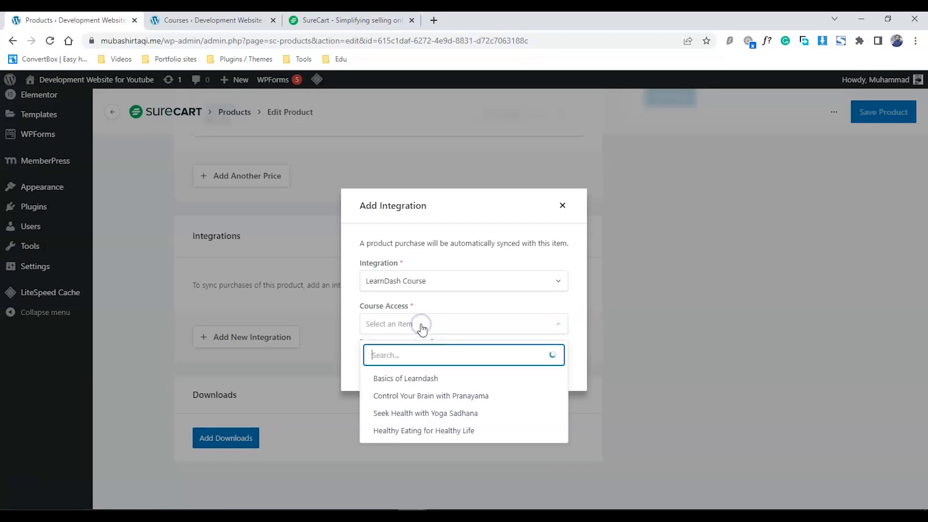
pyautogui.moveTo(425, 413)
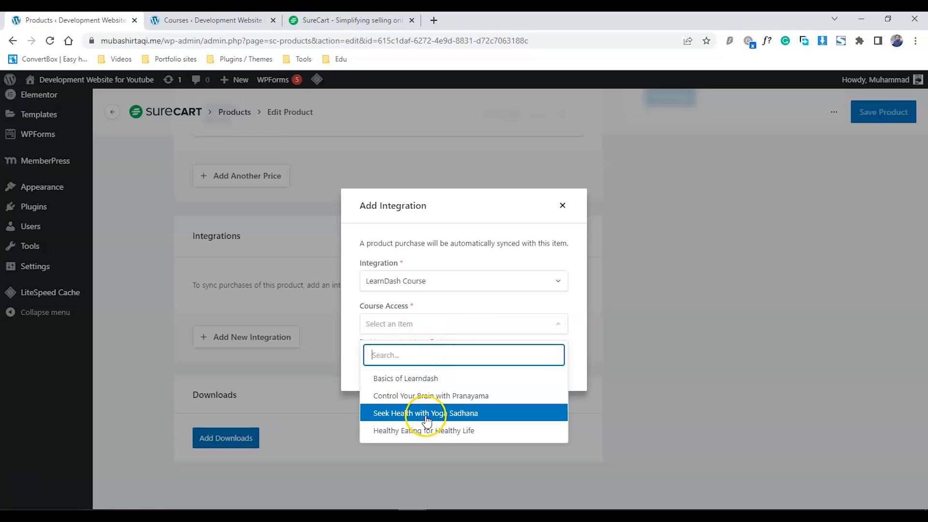
pyautogui.click(424, 413)
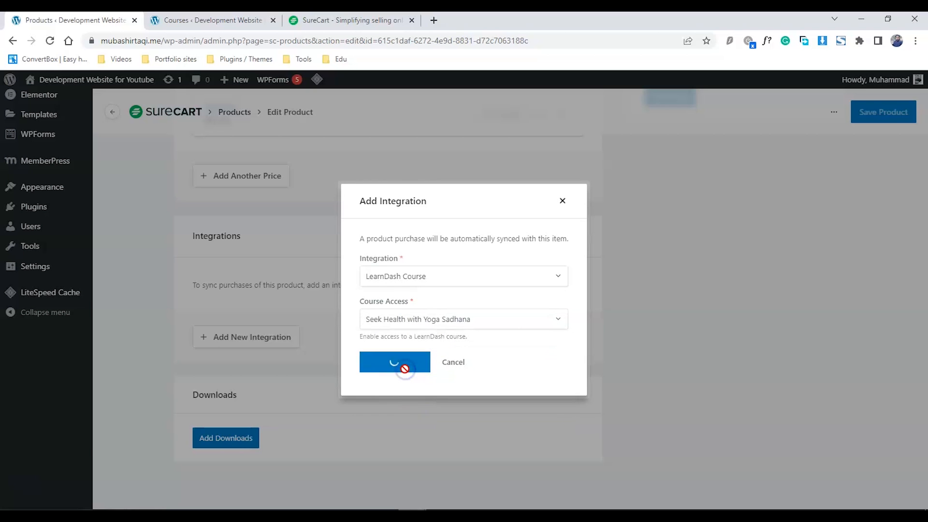
pyautogui.click(394, 361)
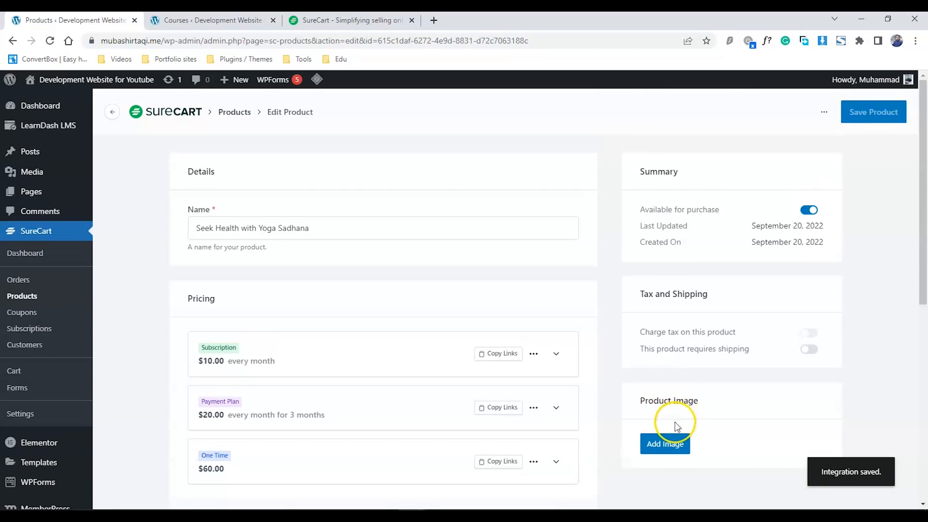
# Attach course3-image-1024x538.jpg as the product image and save the product.
pyautogui.click(665, 444)
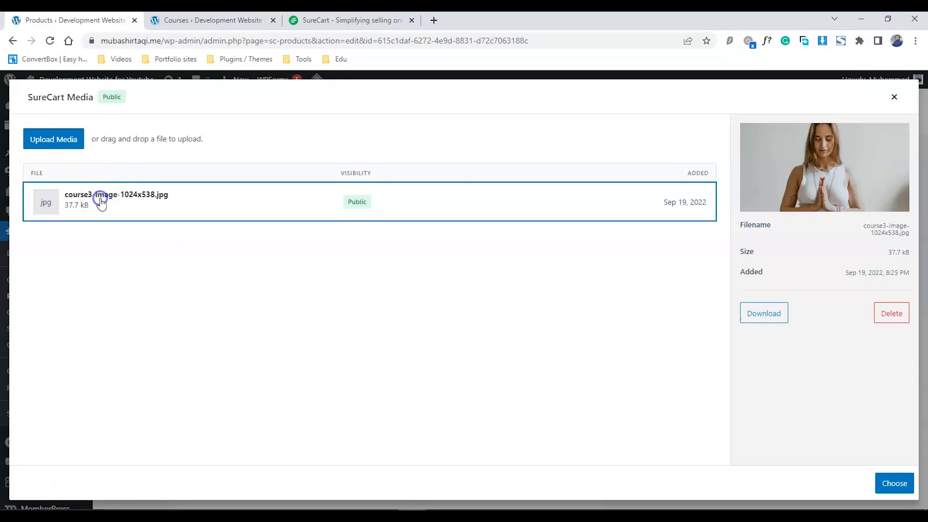
pyautogui.click(893, 483)
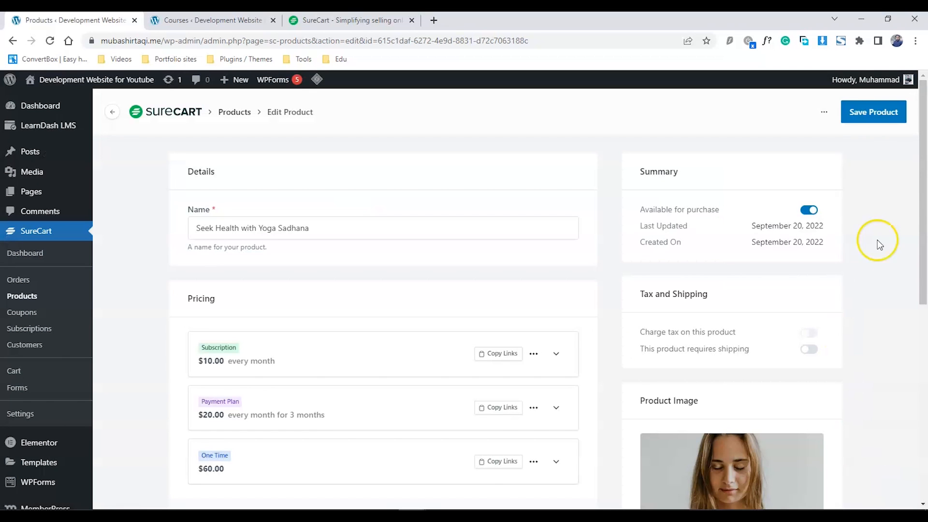
pyautogui.click(873, 112)
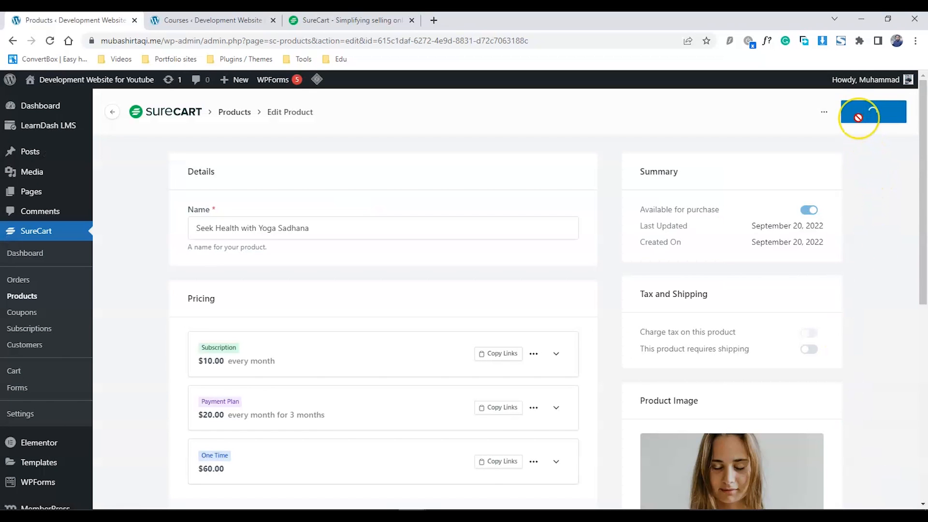
pyautogui.click(873, 112)
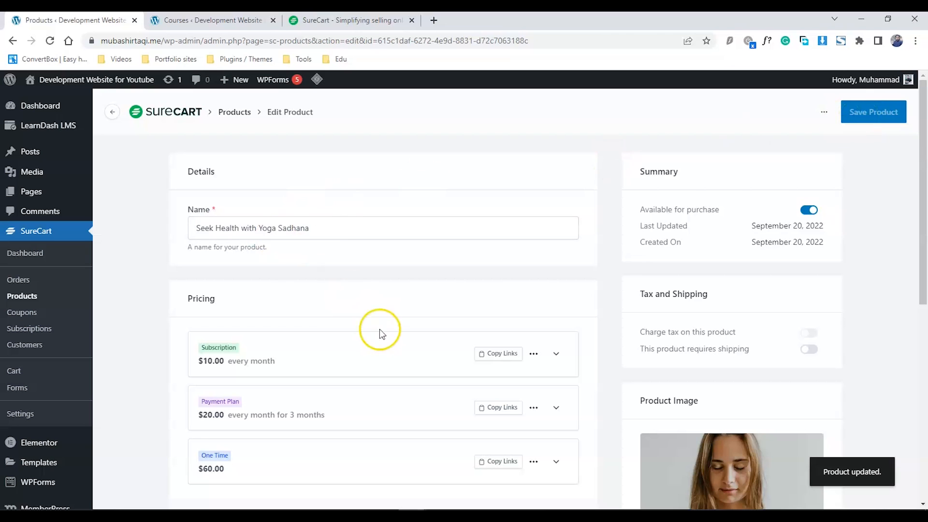
pyautogui.moveTo(350, 277)
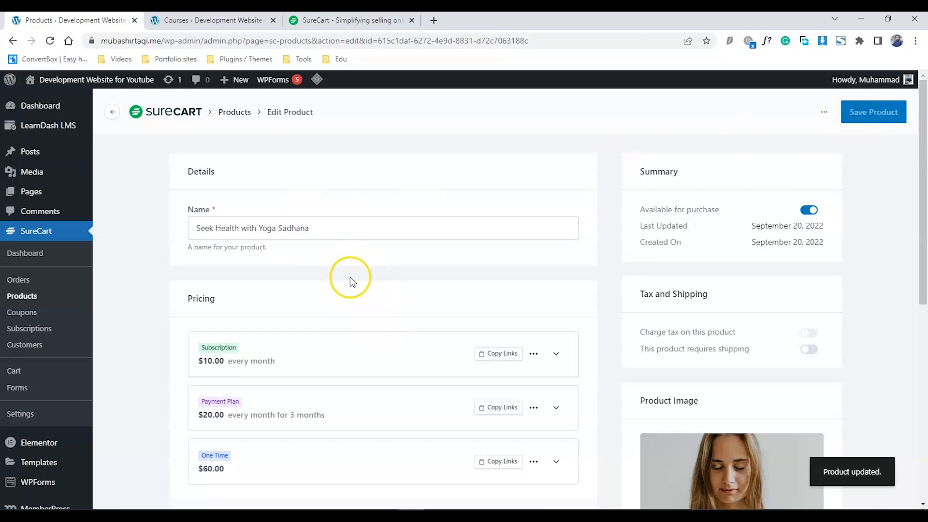
pyautogui.moveTo(17, 388)
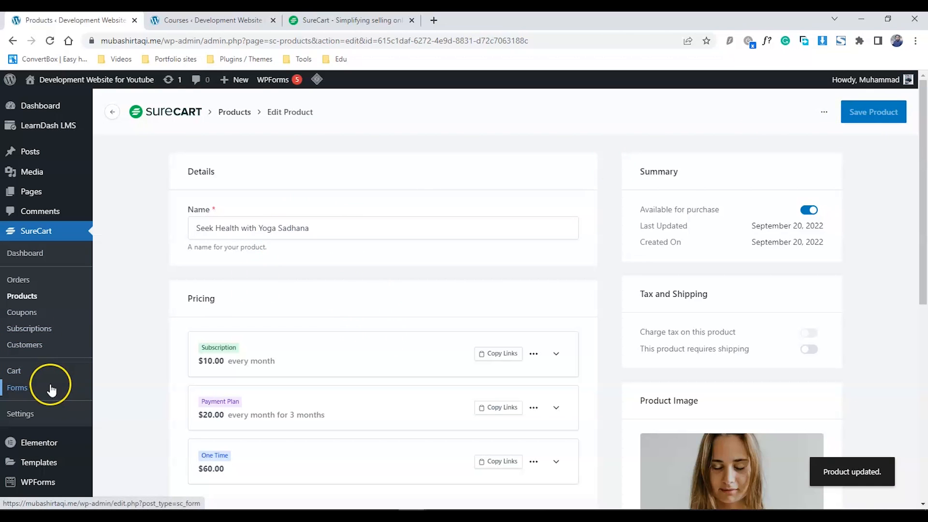
pyautogui.moveTo(23, 391)
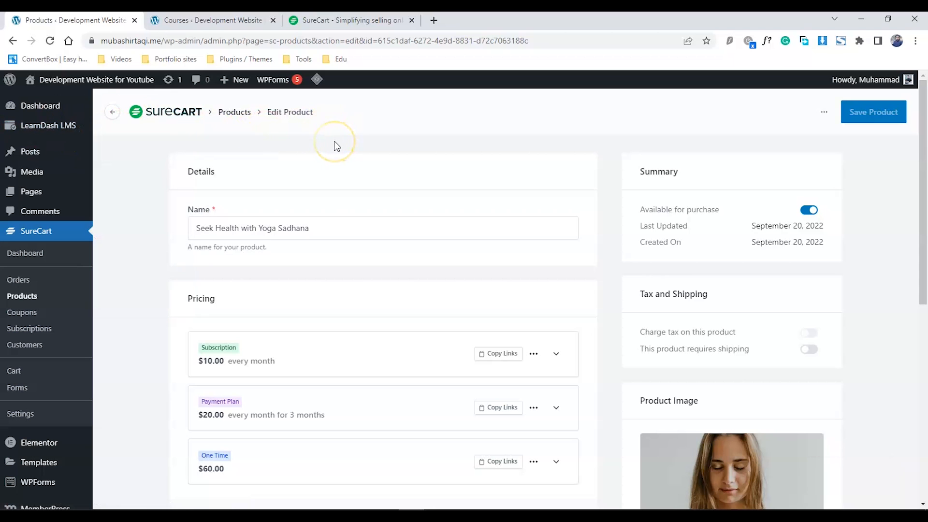
pyautogui.moveTo(17, 387)
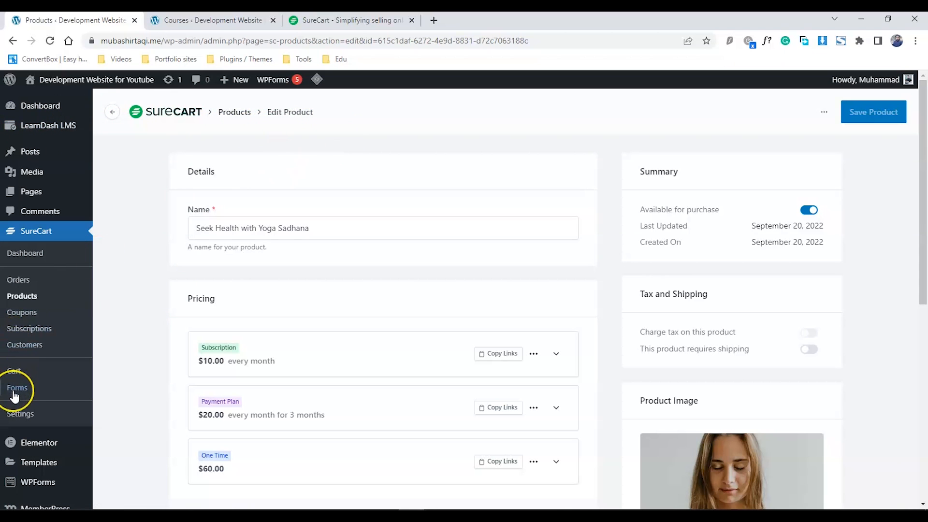
pyautogui.moveTo(17, 388)
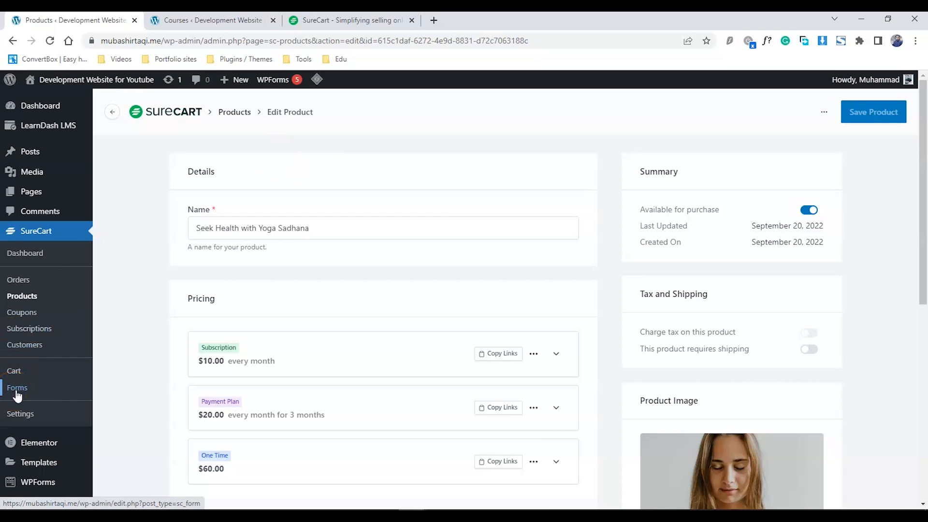
# Begin a new checkout form and title it 'Course Checkout'.
pyautogui.click(18, 388)
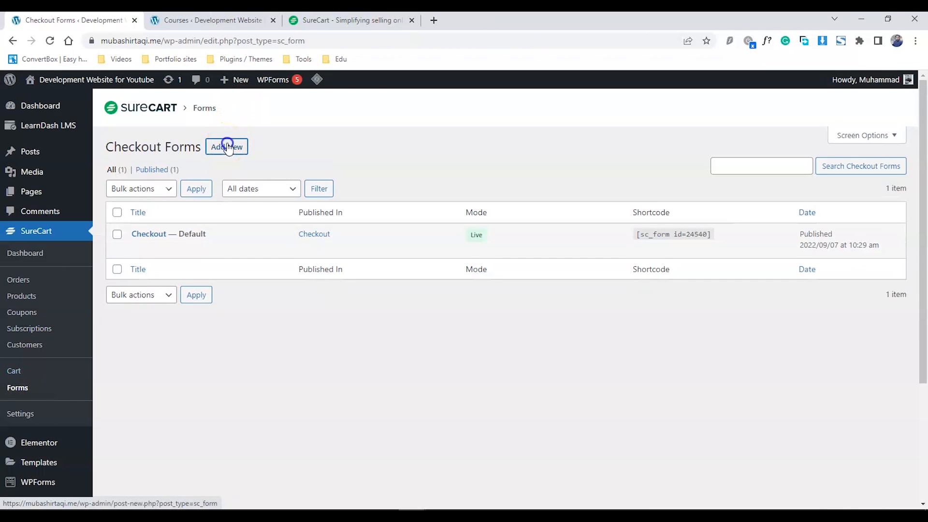
pyautogui.click(226, 147)
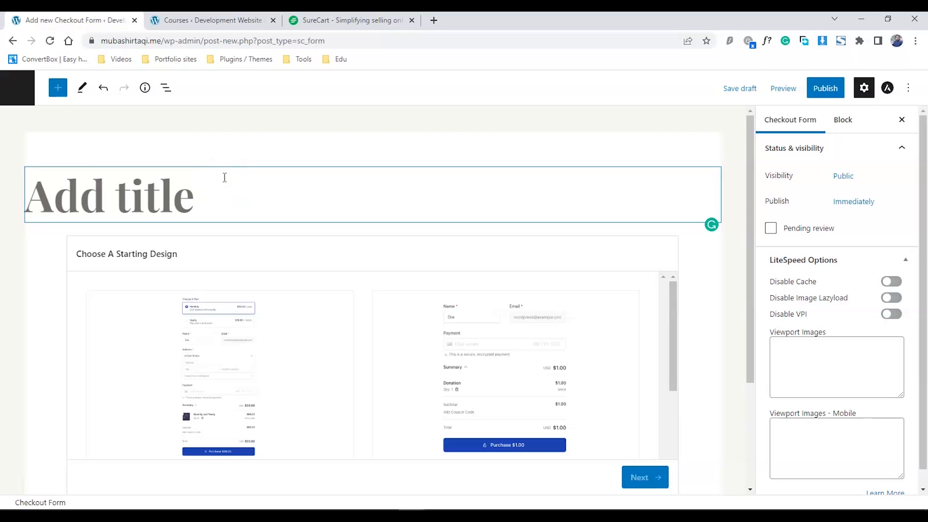
pyautogui.write('Course Che')
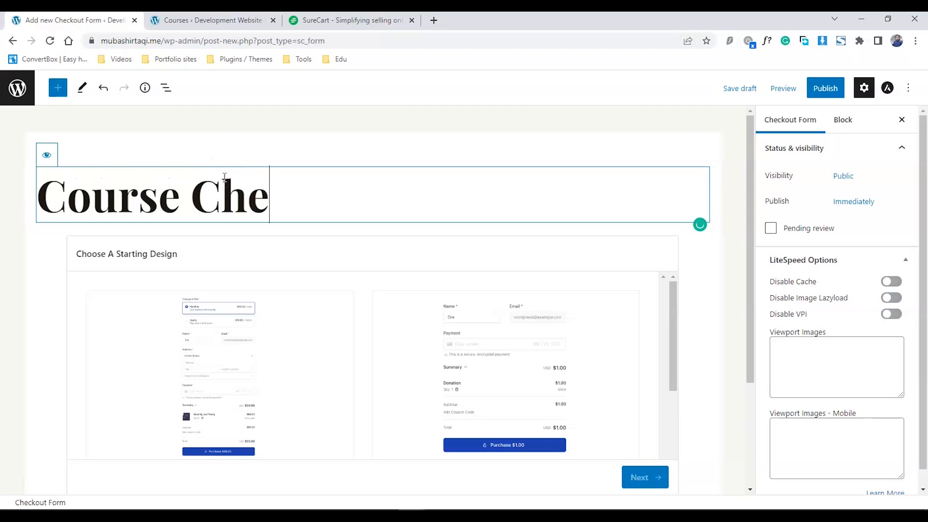
pyautogui.write('ckout')
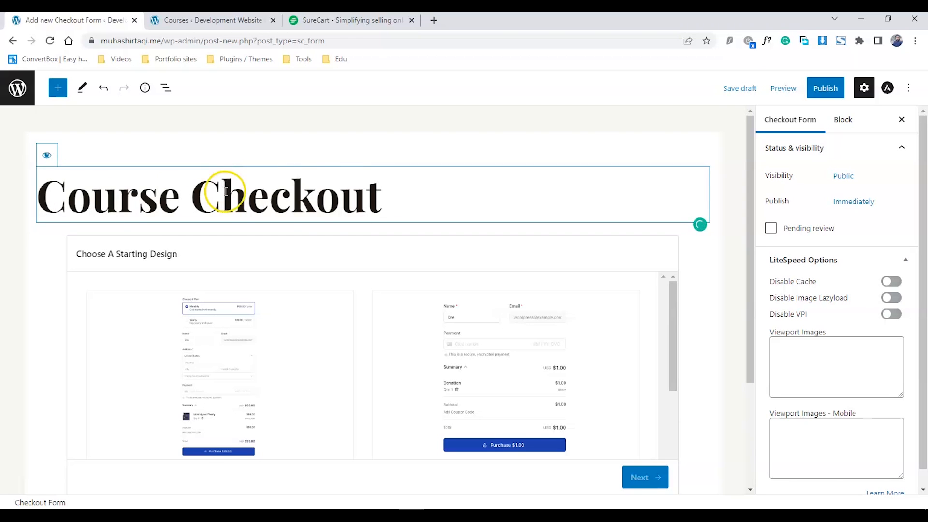
pyautogui.moveTo(675, 296)
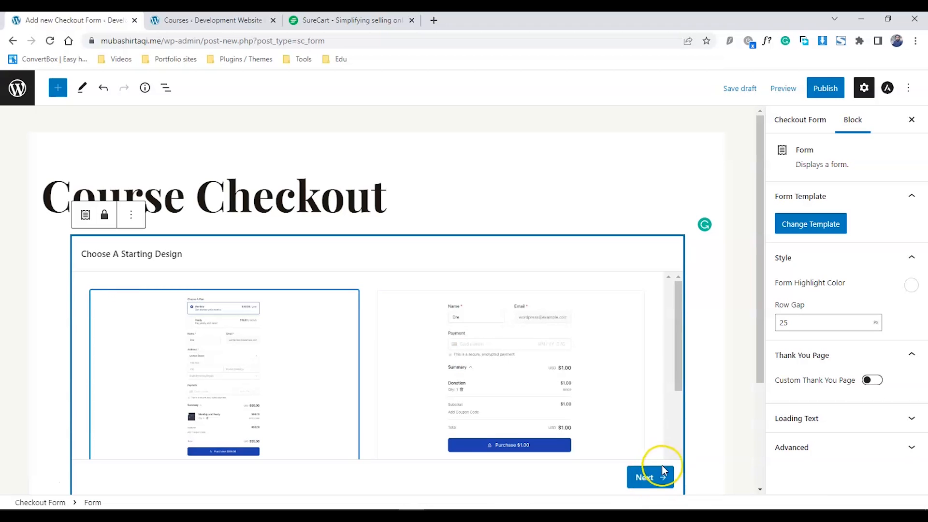
# Add the $20 and $60 Seek Health with Yoga Sadhana prices to the form's products.
pyautogui.click(650, 478)
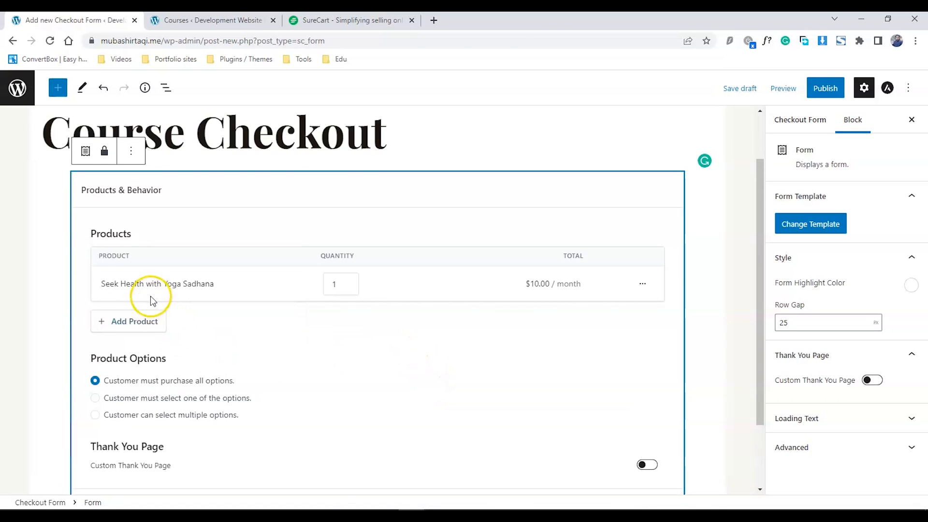
pyautogui.click(127, 321)
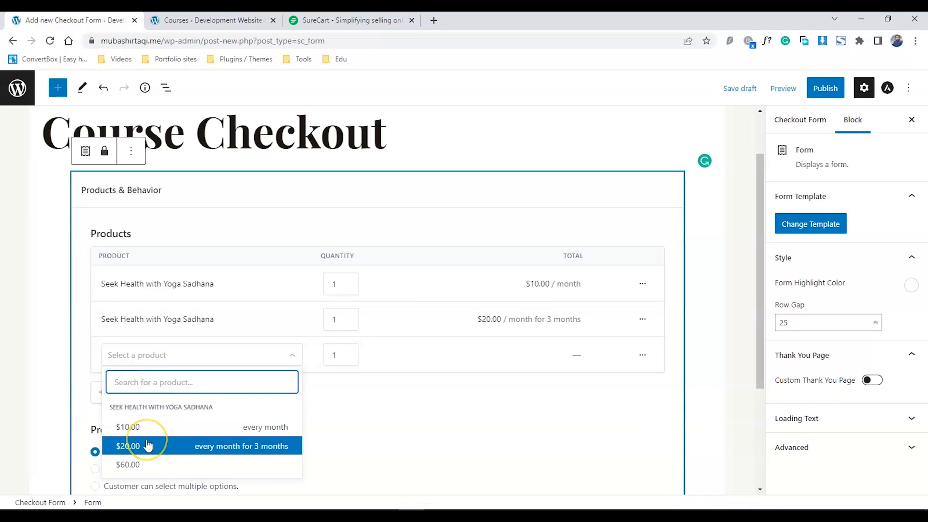
pyautogui.click(127, 465)
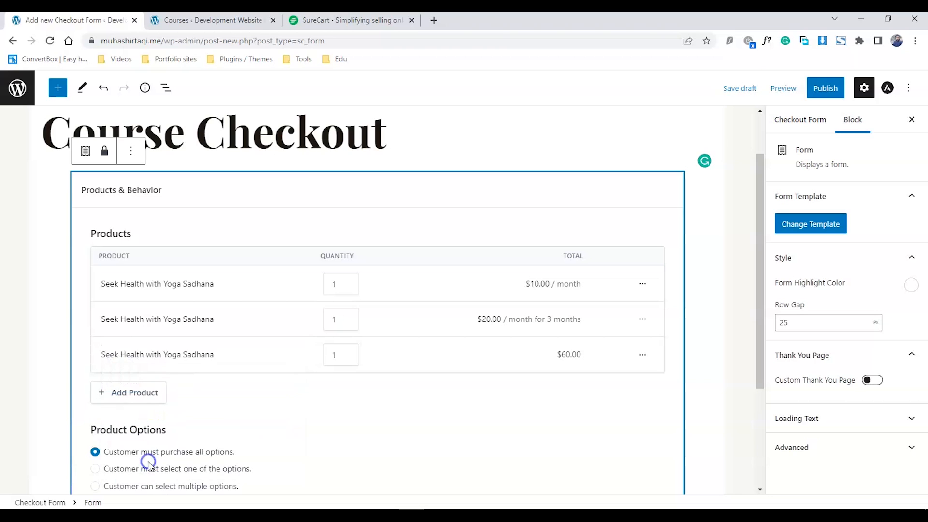
pyautogui.moveTo(458, 378)
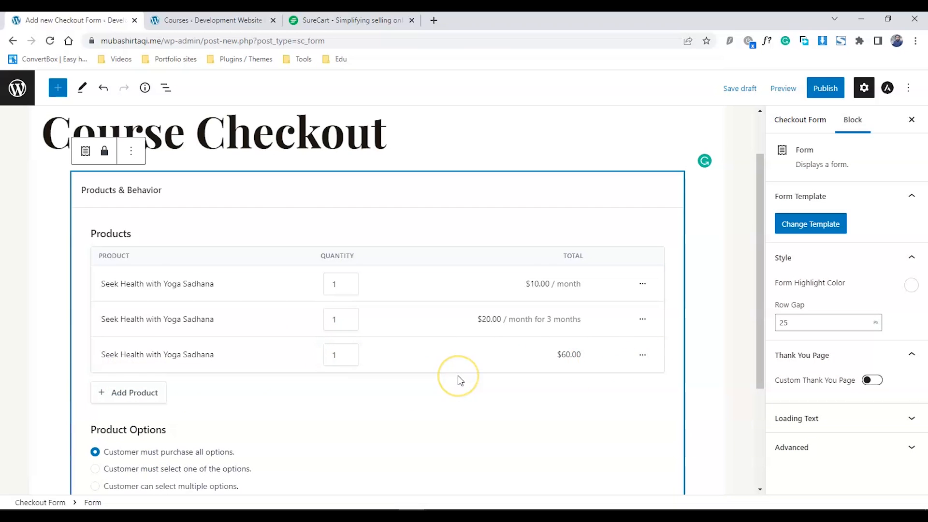
pyautogui.scroll(-3)
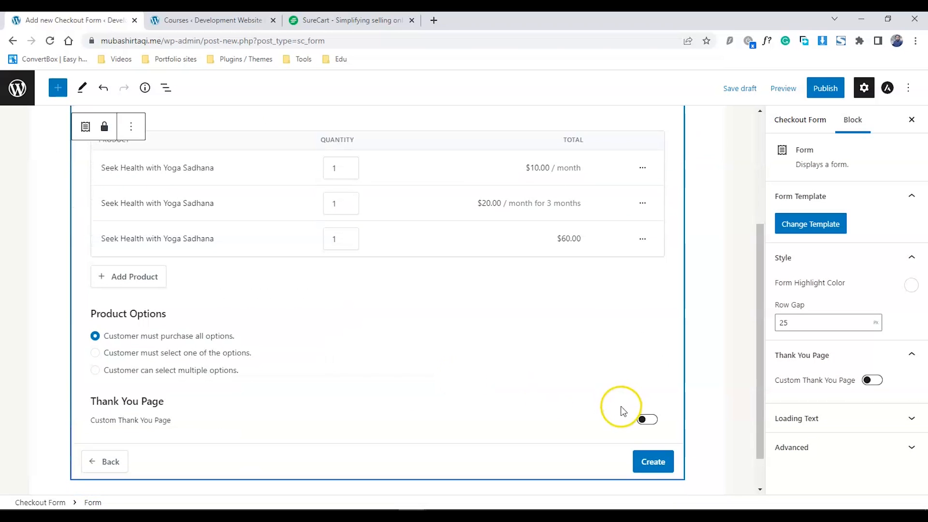
# Set a custom thank-you page at mubashirtaqi.me/order-confirmation/ and require buyers to select one option.
pyautogui.click(647, 418)
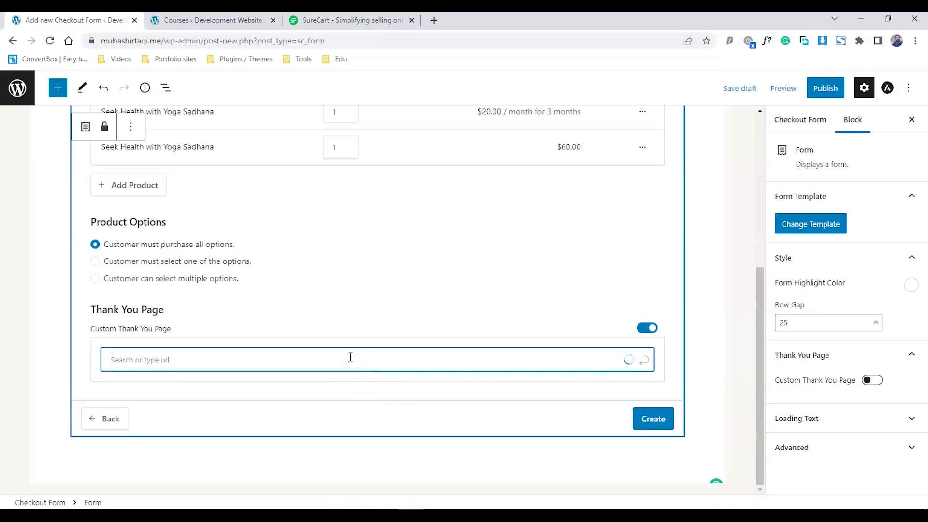
pyautogui.write('mubashirtaqi.me/order-confirmation/')
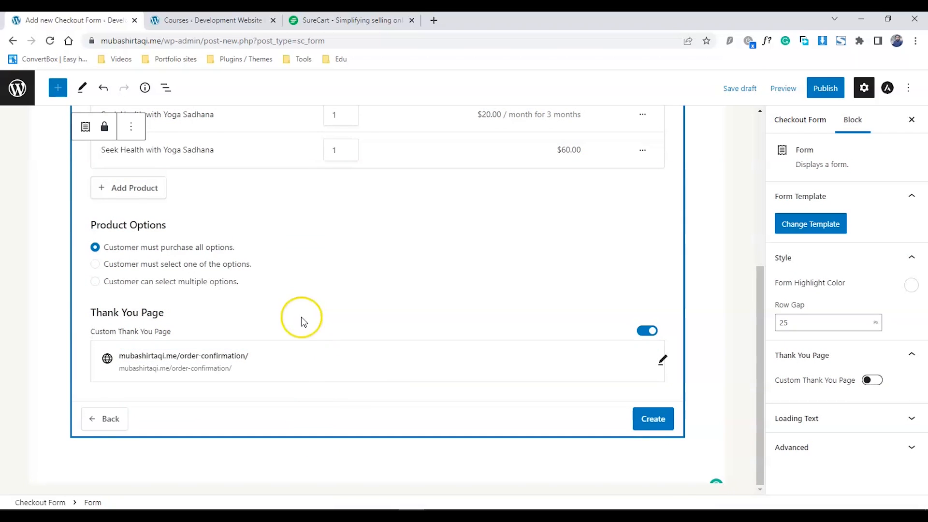
pyautogui.moveTo(165, 257)
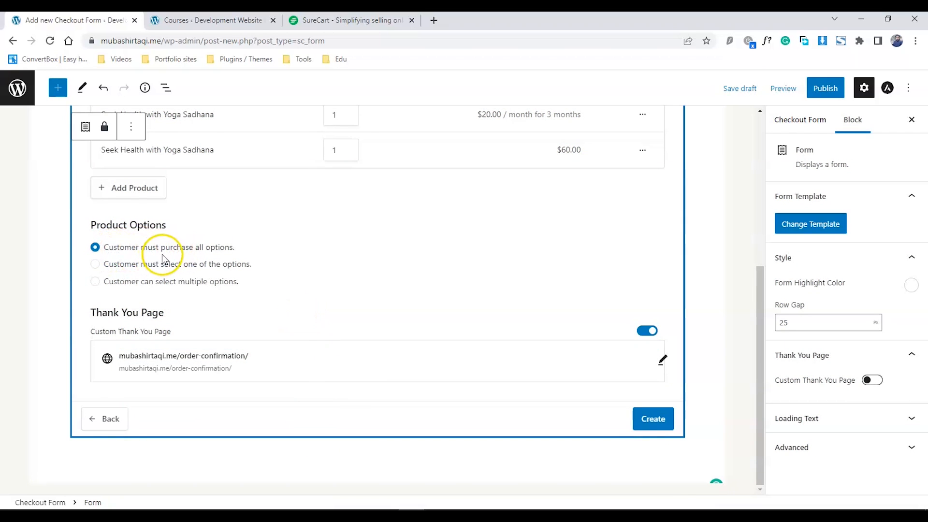
pyautogui.moveTo(203, 267)
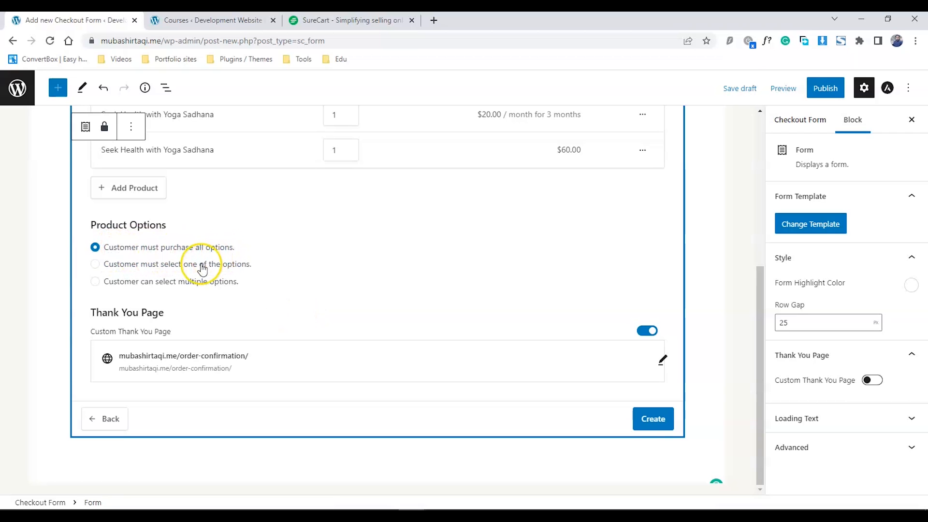
pyautogui.click(94, 264)
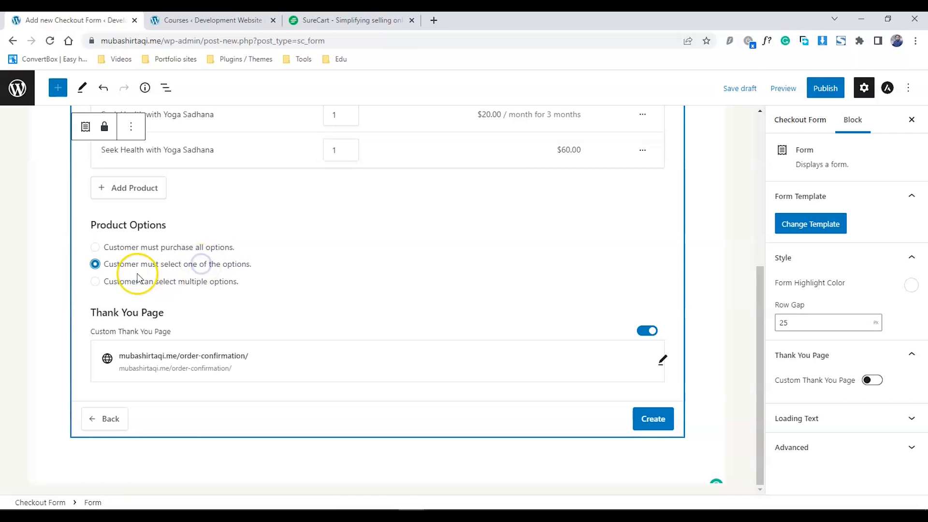
pyautogui.scroll(3)
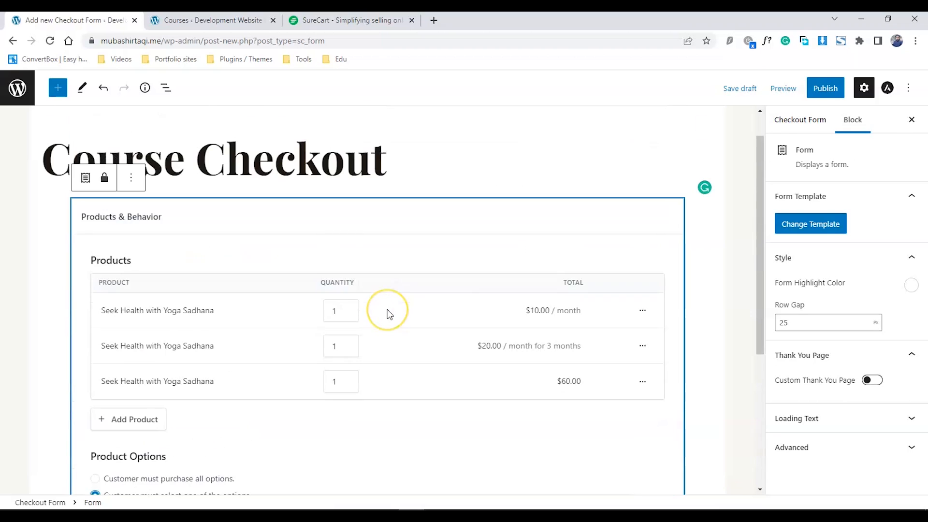
pyautogui.scroll(-3)
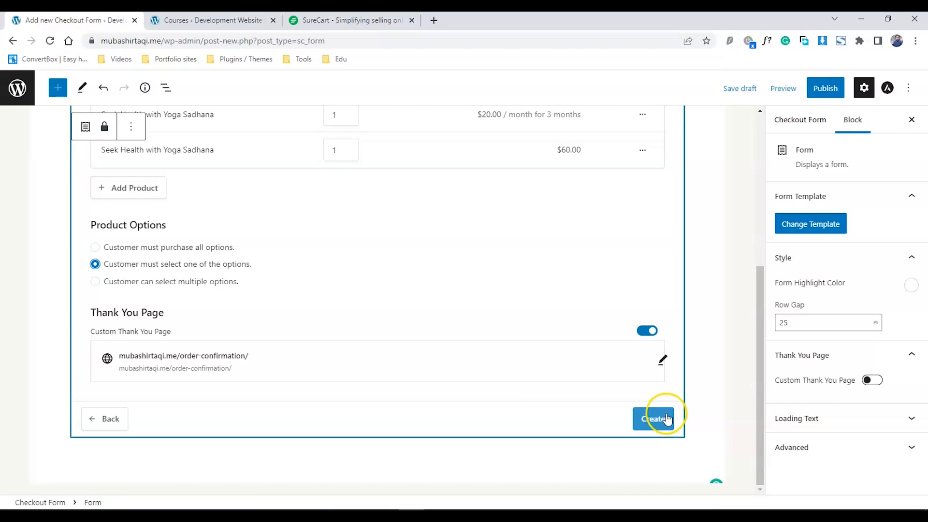
# Create the Course Checkout form and review its PayPal option and block outline.
pyautogui.click(652, 418)
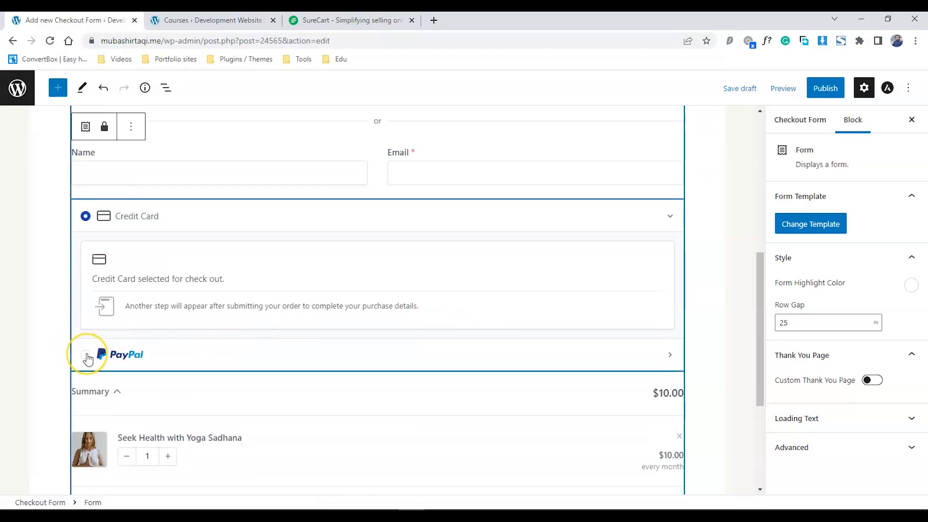
pyautogui.click(85, 354)
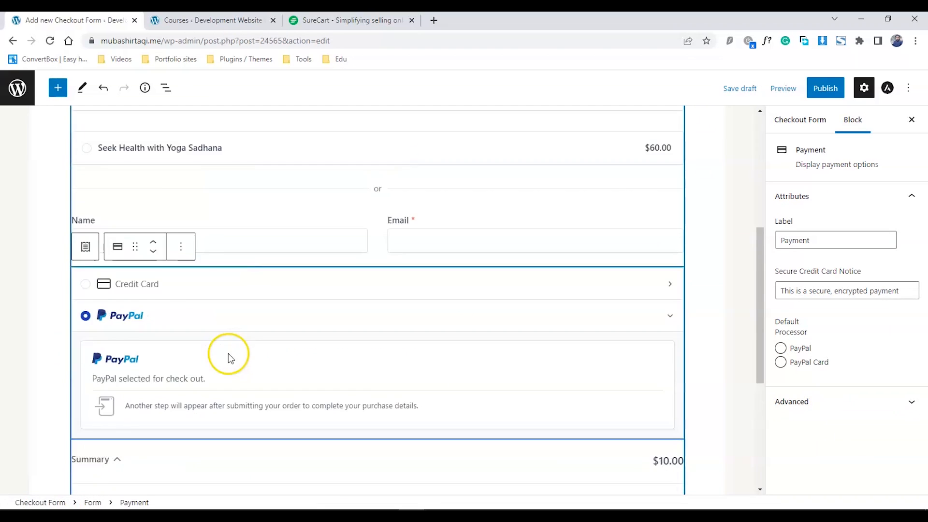
pyautogui.scroll(3)
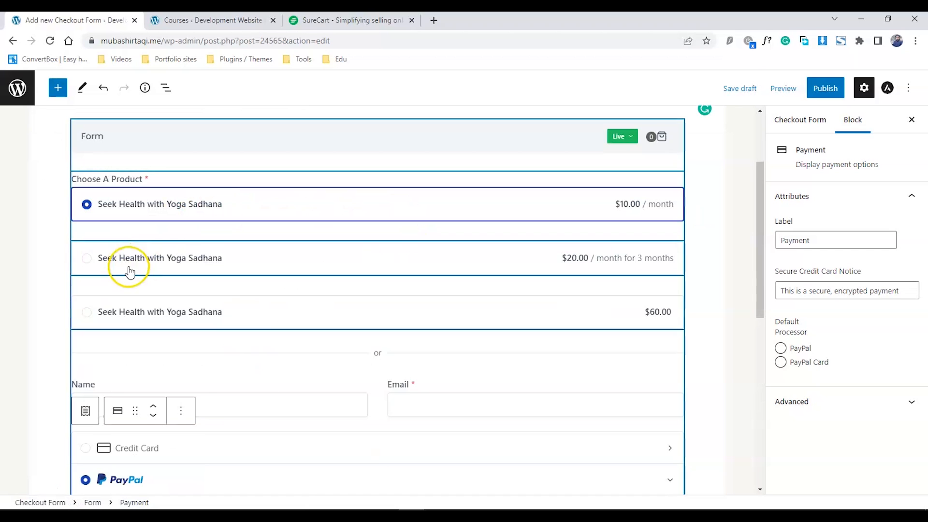
pyautogui.scroll(-3)
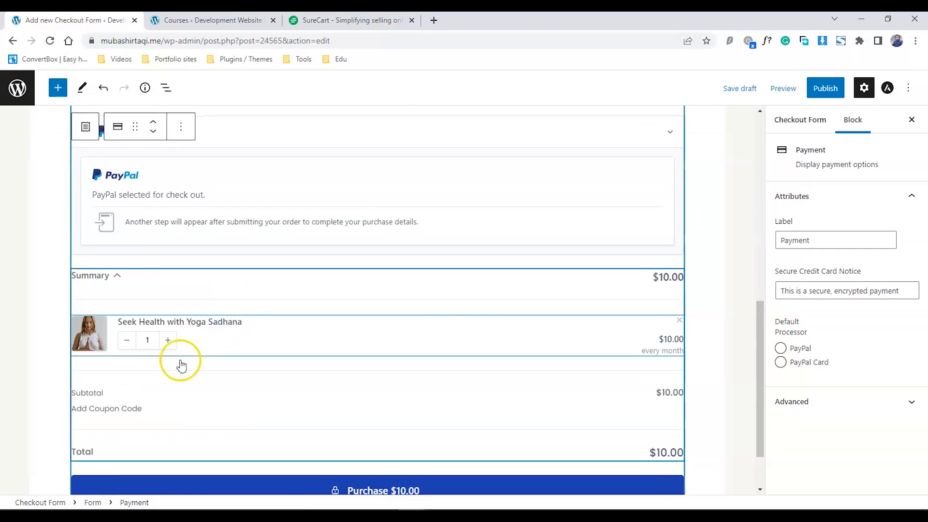
pyautogui.scroll(-3)
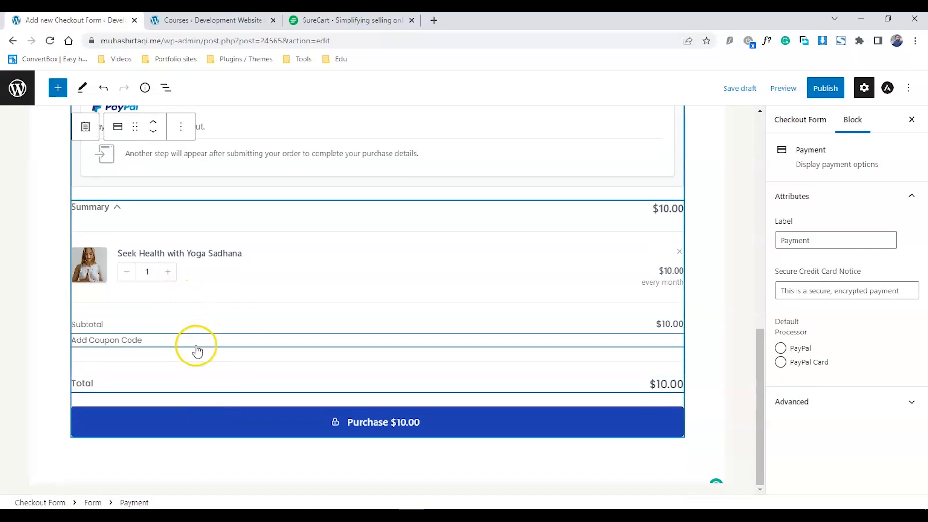
pyautogui.click(165, 88)
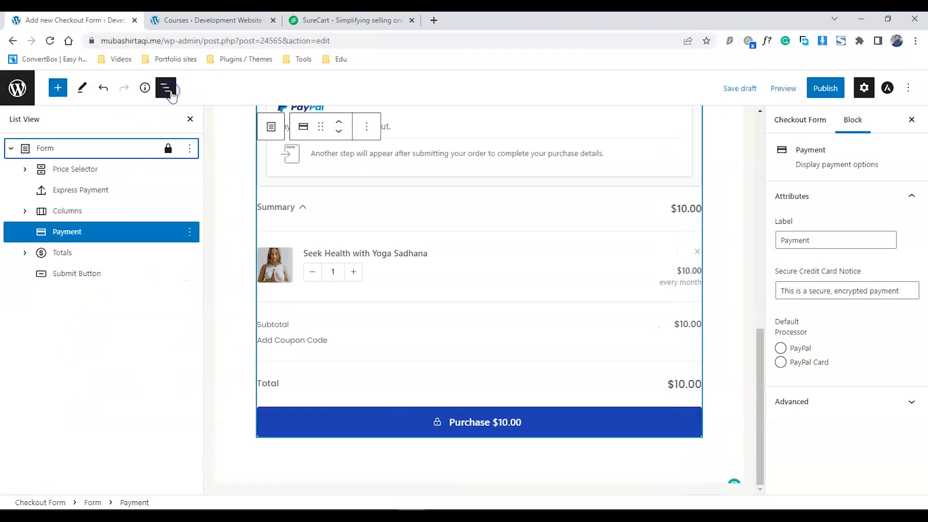
pyautogui.scroll(3)
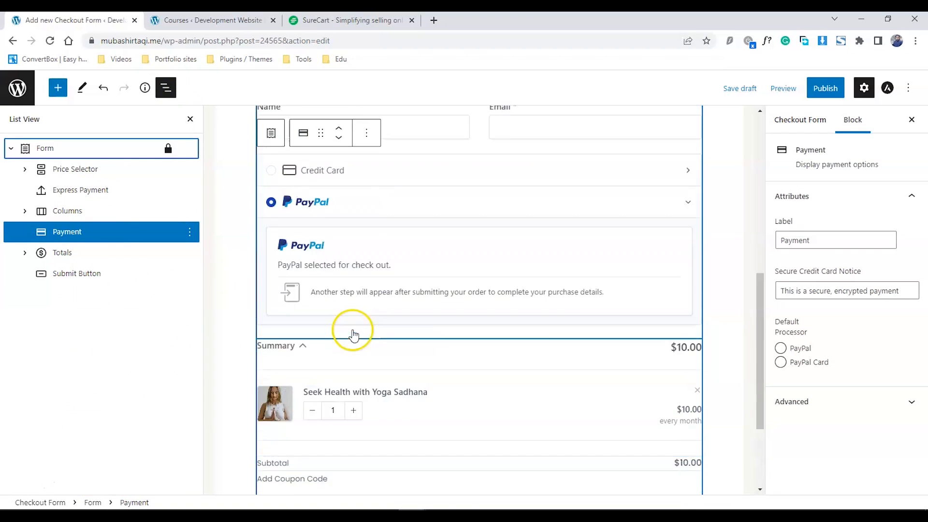
pyautogui.scroll(-3)
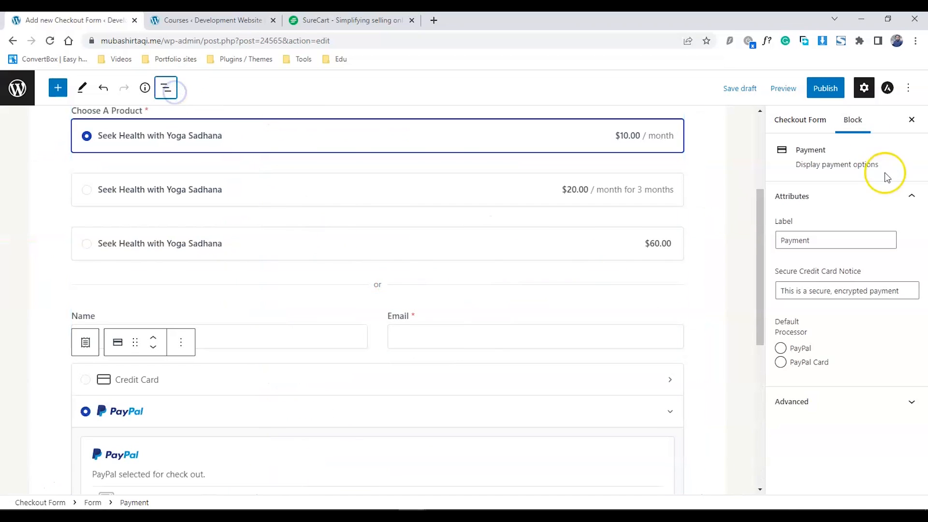
pyautogui.scroll(-3)
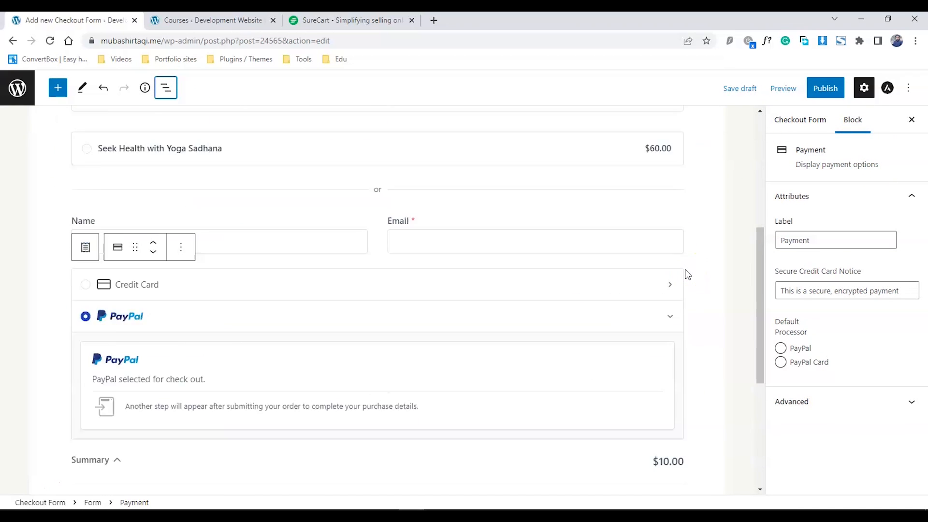
pyautogui.scroll(3)
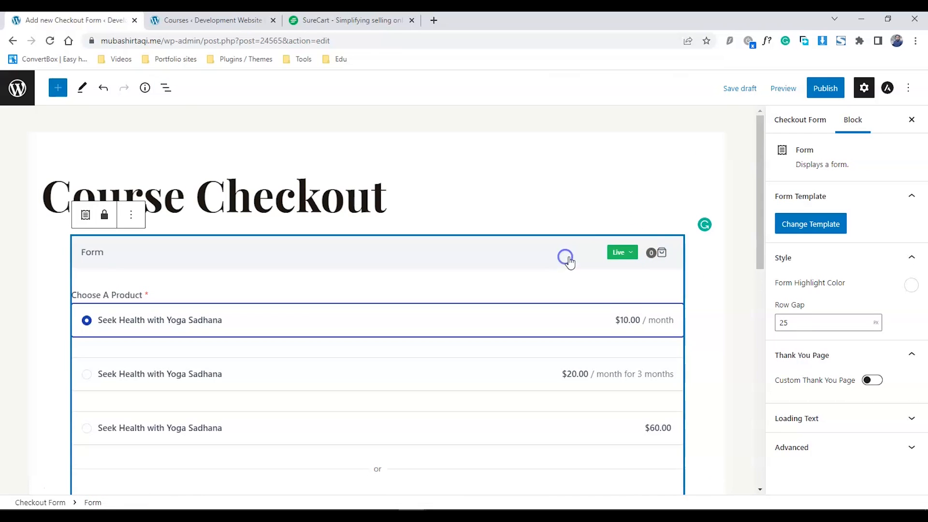
pyautogui.moveTo(824, 88)
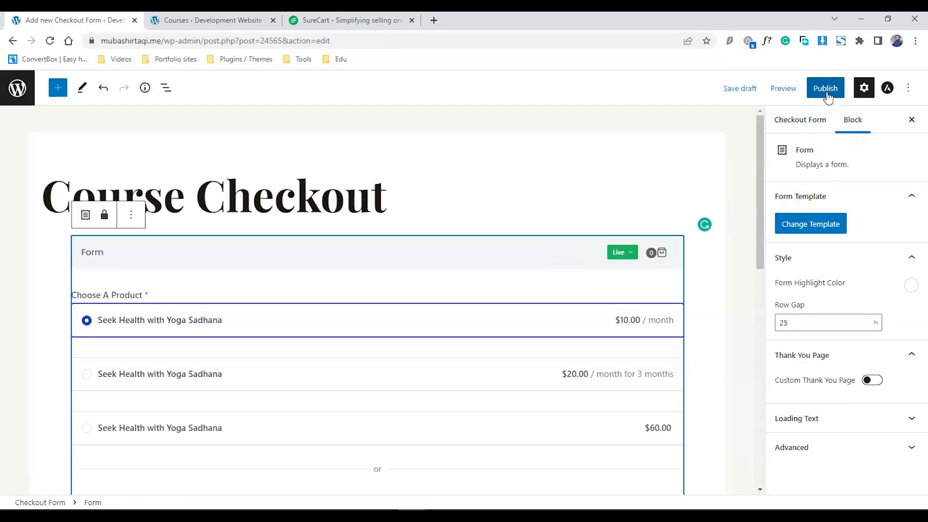
# Publish the form, return to the Forms list, and start a new blank page in another tab.
pyautogui.click(824, 88)
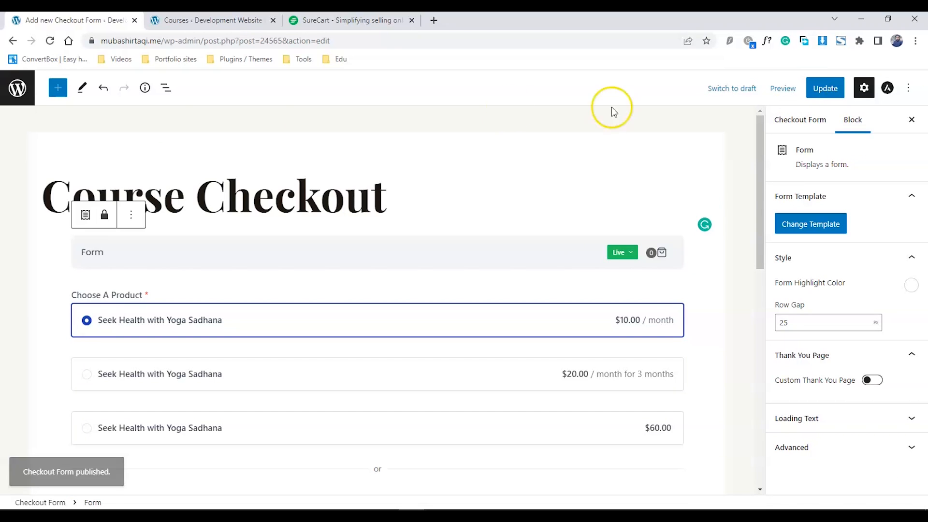
pyautogui.moveTo(17, 88)
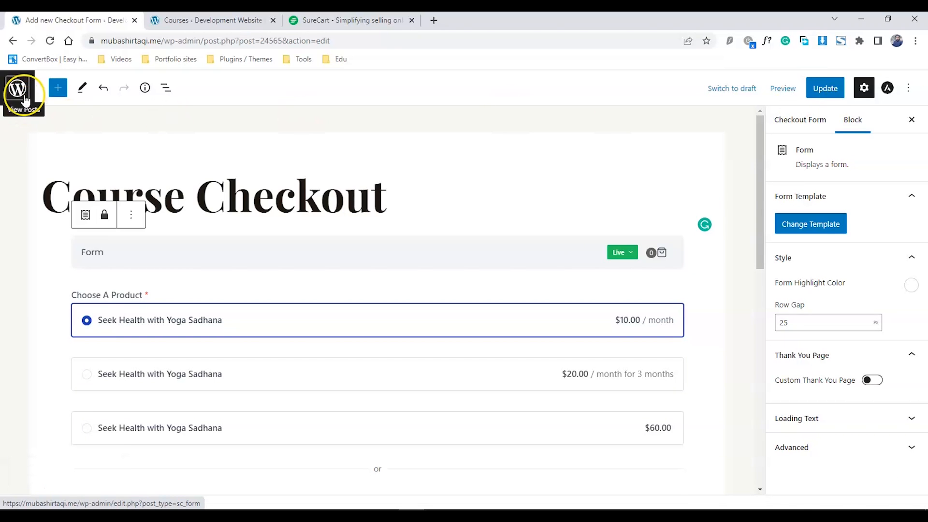
pyautogui.click(17, 88)
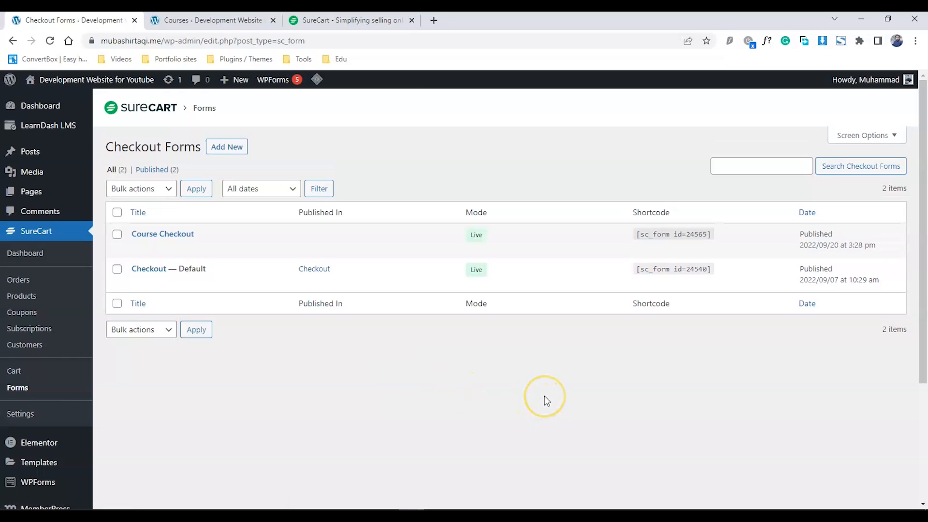
pyautogui.click(673, 234)
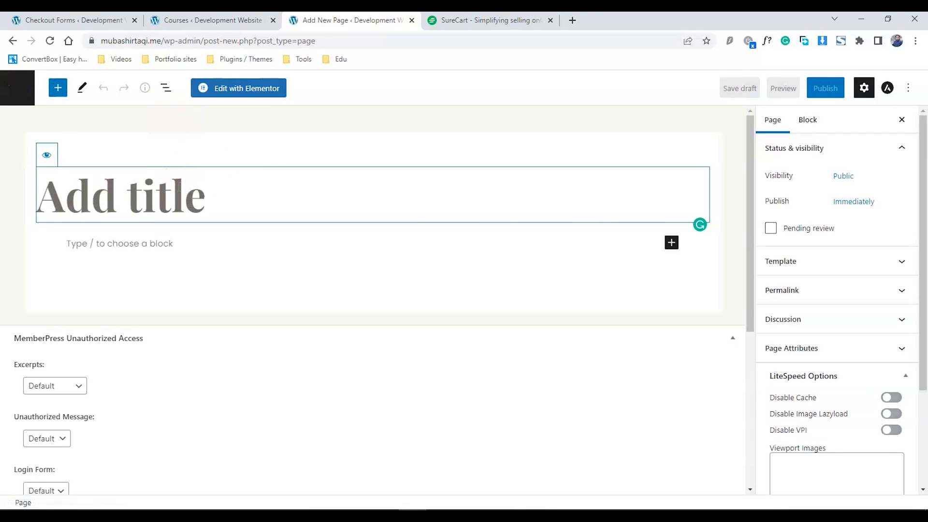
# Title the page 'Course Landing' and add a Shortcode block holding the checkout form [sc_form id=24565].
pyautogui.write('Course La')
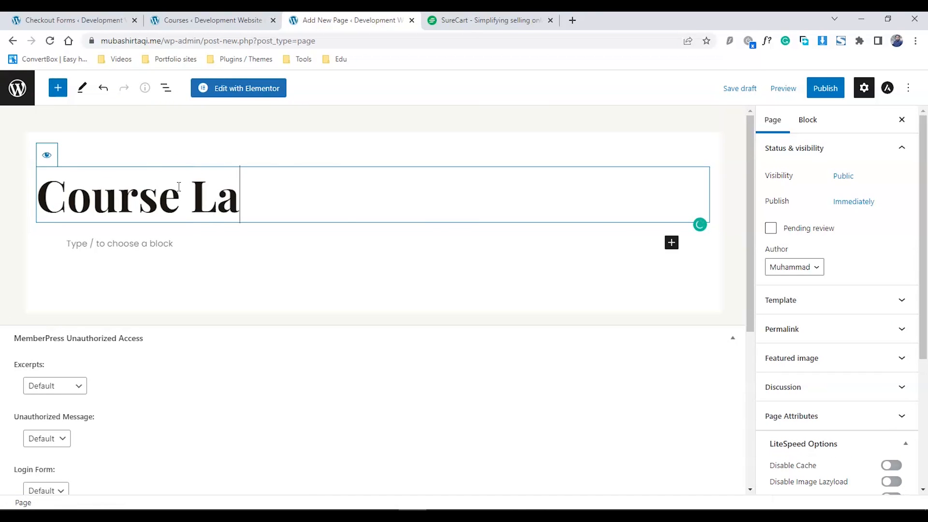
pyautogui.write('nding')
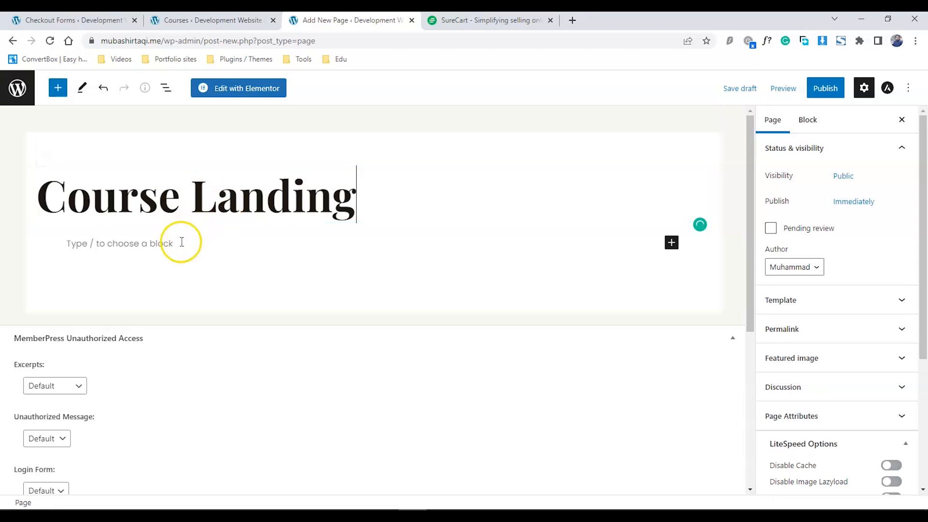
pyautogui.click(671, 243)
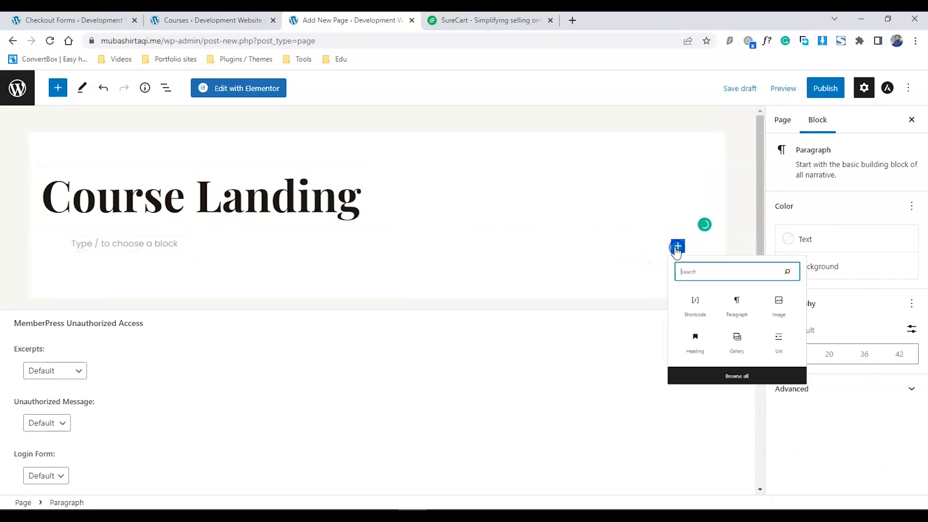
pyautogui.write('sh')
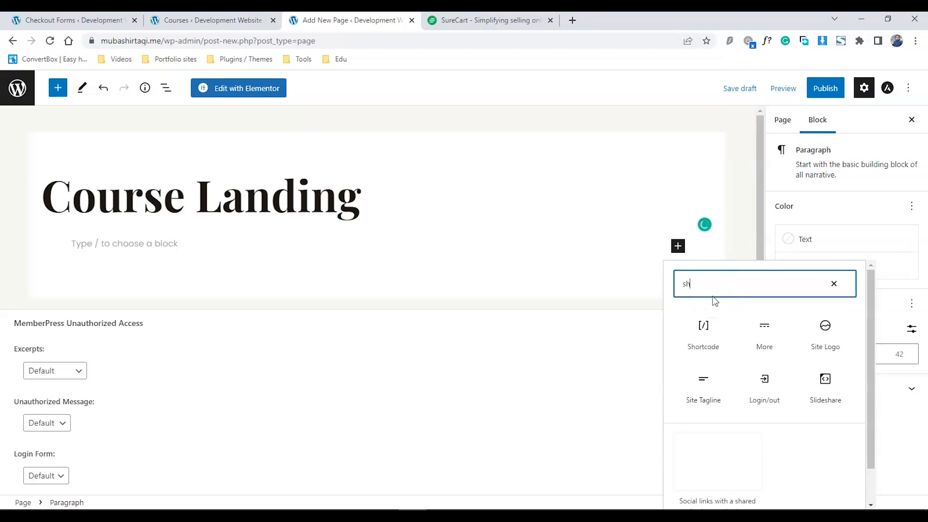
pyautogui.click(703, 330)
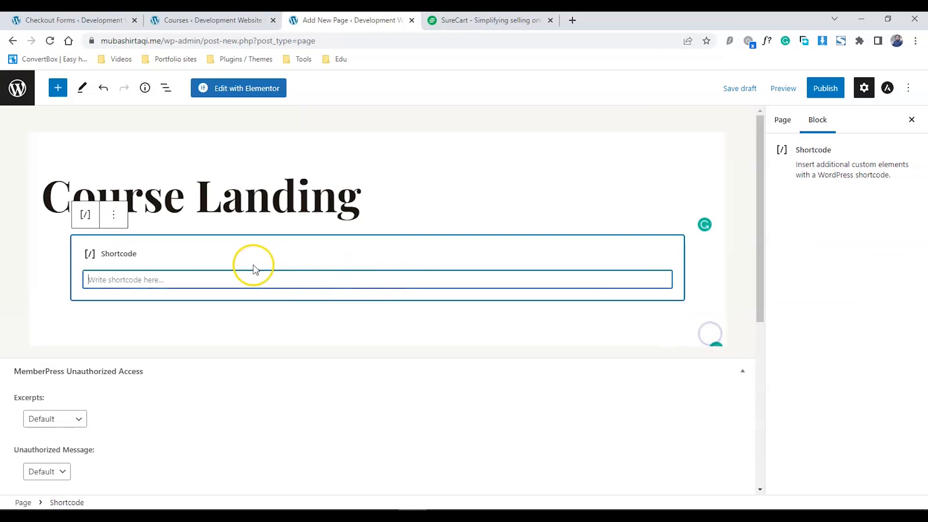
# Publish the Course Landing page and view it live in a new tab.
pyautogui.click(825, 88)
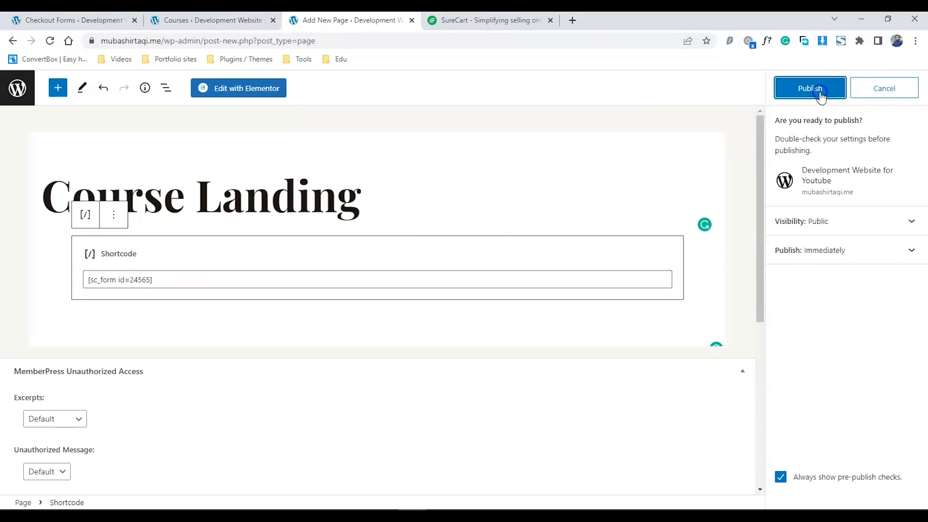
pyautogui.click(810, 88)
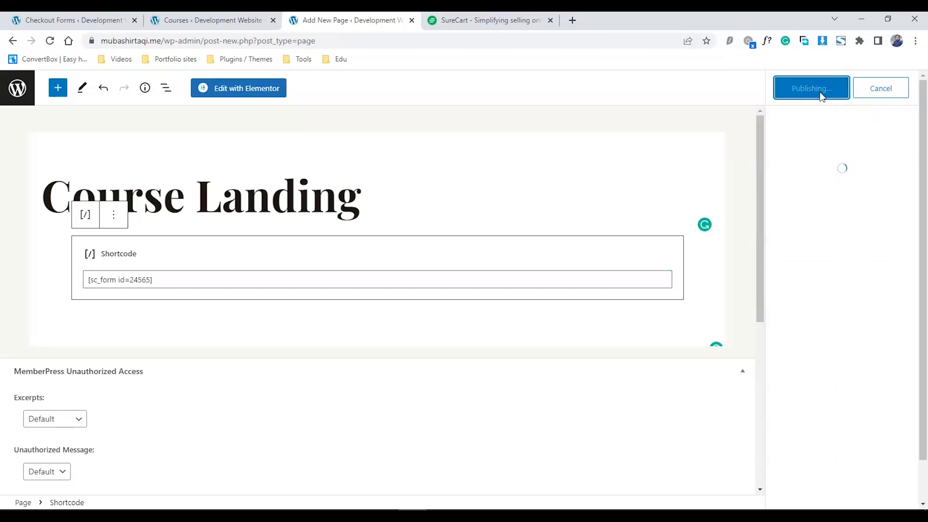
pyautogui.click(811, 88)
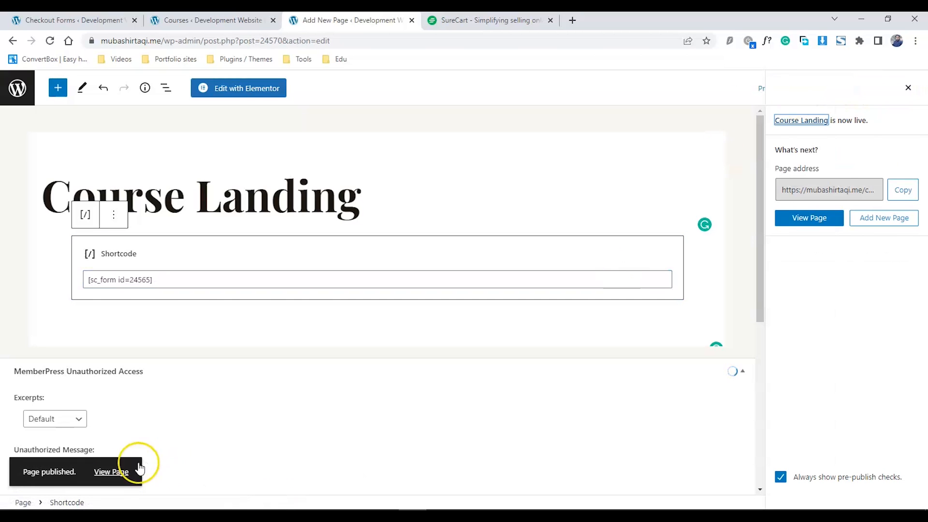
pyautogui.click(110, 472)
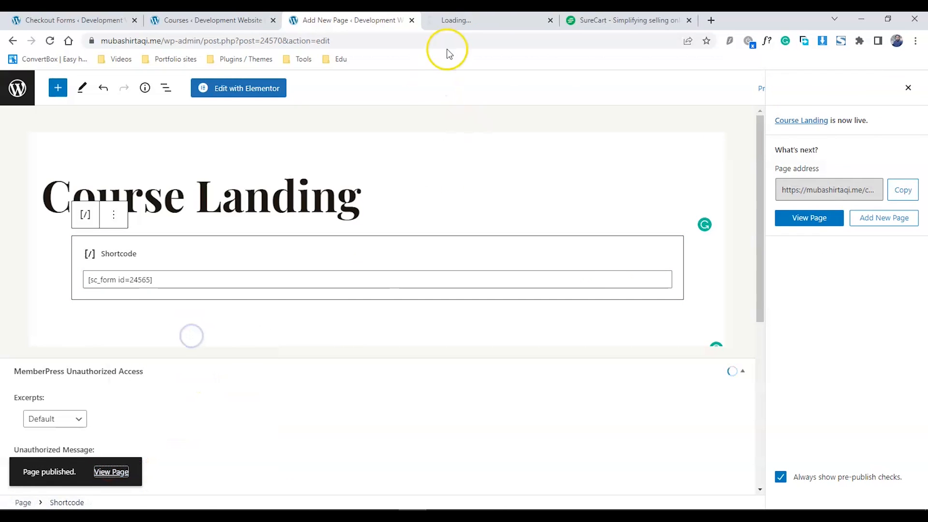
pyautogui.click(808, 217)
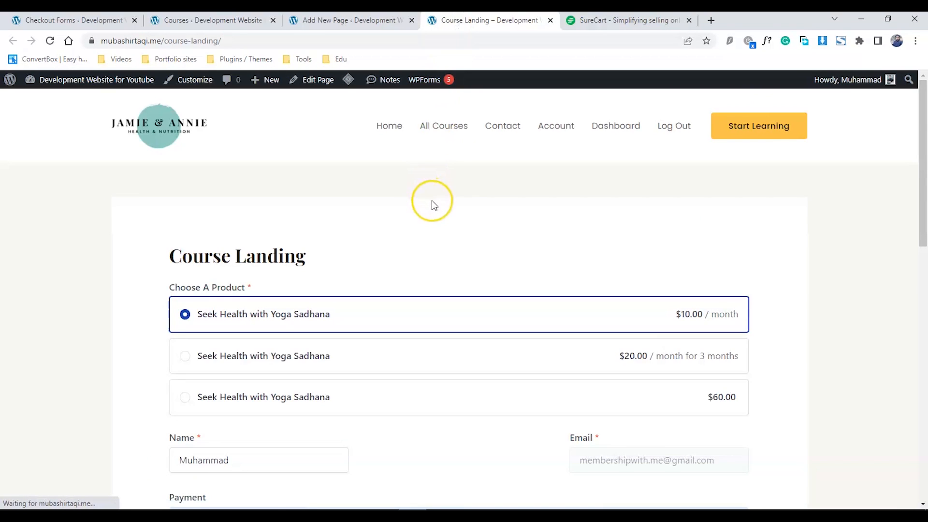
# Try the $20.00 and $60.00 options and Credit Card, leaving $60.00 with PayPal selected.
pyautogui.scroll(-3)
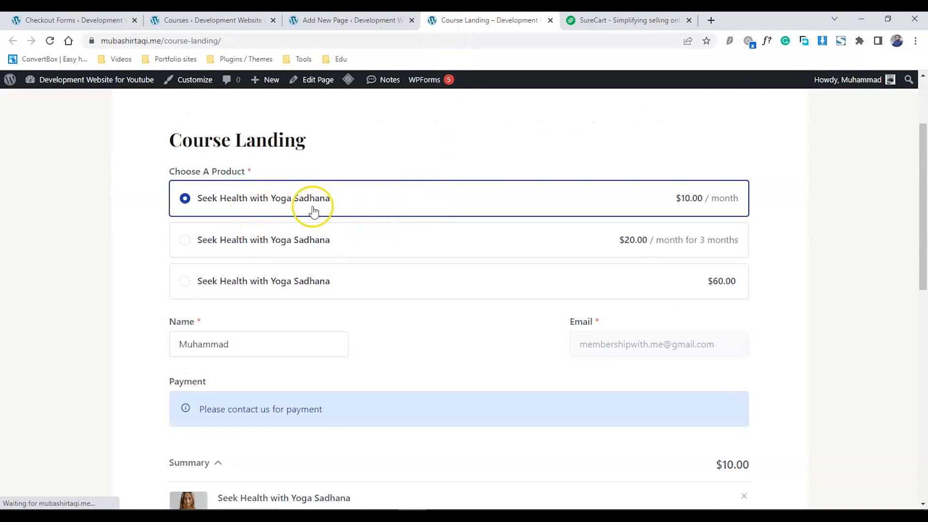
pyautogui.moveTo(303, 245)
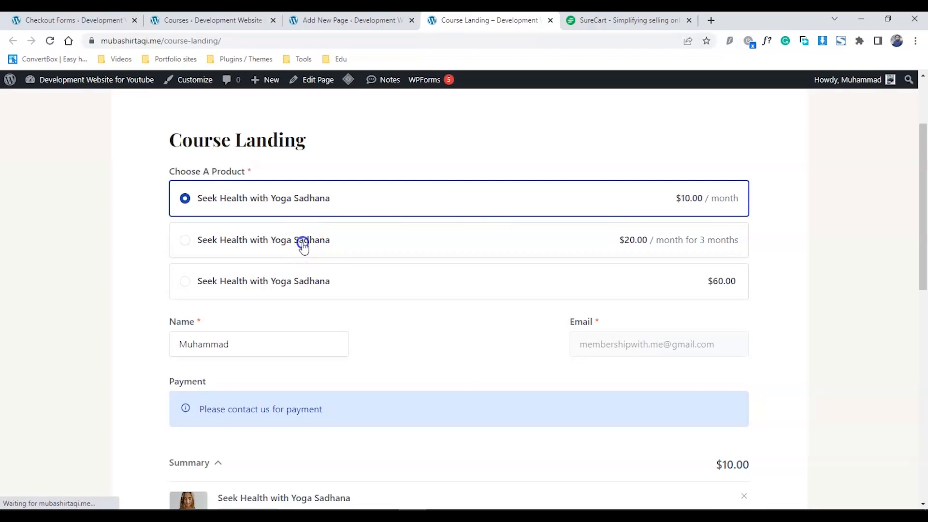
pyautogui.click(185, 240)
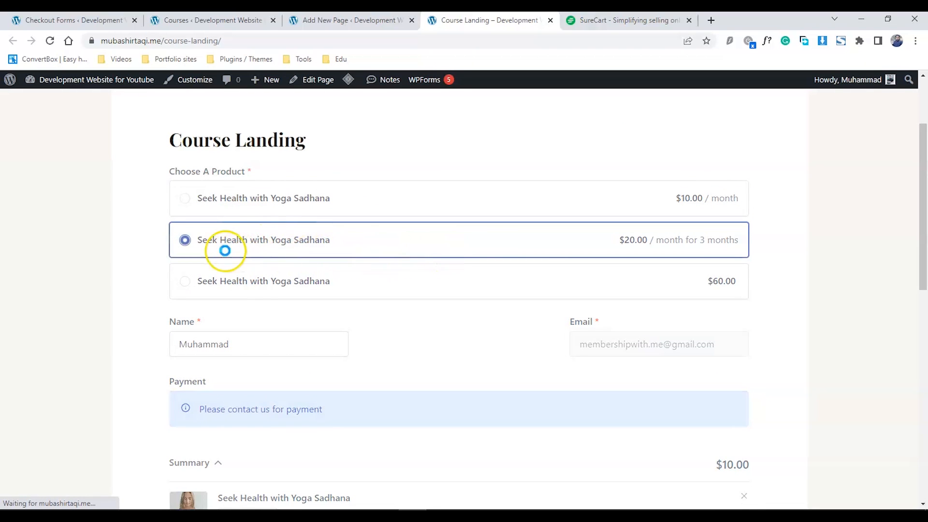
pyautogui.click(184, 280)
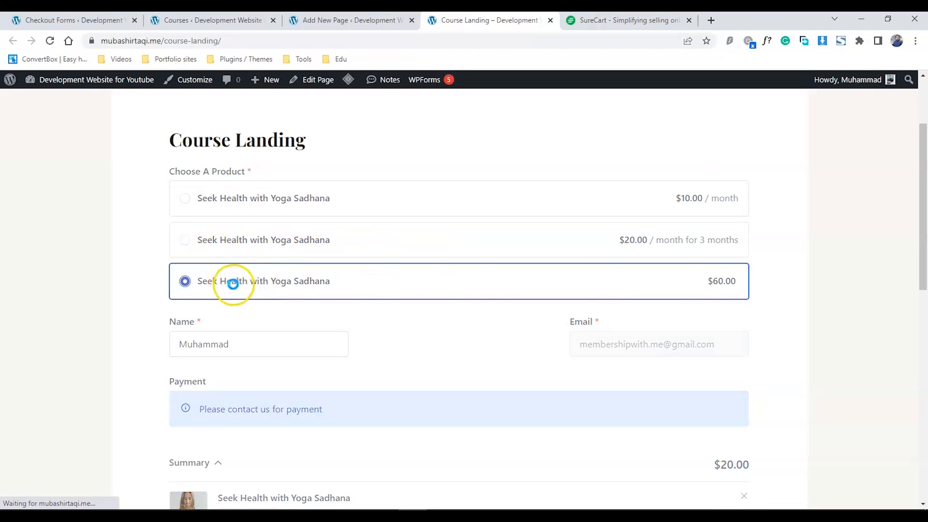
pyautogui.scroll(-3)
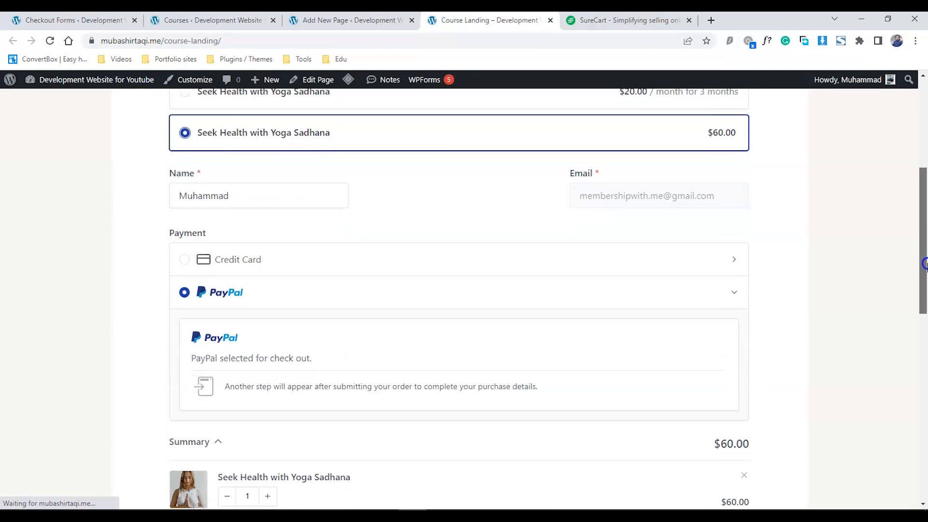
pyautogui.click(183, 259)
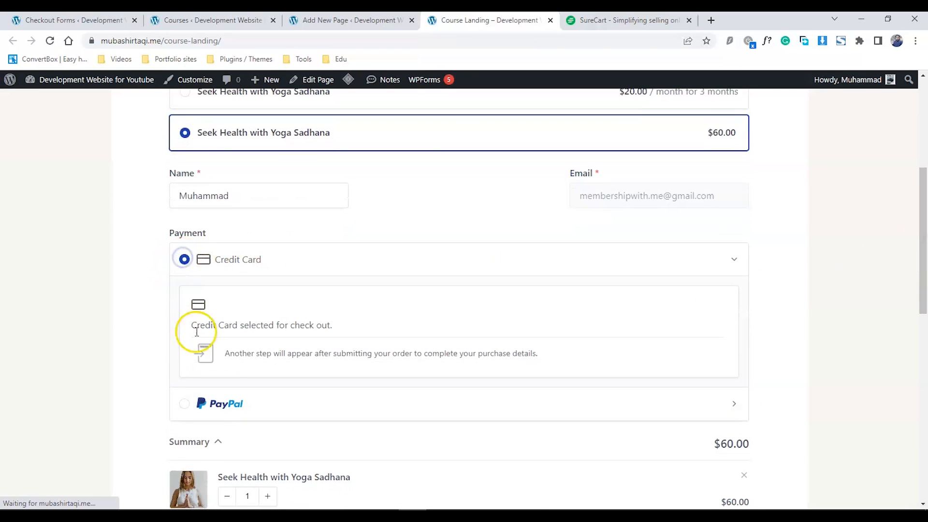
pyautogui.click(184, 403)
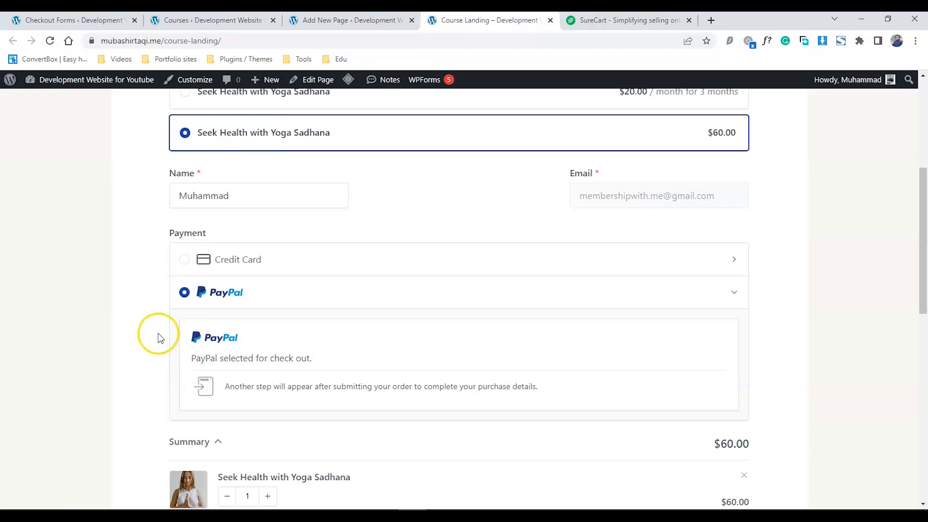
# Copy the page's web address and move to the LearnDash courses list.
pyautogui.scroll(3)
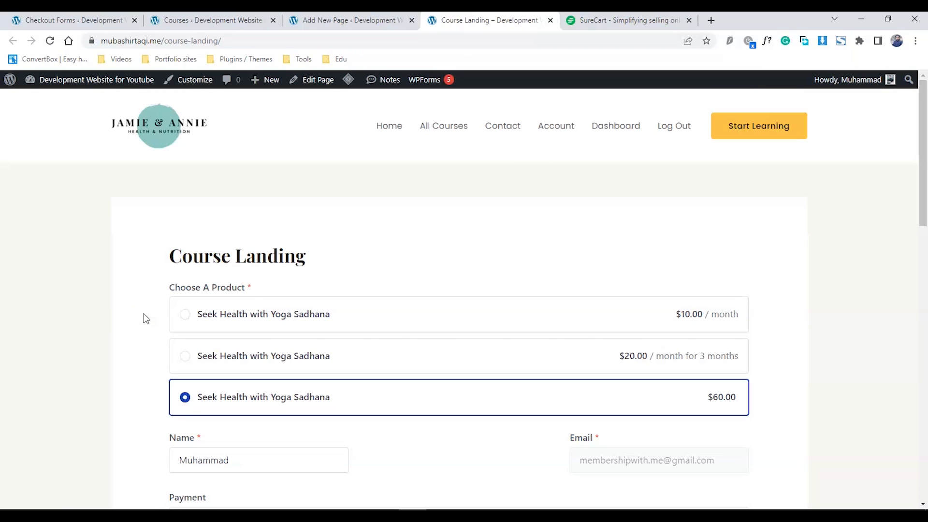
pyautogui.click(159, 41)
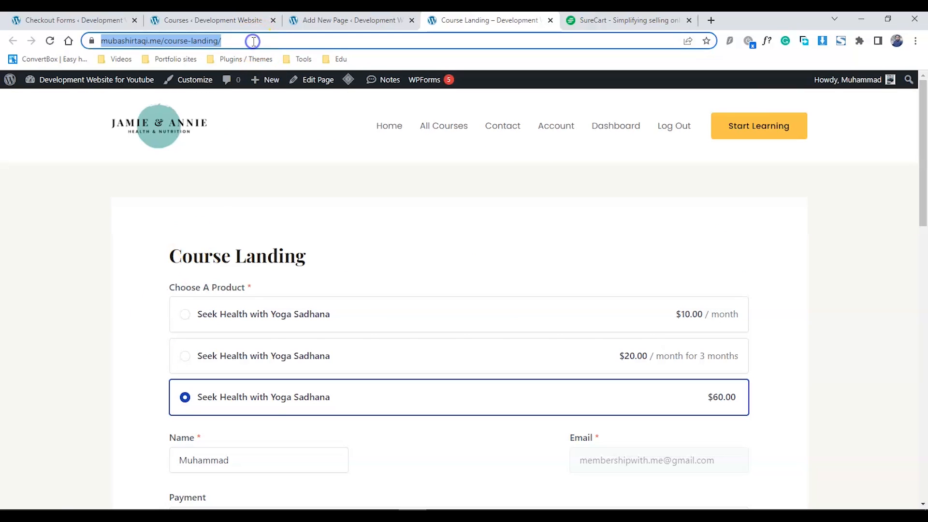
pyautogui.click(209, 20)
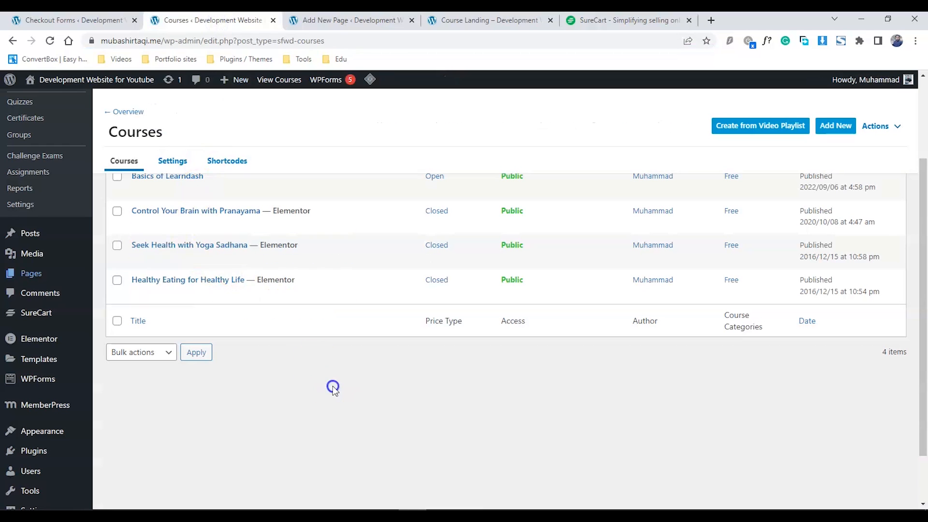
pyautogui.moveTo(139, 259)
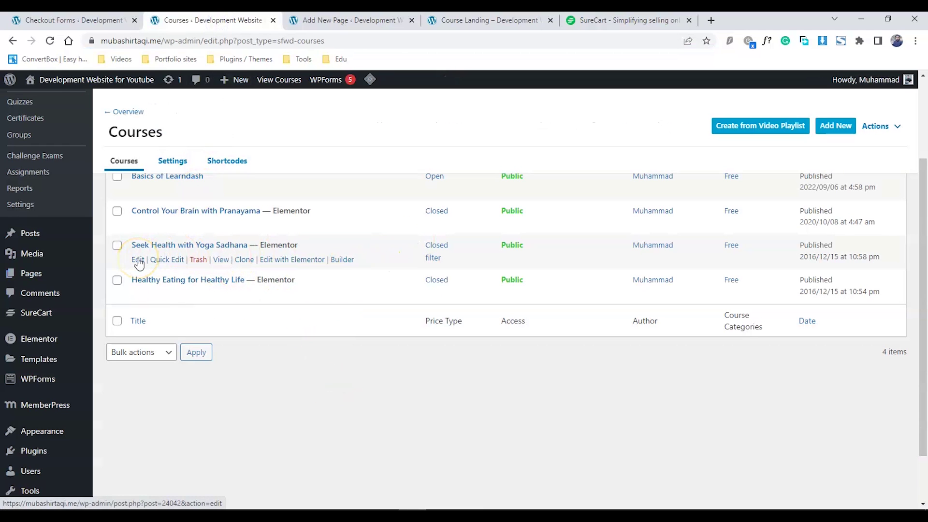
# Set the Seek Health with Yoga Sadhana course price to 60 and its button URL to course-landing/.
pyautogui.click(138, 259)
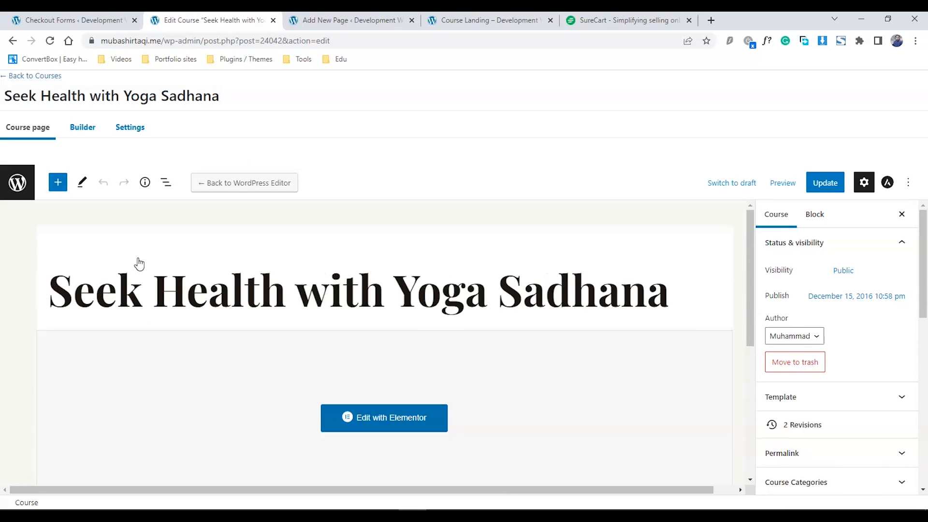
pyautogui.click(130, 126)
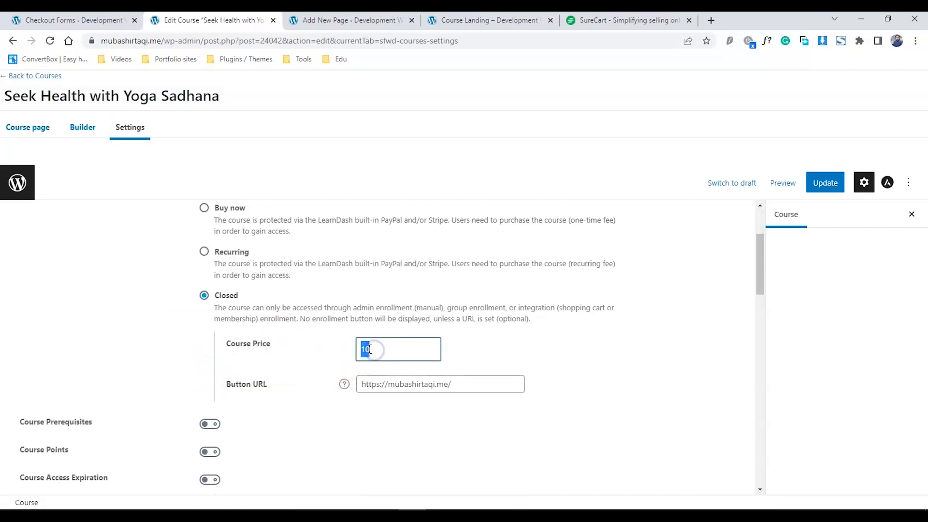
pyautogui.write('60')
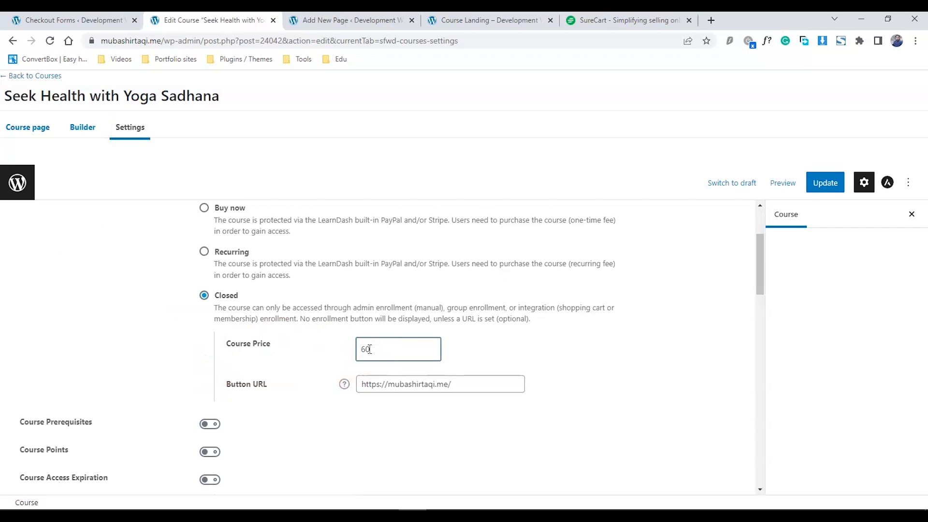
pyautogui.write('course-landing/')
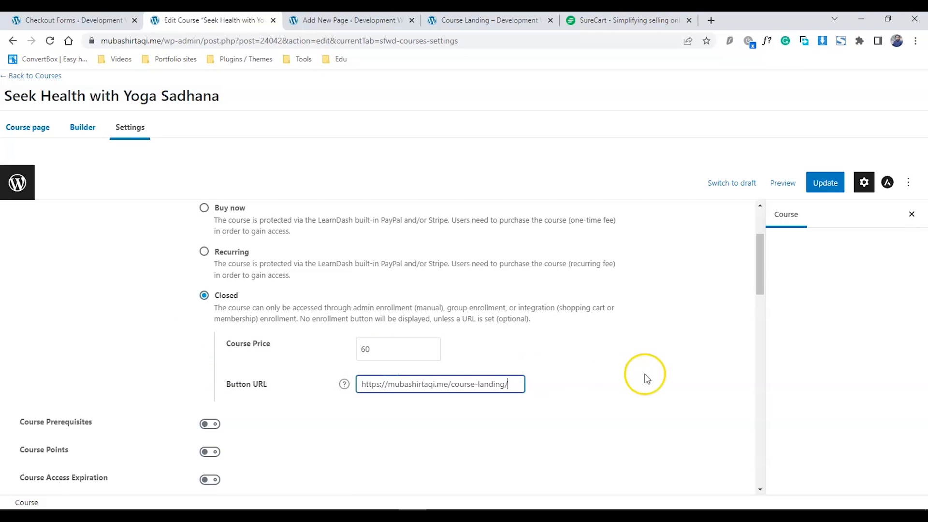
# Update the course, view it on the live site and select its web address.
pyautogui.click(824, 183)
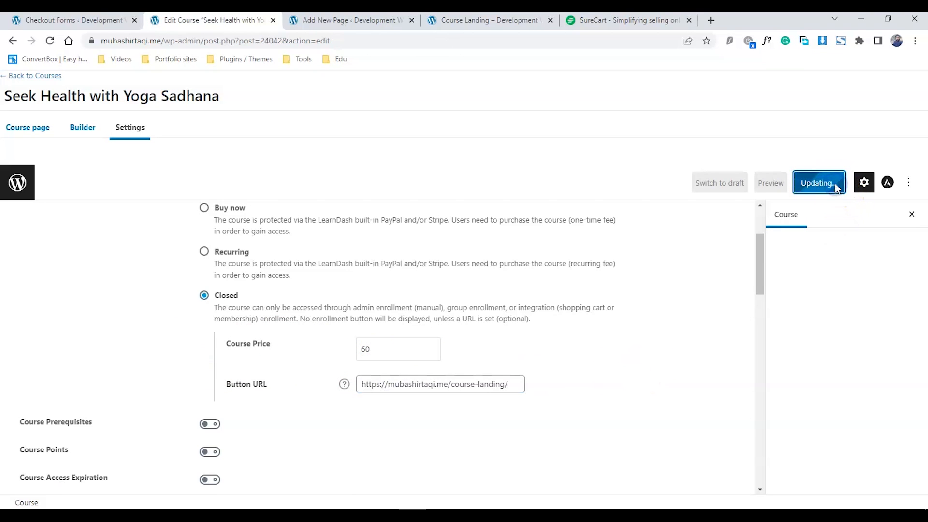
pyautogui.click(817, 183)
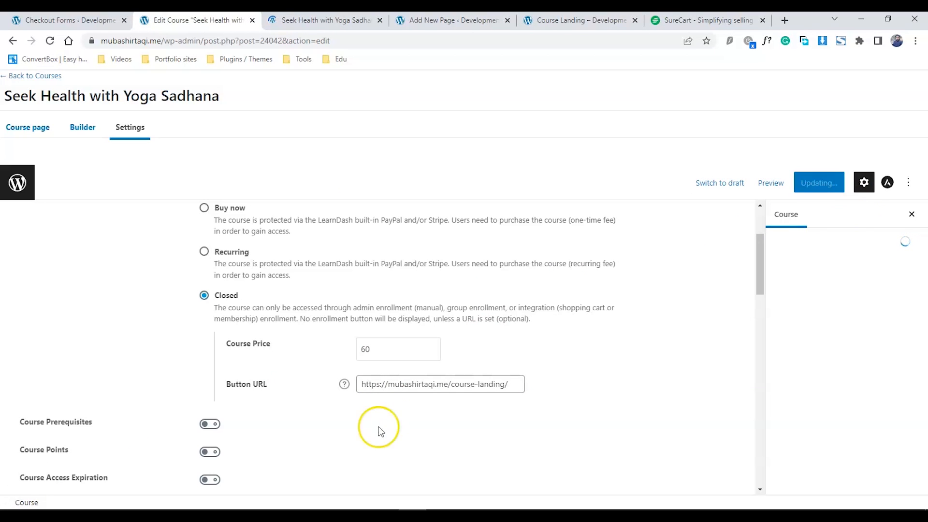
pyautogui.click(325, 19)
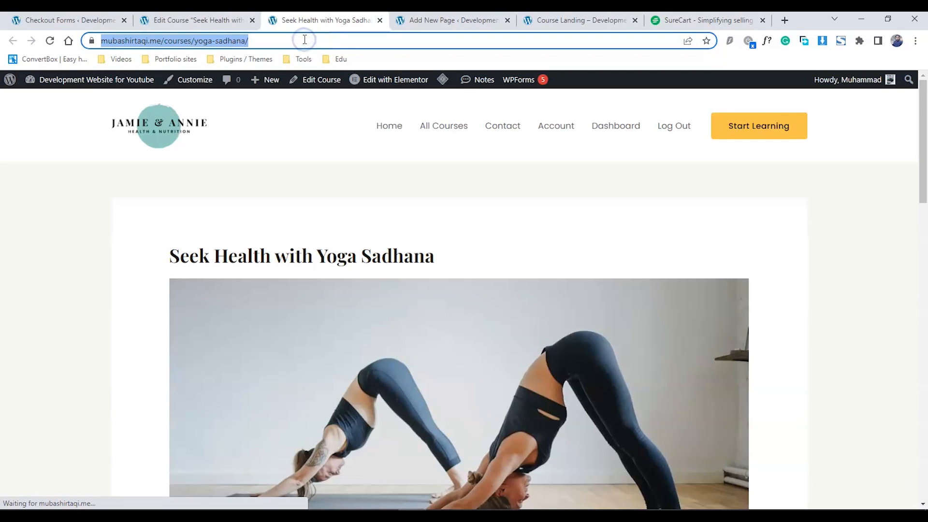
# Load the course page in a new incognito window and follow Take this Course to the checkout.
pyautogui.click(915, 40)
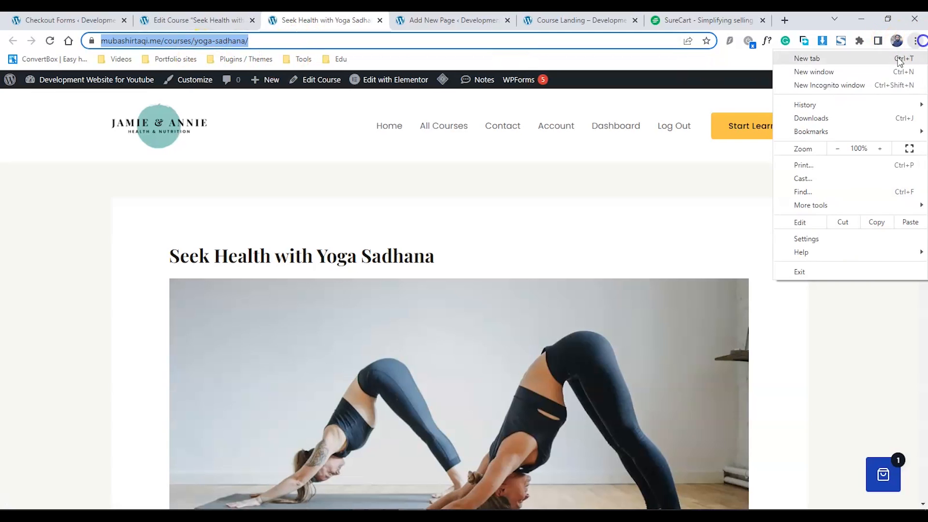
pyautogui.click(829, 85)
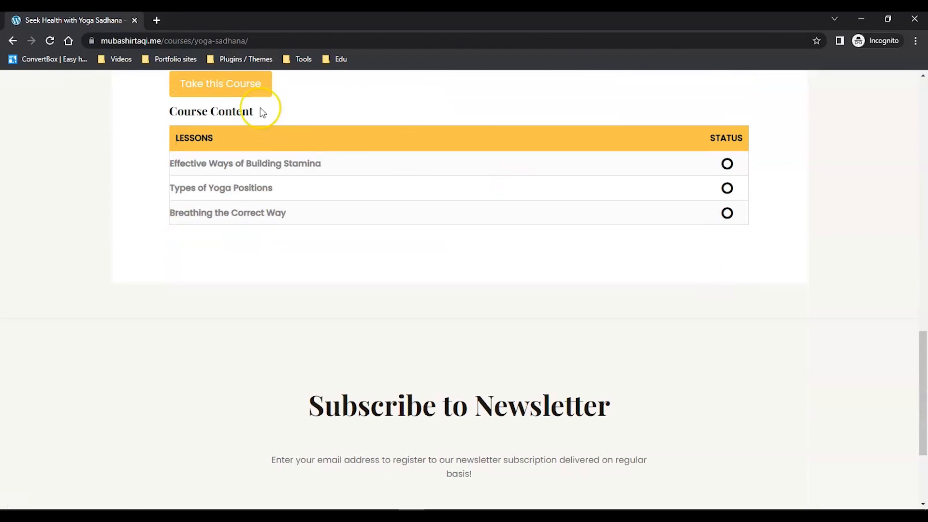
pyautogui.click(220, 83)
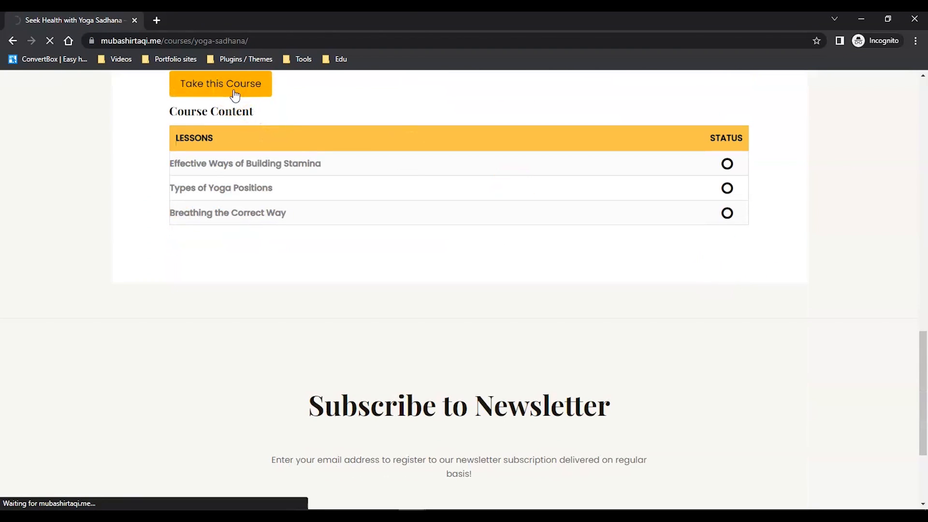
pyautogui.click(220, 83)
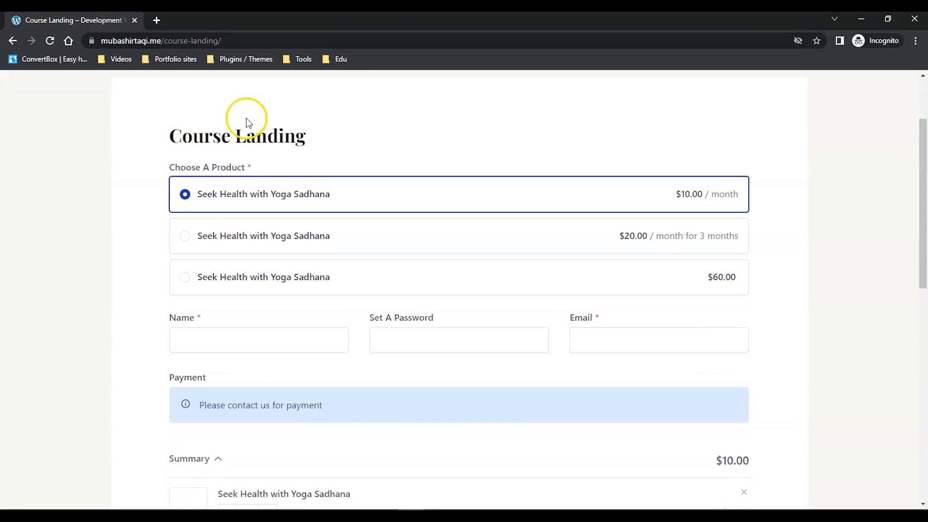
# Try the $60.00, $10.00 and $20.00 options, settling on the one-time $60.00 course.
pyautogui.click(184, 262)
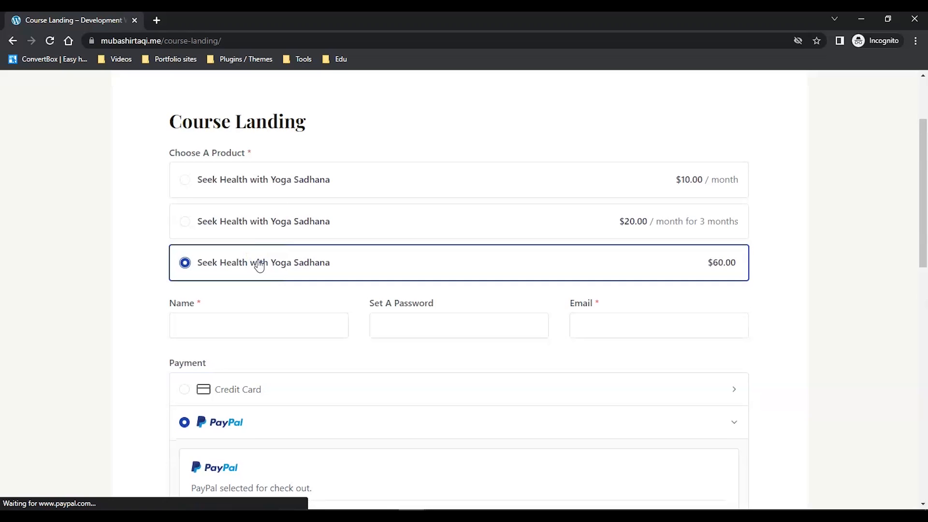
pyautogui.moveTo(279, 195)
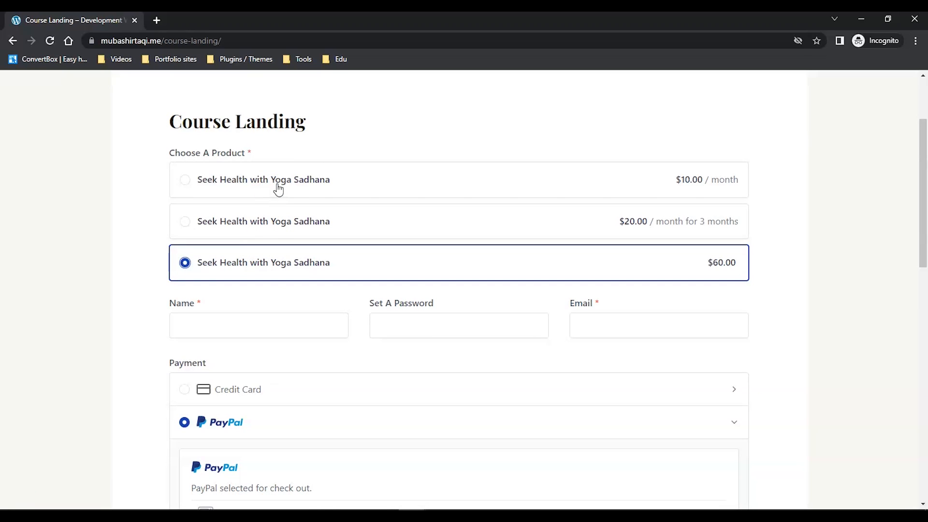
pyautogui.click(185, 180)
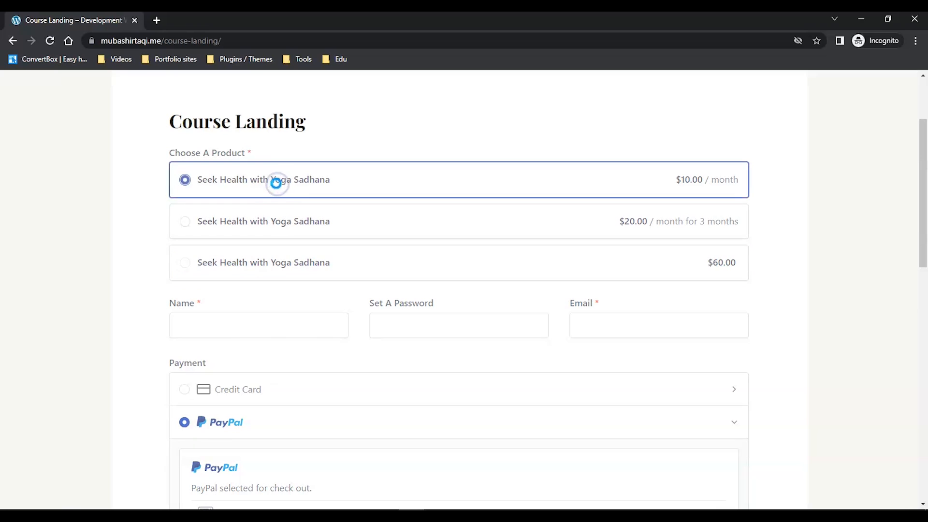
pyautogui.moveTo(257, 223)
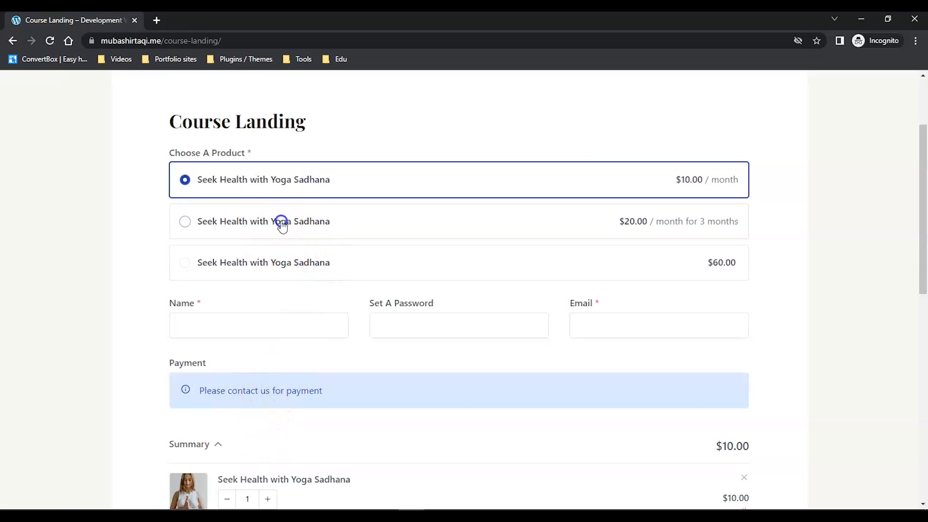
pyautogui.click(185, 220)
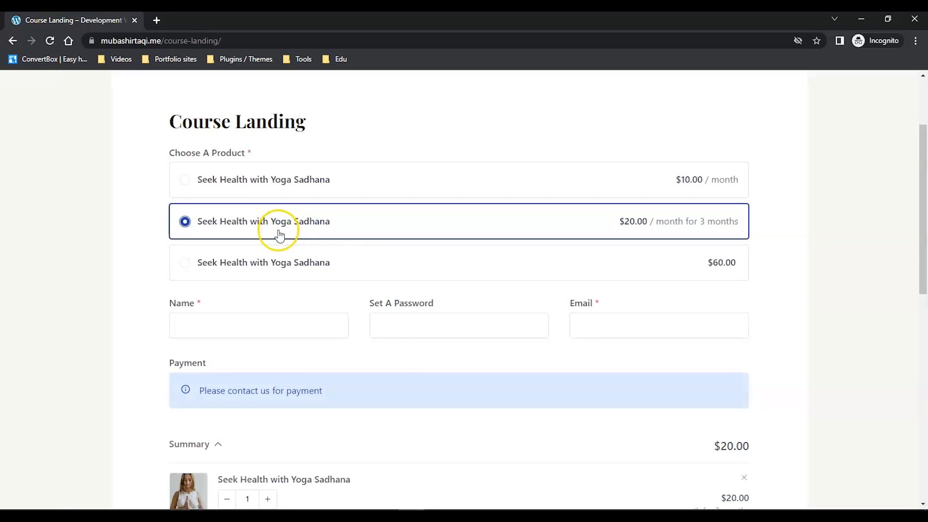
pyautogui.click(185, 262)
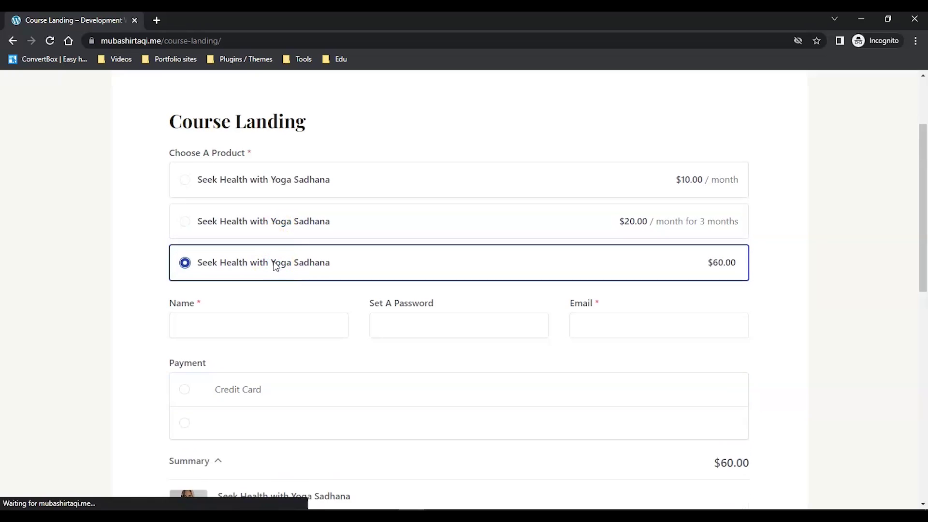
# Switch payment to Credit Card and back to PayPal, then review the top of the form.
pyautogui.click(185, 422)
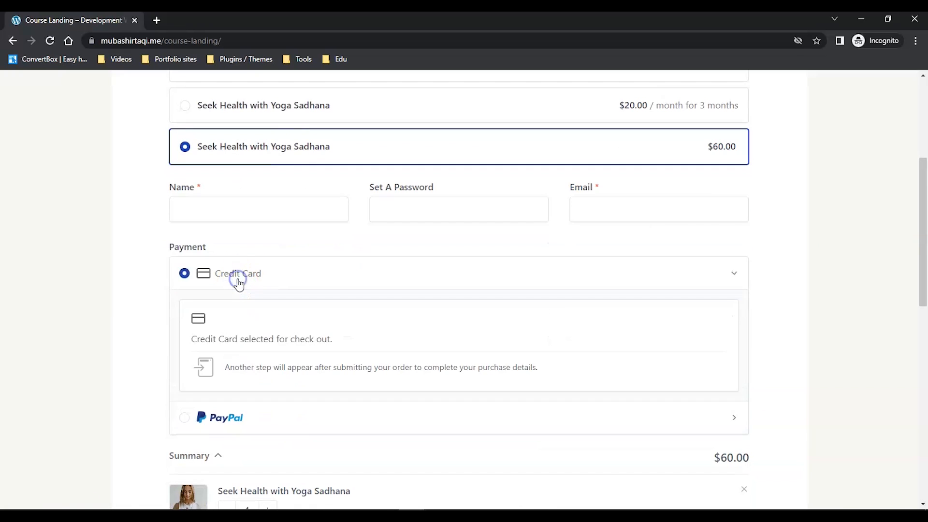
pyautogui.click(183, 417)
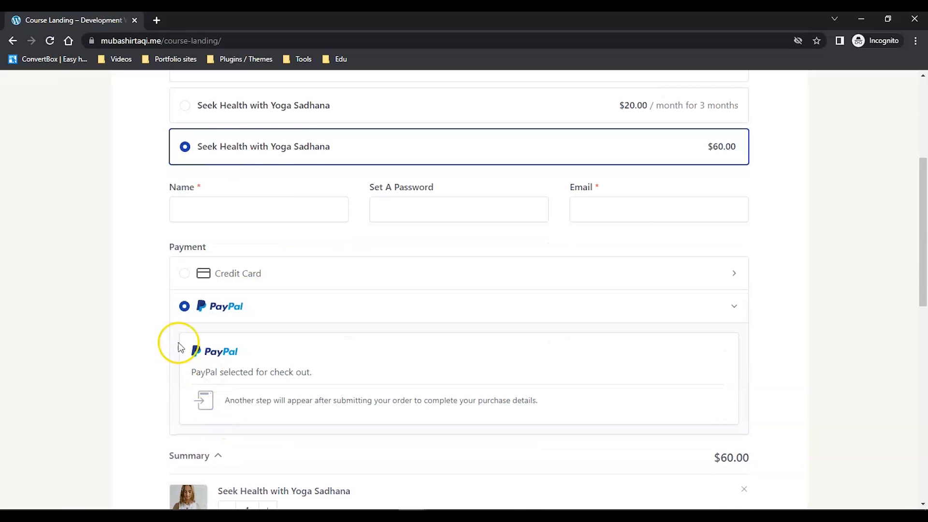
pyautogui.moveTo(133, 249)
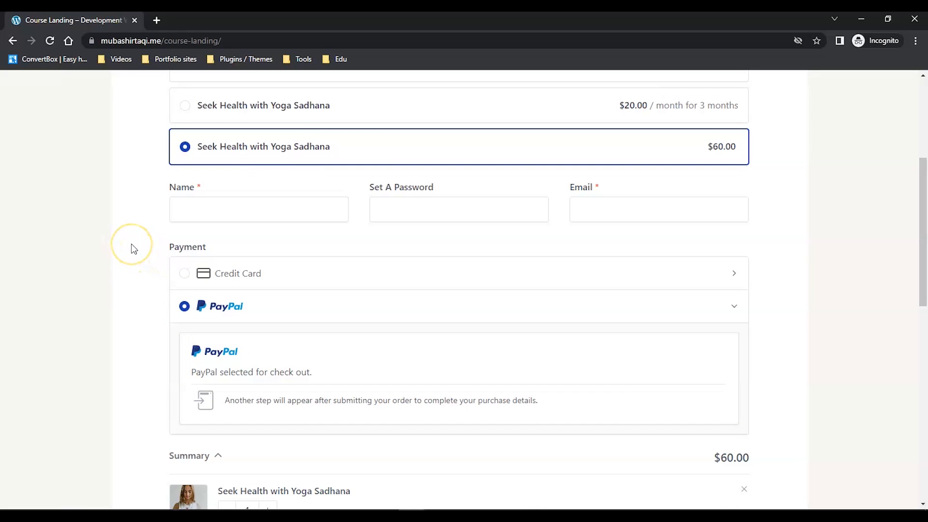
pyautogui.scroll(3)
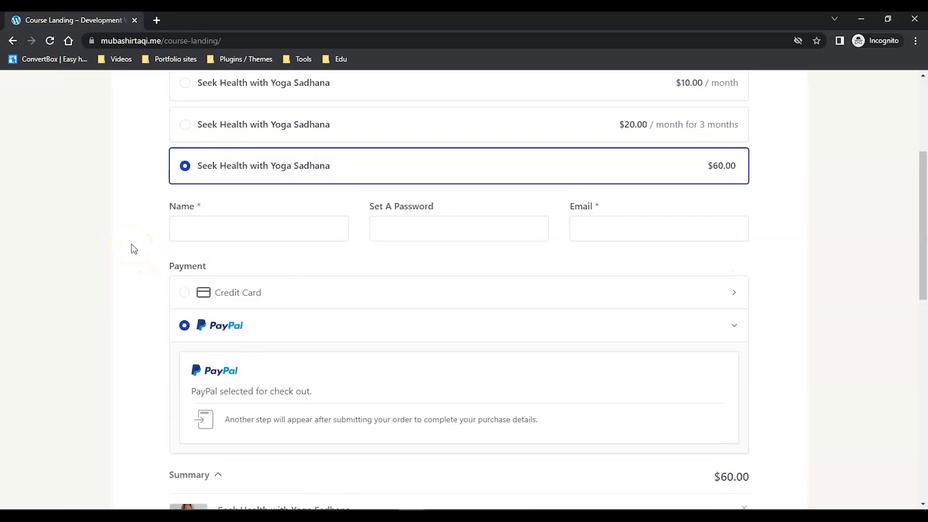
pyautogui.scroll(3)
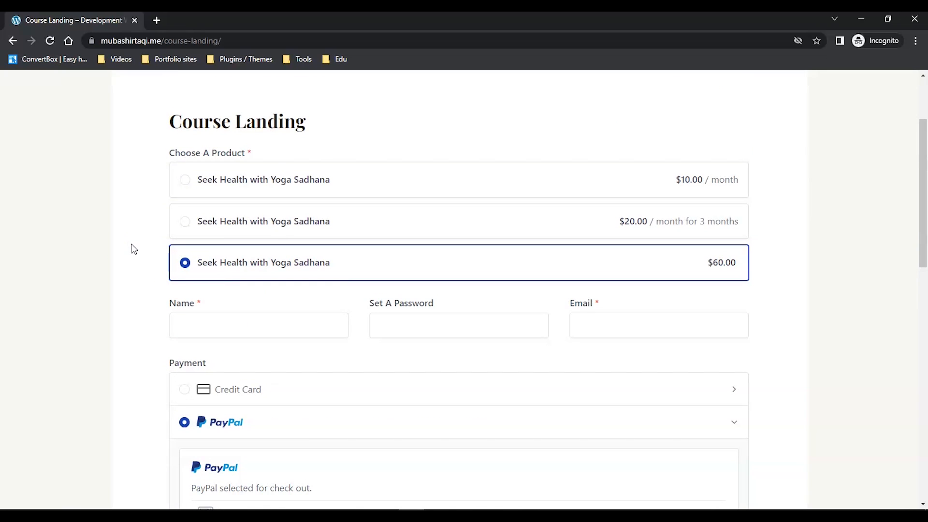
pyautogui.scroll(-3)
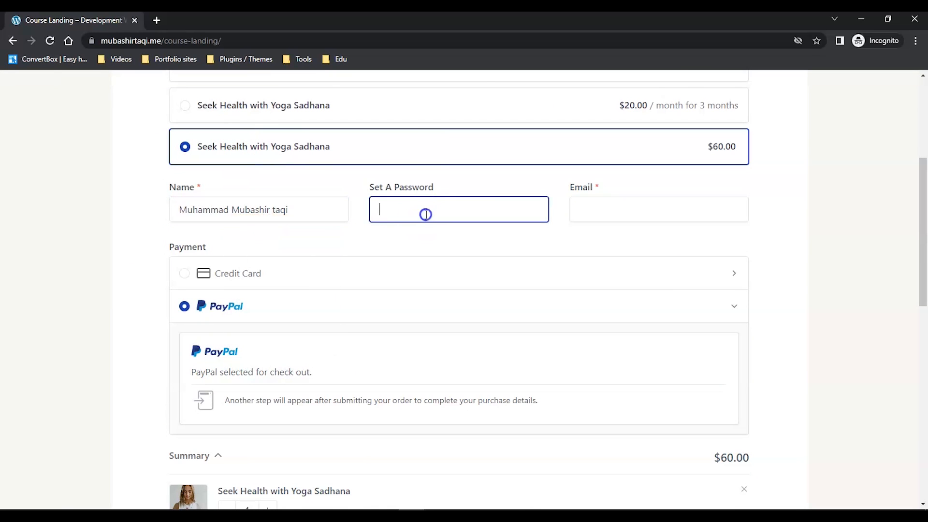
# Enter the buyer's password and pick the autofill-suggested email address.
pyautogui.write('•••••')
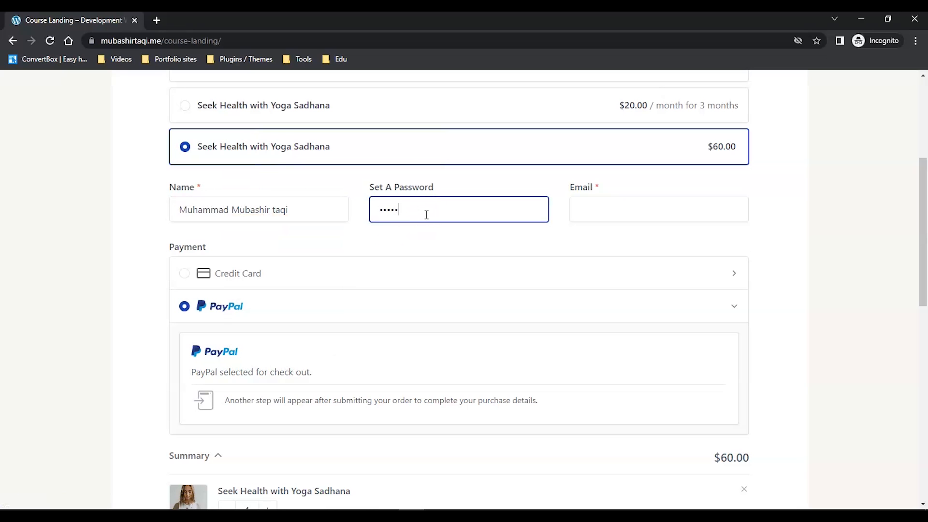
pyautogui.write('mu')
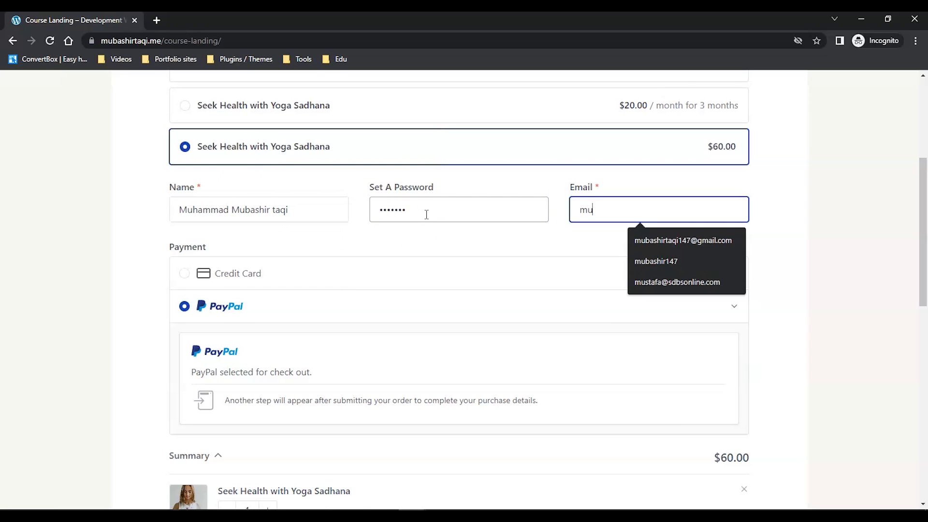
pyautogui.click(683, 241)
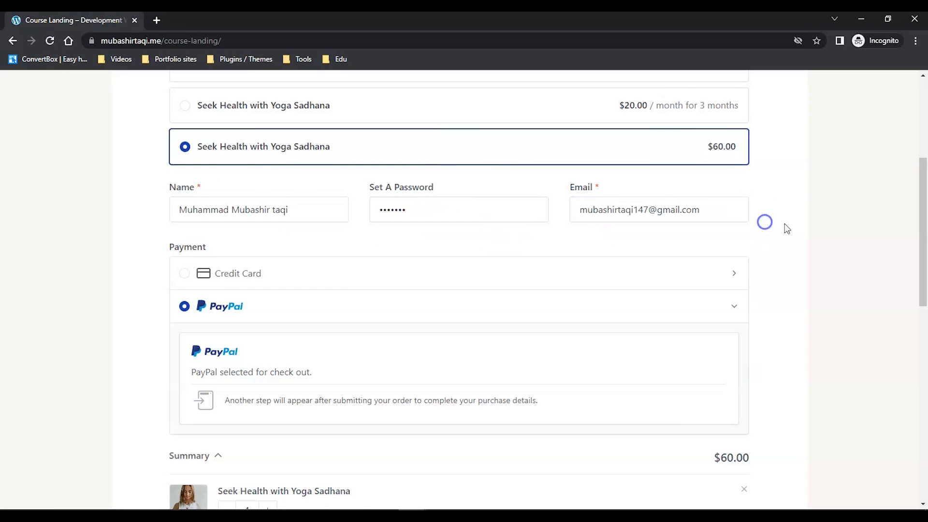
pyautogui.scroll(-3)
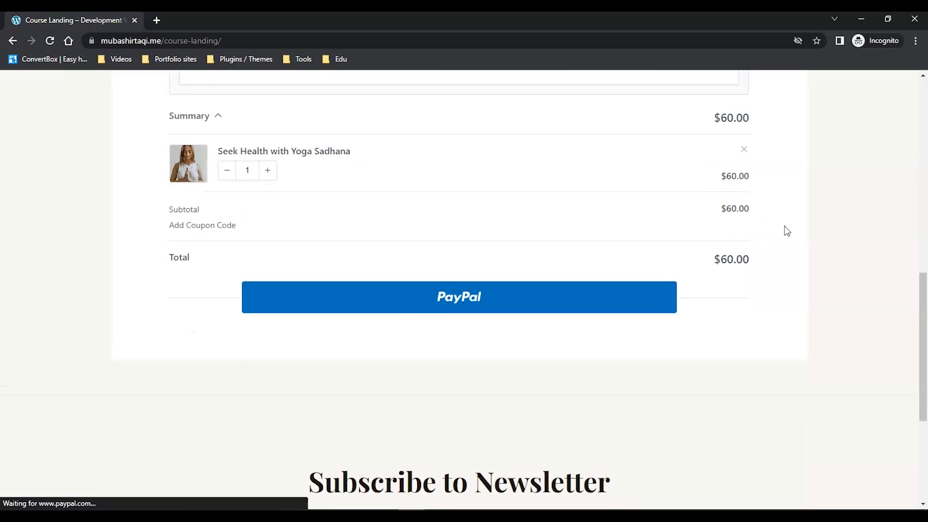
# Apply the 100off coupon bringing the total to $0.00 and place the order.
pyautogui.click(202, 225)
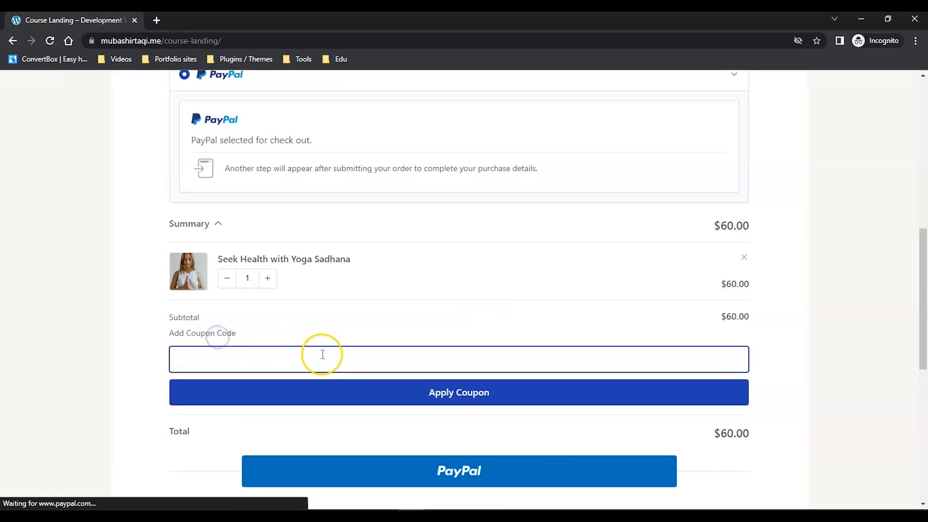
pyautogui.write('100off')
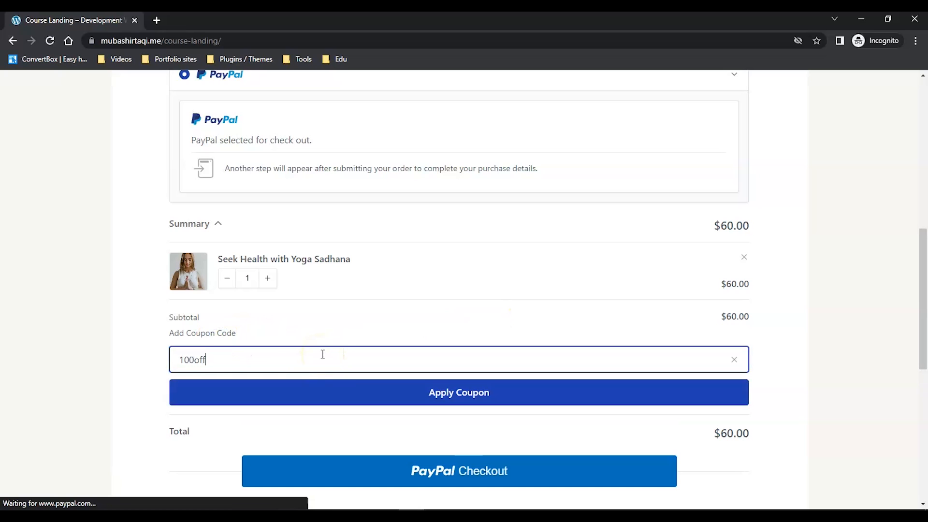
pyautogui.click(458, 392)
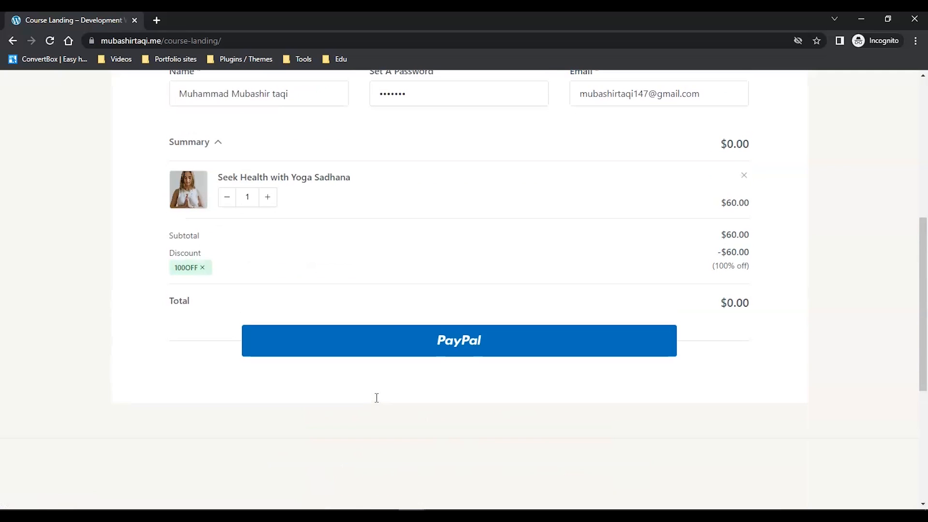
pyautogui.scroll(3)
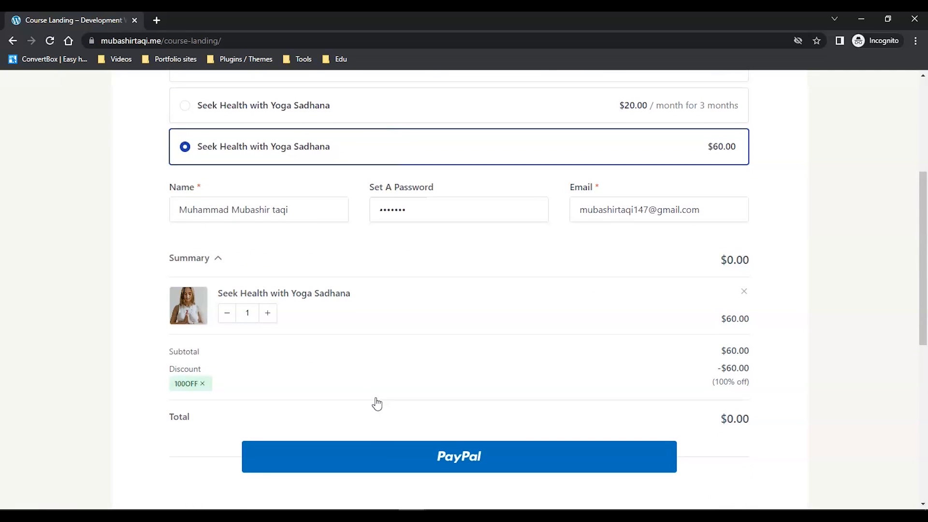
pyautogui.click(459, 455)
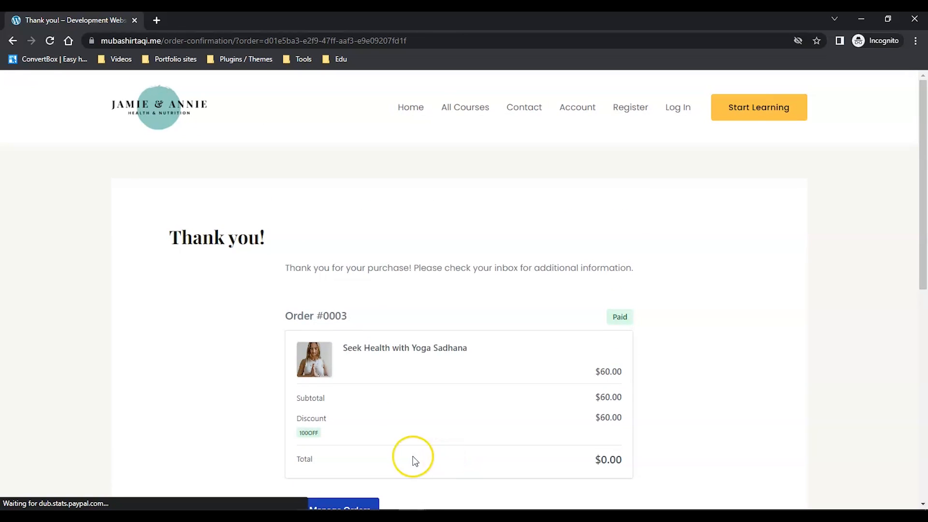
# From the Order #0003 thank-you page, go to Manage Order reaching the customer dashboard sign-in.
pyautogui.click(343, 508)
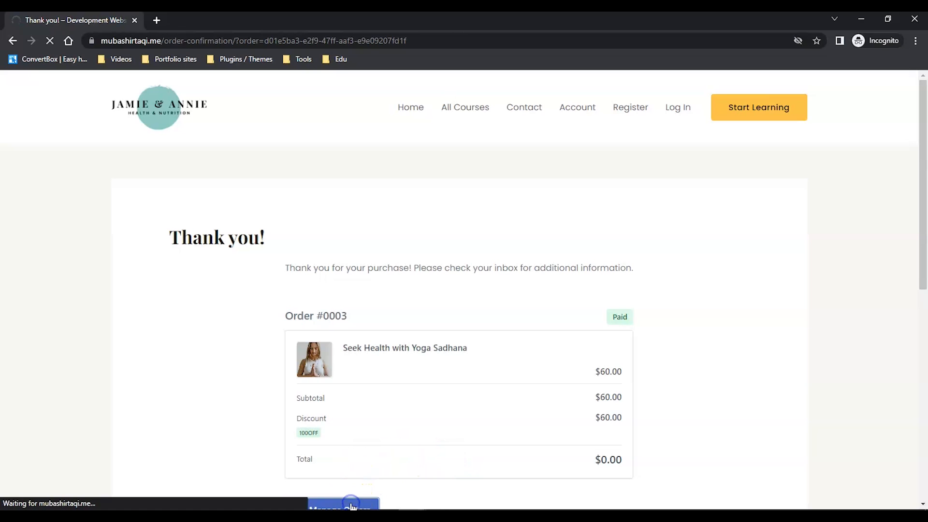
pyautogui.click(342, 508)
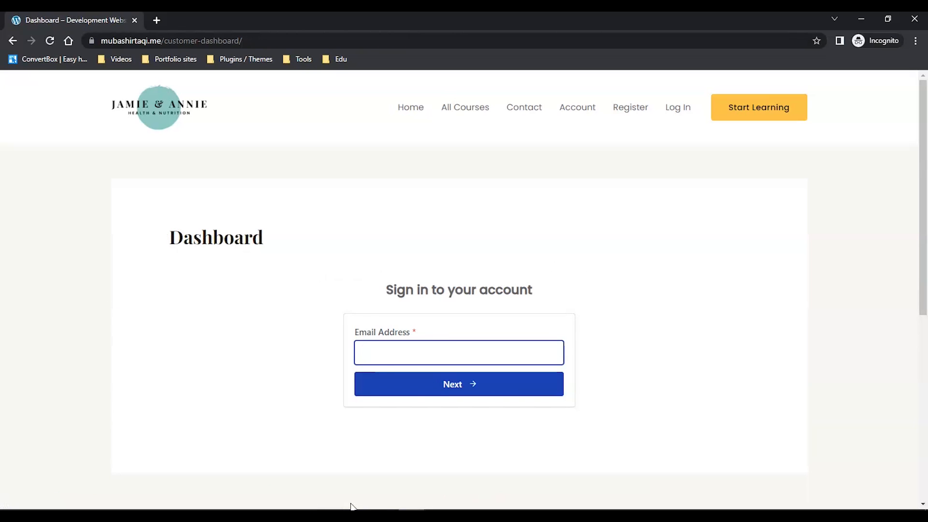
pyautogui.click(459, 383)
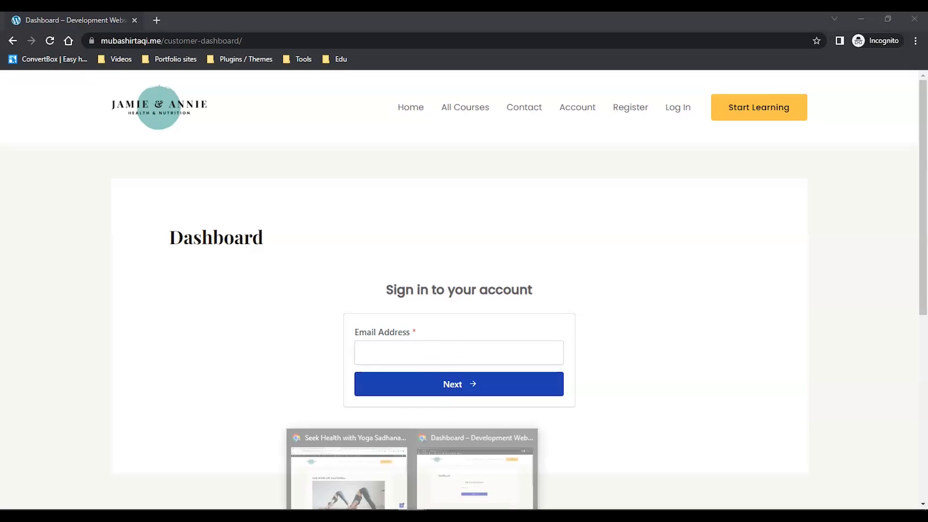
# In Gmail, copy the View Order Details link from the order email and start a new incognito tab.
pyautogui.click(580, 20)
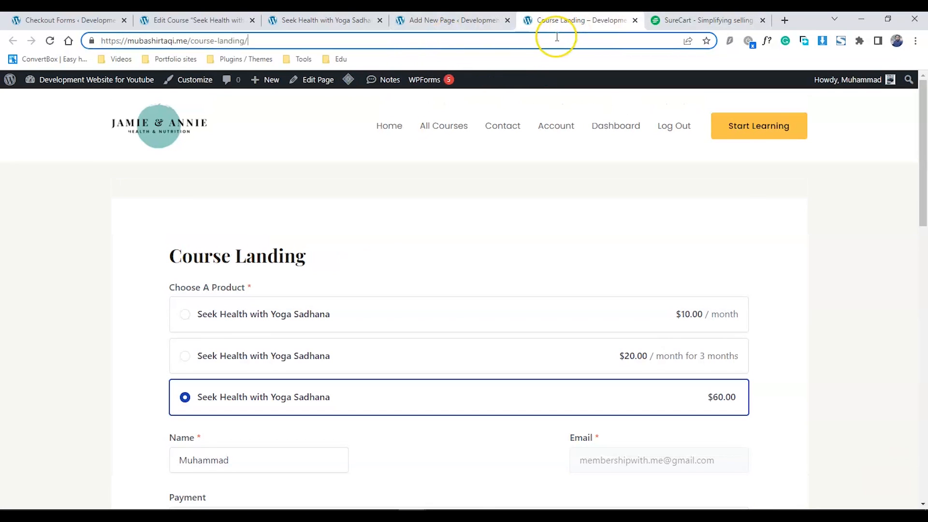
pyautogui.write('gmail.com')
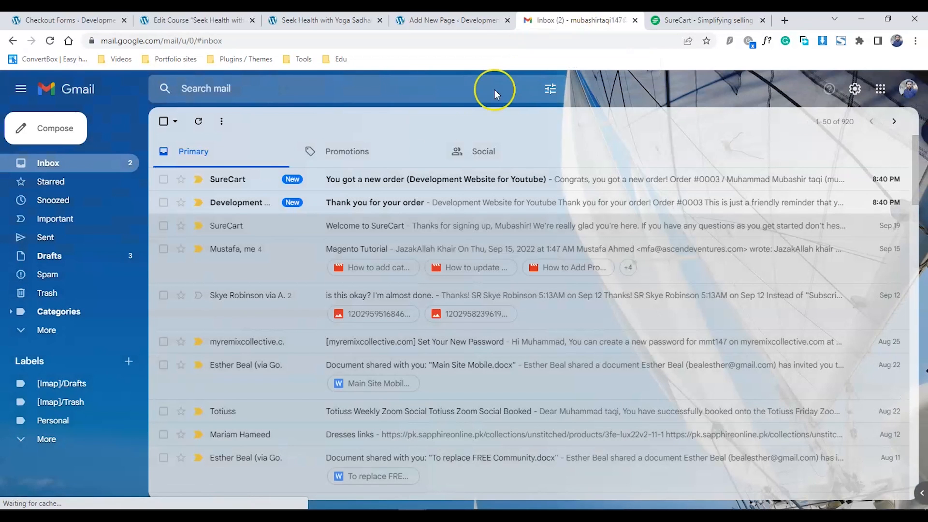
pyautogui.click(374, 202)
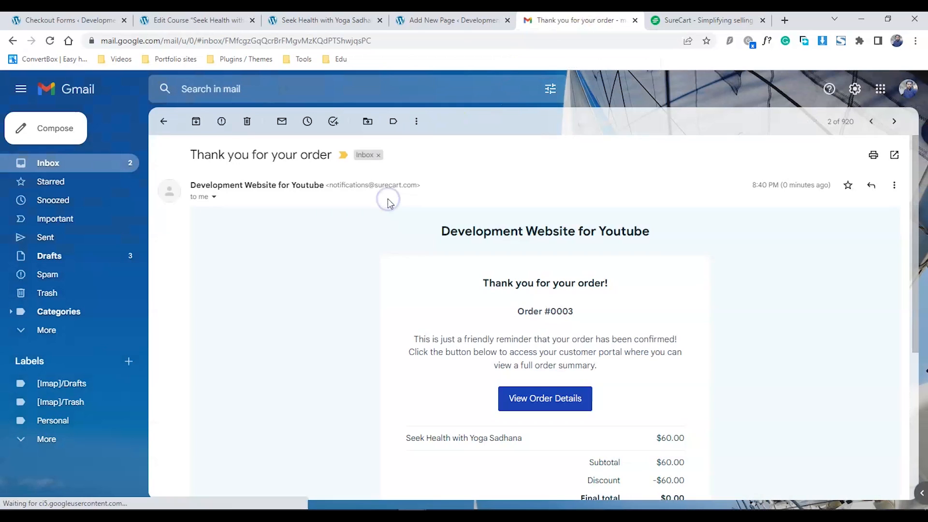
pyautogui.rightClick(544, 399)
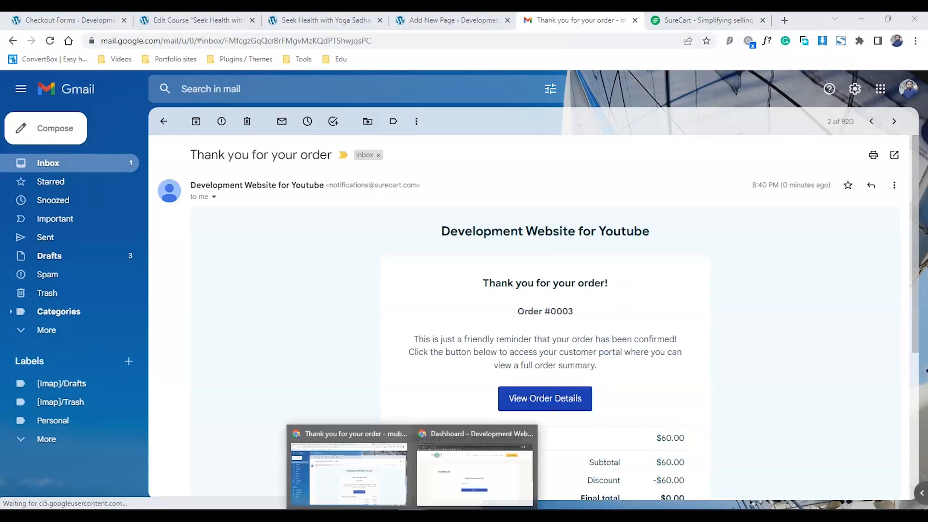
pyautogui.press('Ctrl+Shift+N')
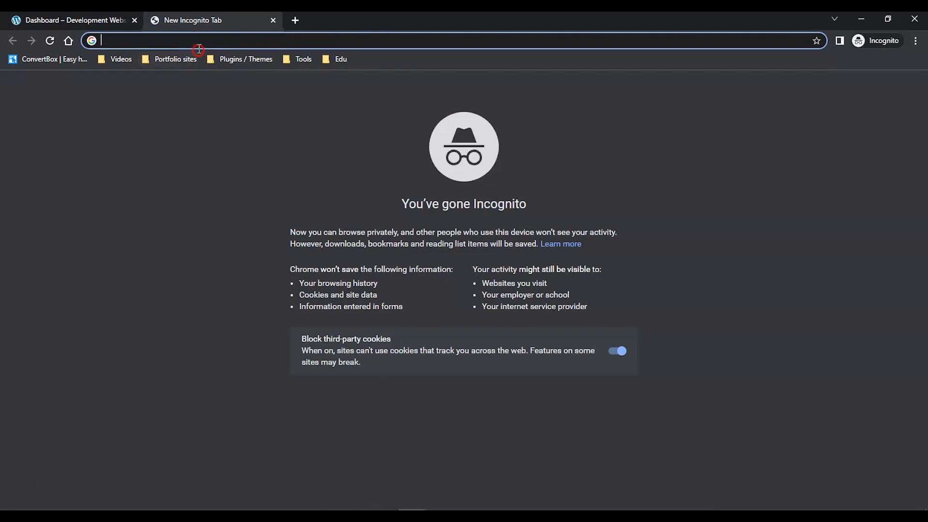
# Load the emailed order redirect link showing Order #0003 Paid, then go to All Courses.
pyautogui.write('mubashirtaqi.me/surecart/redirect?order_id=26a98798-088d-415c-93b6-c1bc3f185acc&customer_link_id=fbb805df-2ef9-47e0-ae86-737534fe640a')
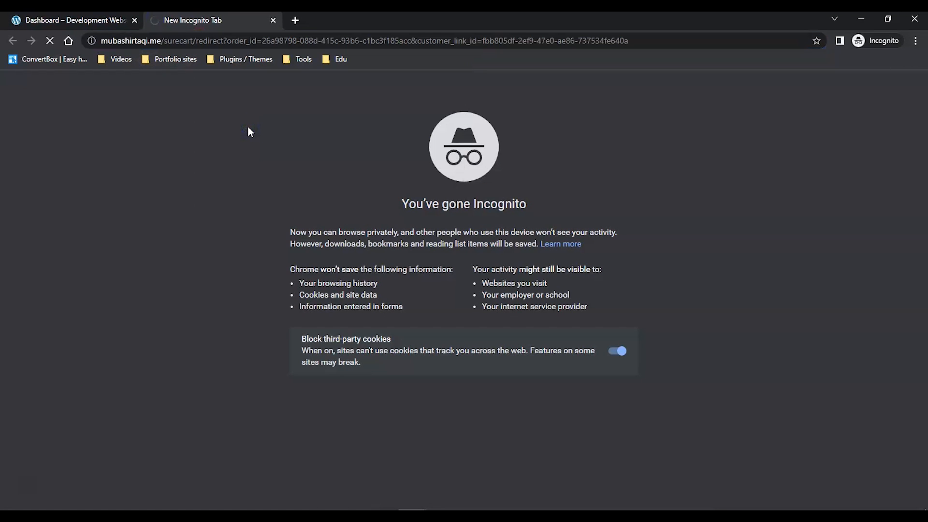
pyautogui.moveTo(245, 110)
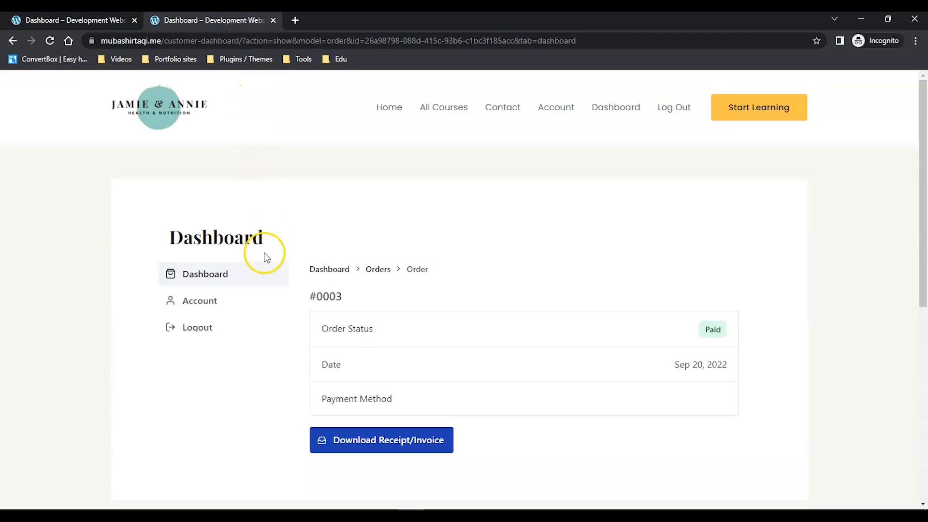
pyautogui.click(443, 107)
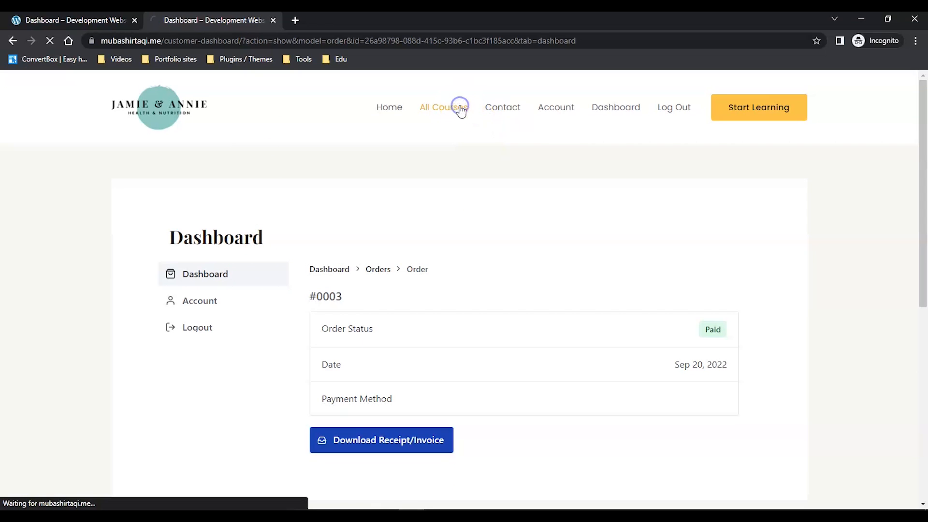
pyautogui.click(444, 108)
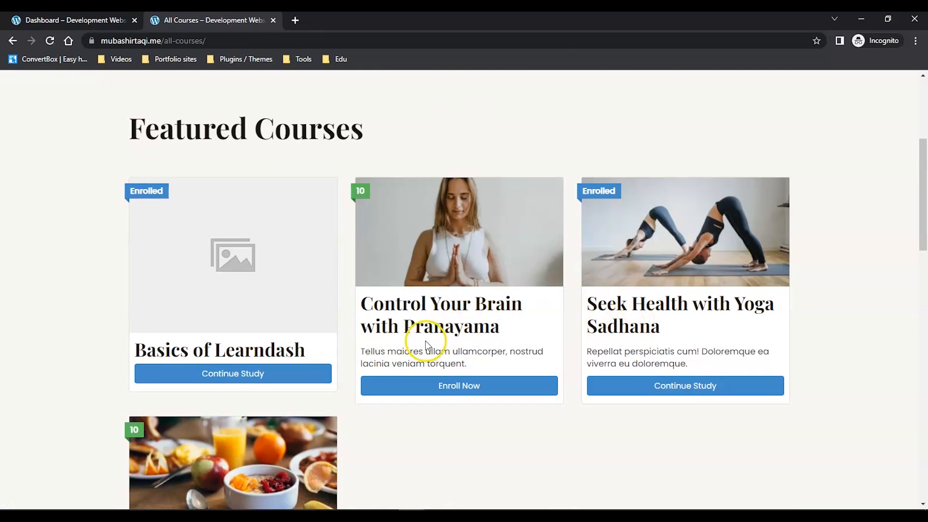
# Continue the enrolled Seek Health with Yoga Sadhana course into its Effective Ways of Building Stamina lesson.
pyautogui.scroll(-3)
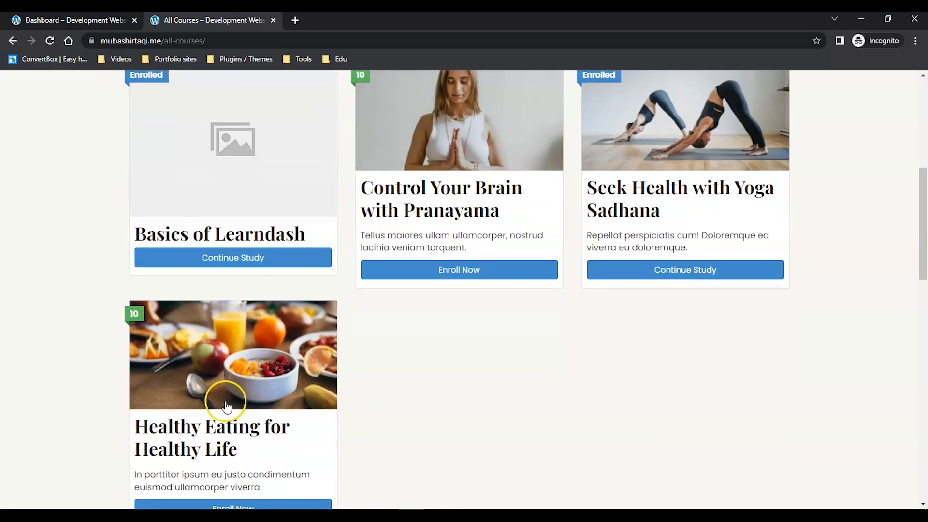
pyautogui.click(684, 269)
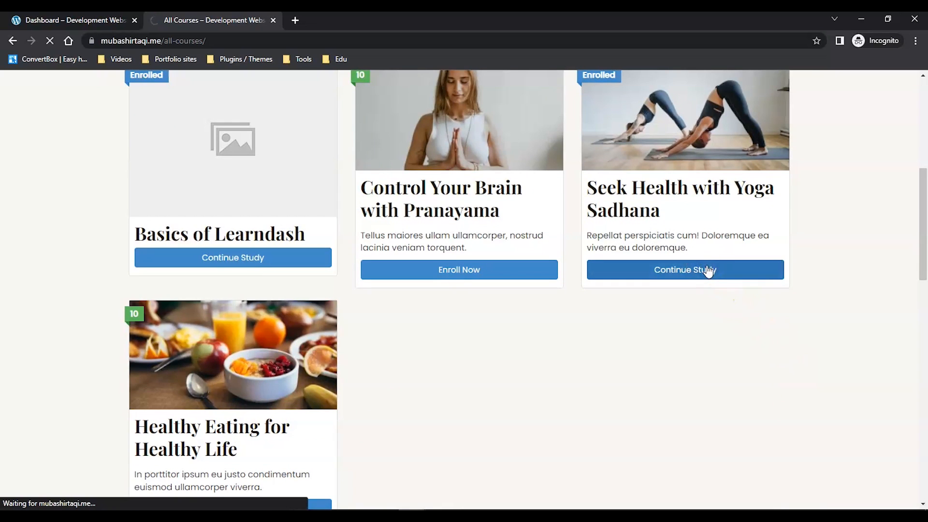
pyautogui.click(685, 269)
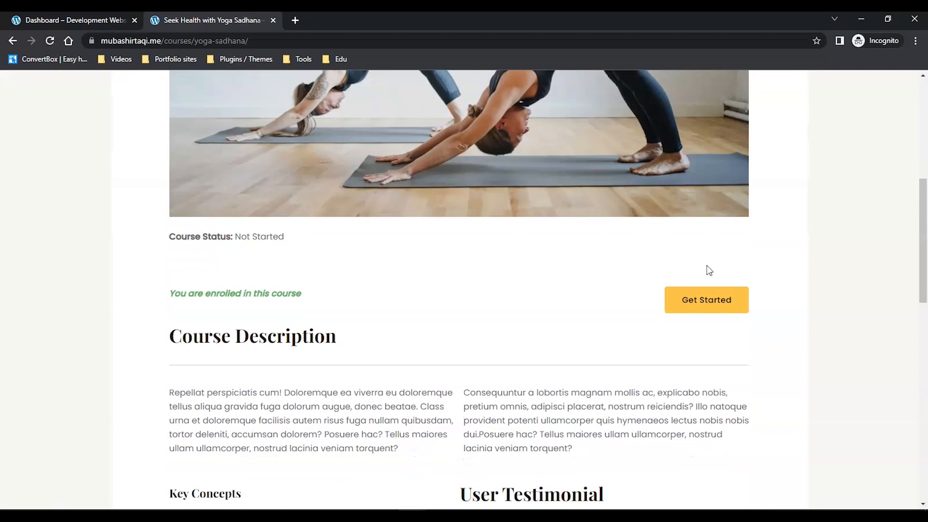
pyautogui.scroll(-3)
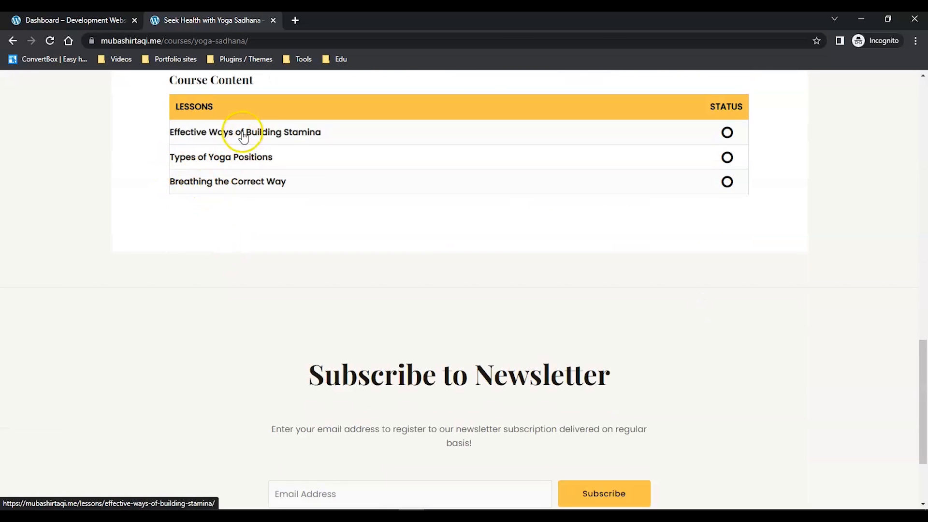
pyautogui.click(245, 133)
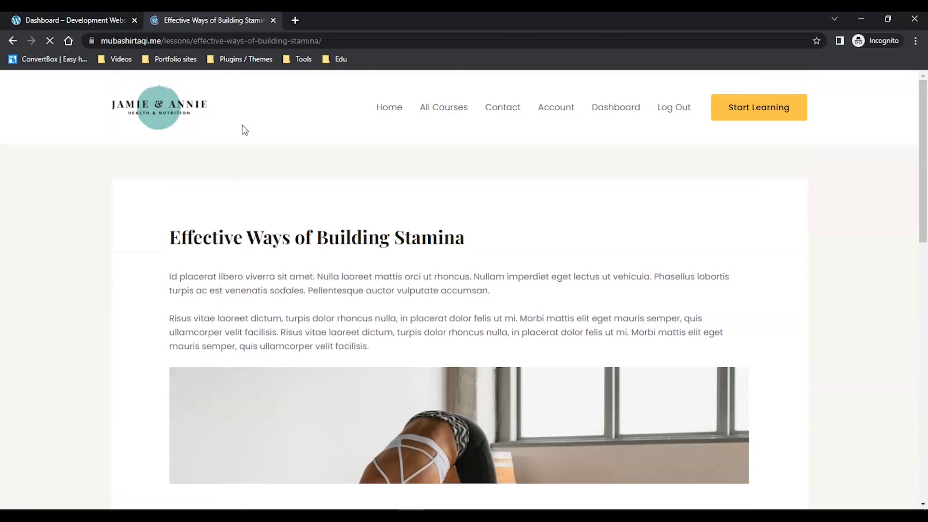
pyautogui.scroll(-3)
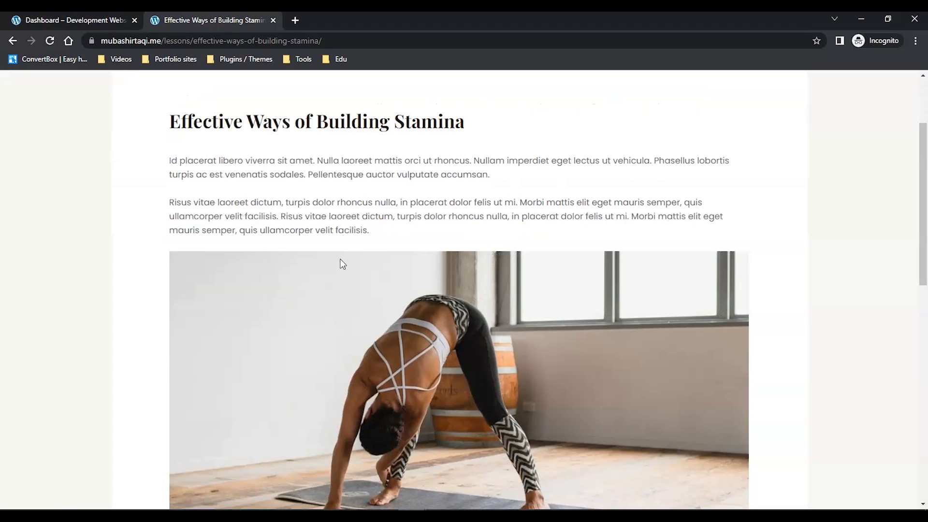
pyautogui.scroll(3)
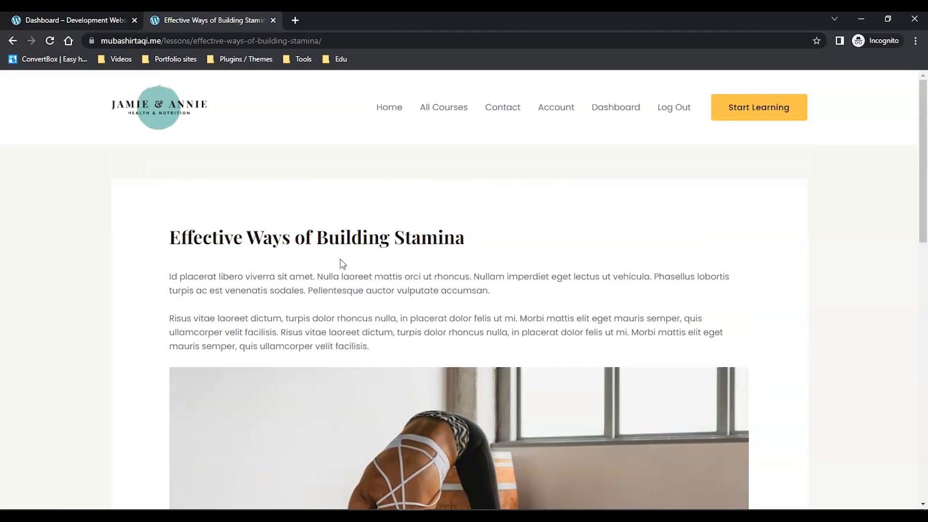
pyautogui.moveTo(350, 260)
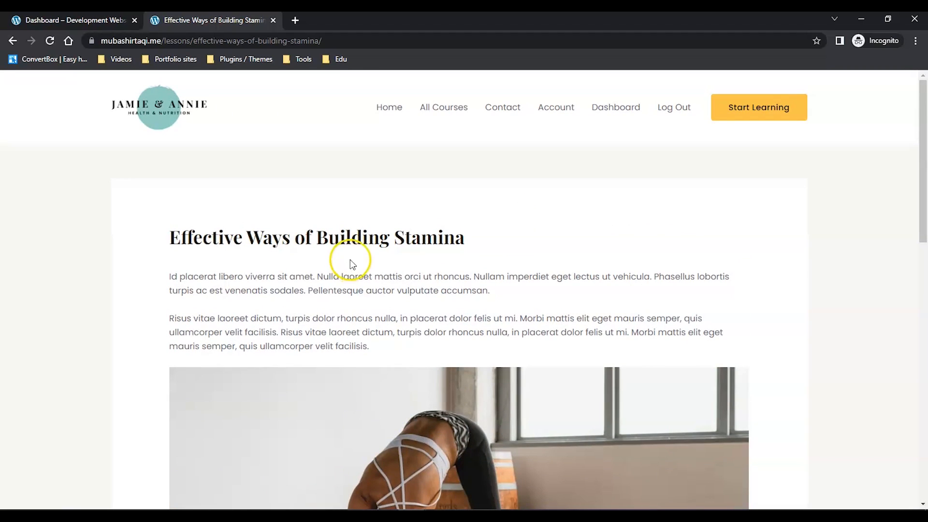
pyautogui.click(71, 19)
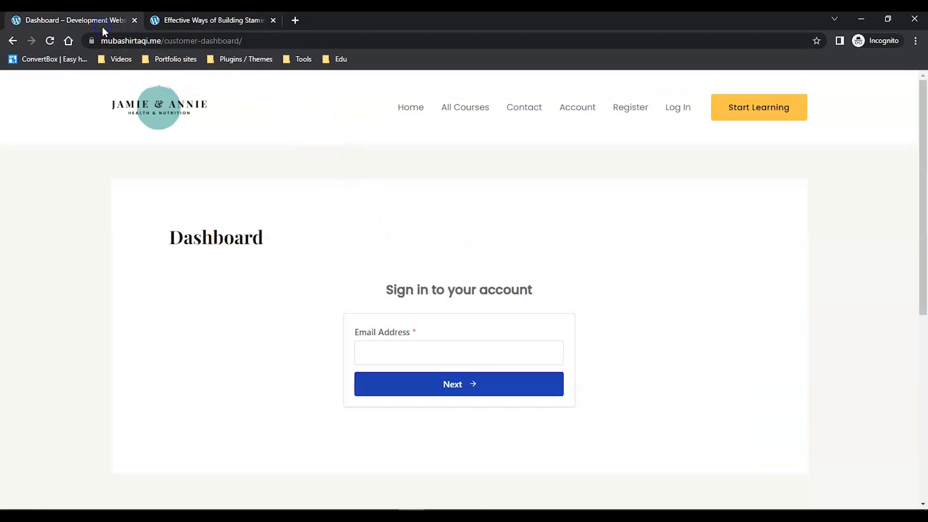
pyautogui.click(210, 21)
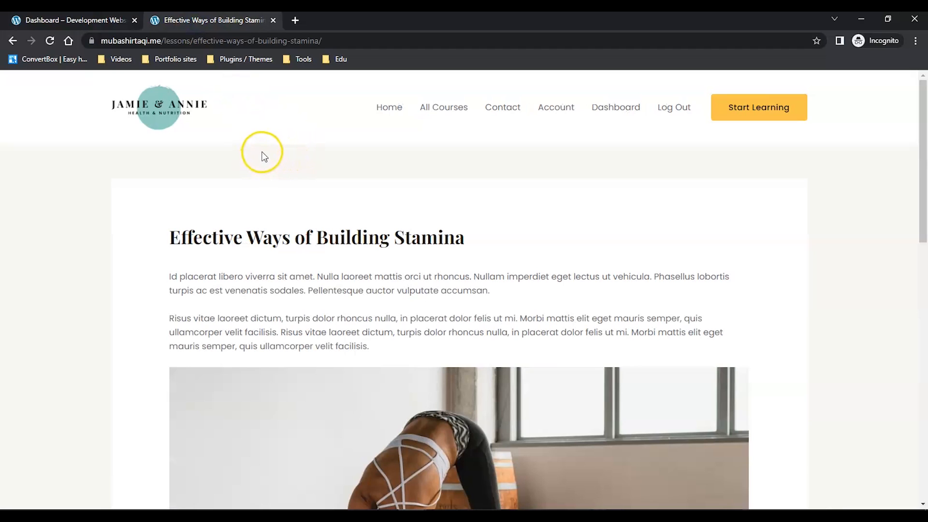
pyautogui.scroll(-3)
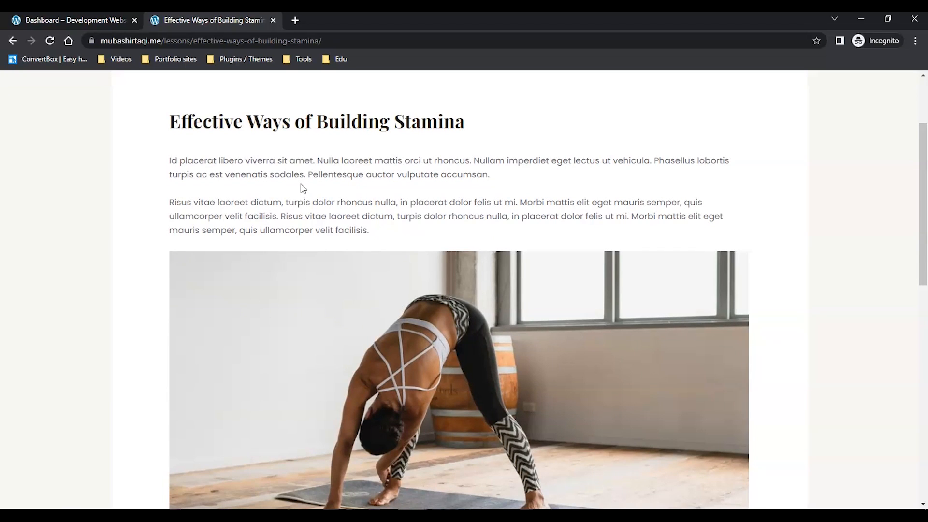
pyautogui.scroll(3)
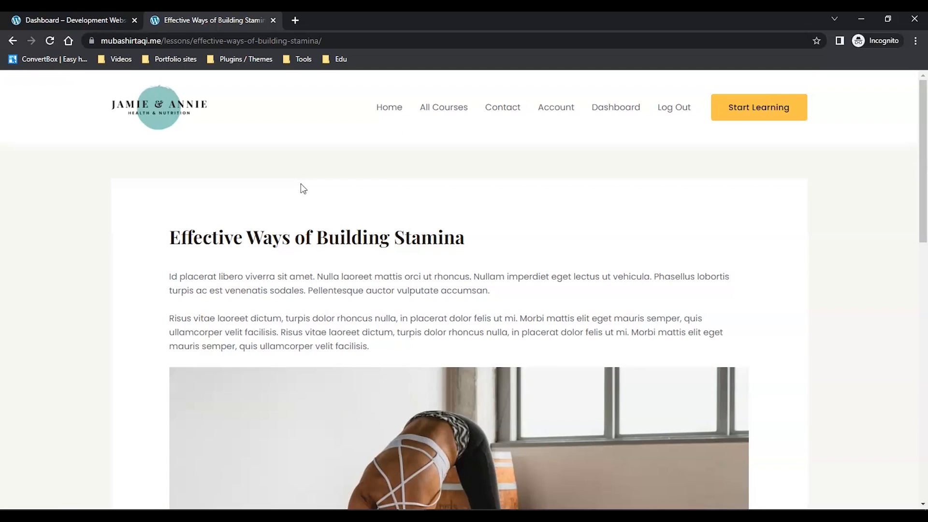